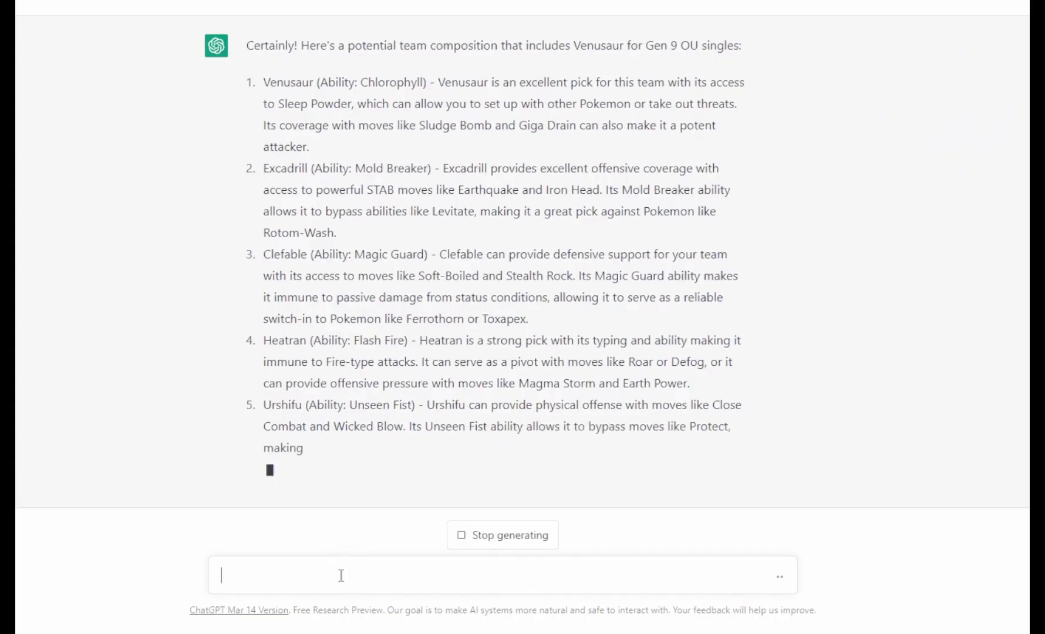
Ask ChatGPT for a Gen 9 OU team built around Venusaur
type("ChatGPT can we")
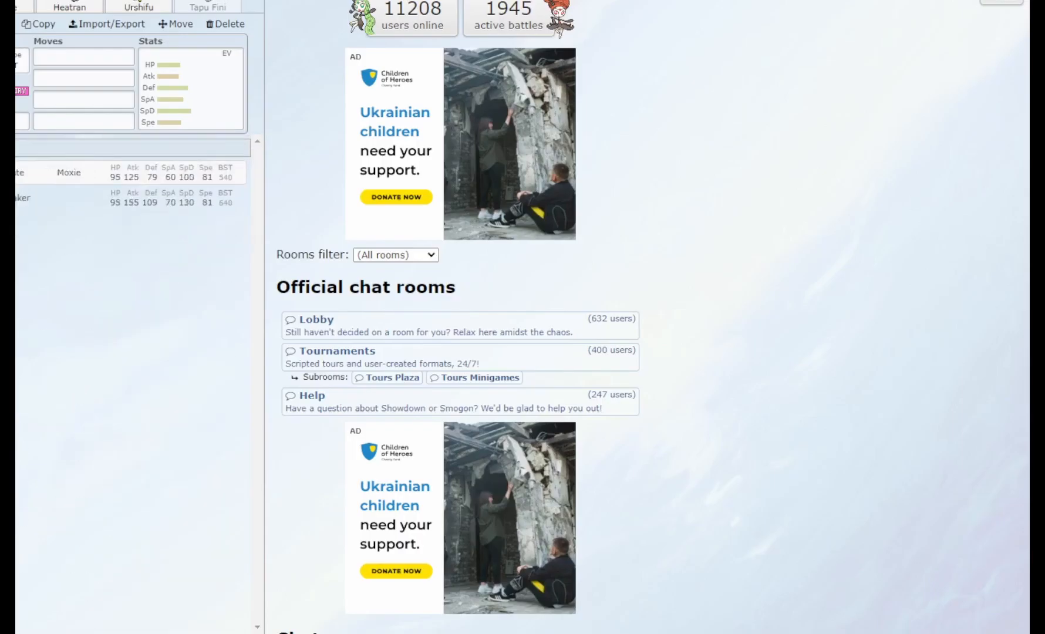
Start a rated National Dex battle, lead Excadrill with Earthquake and Stealth Rock, then send in Gyarados
left_click(207, 7)
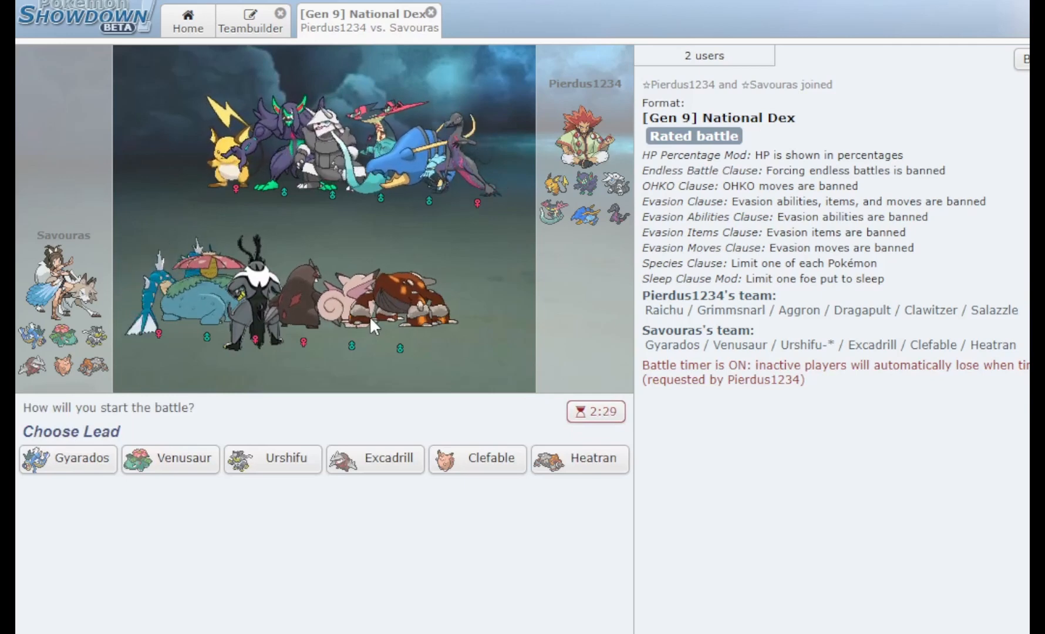
mouse_move(170, 459)
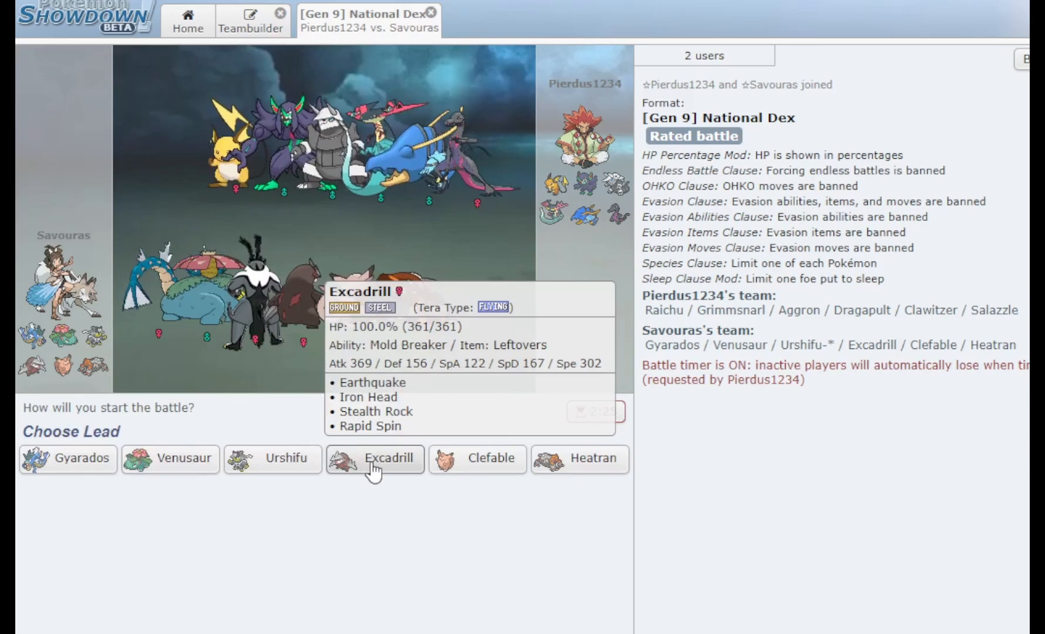
mouse_move(272, 459)
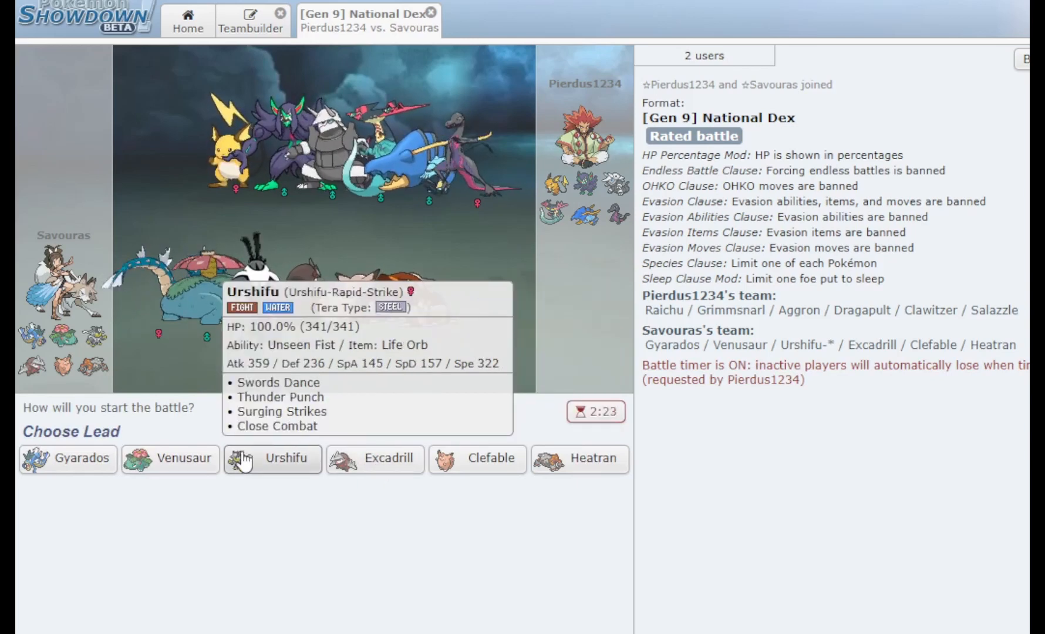
mouse_move(375, 459)
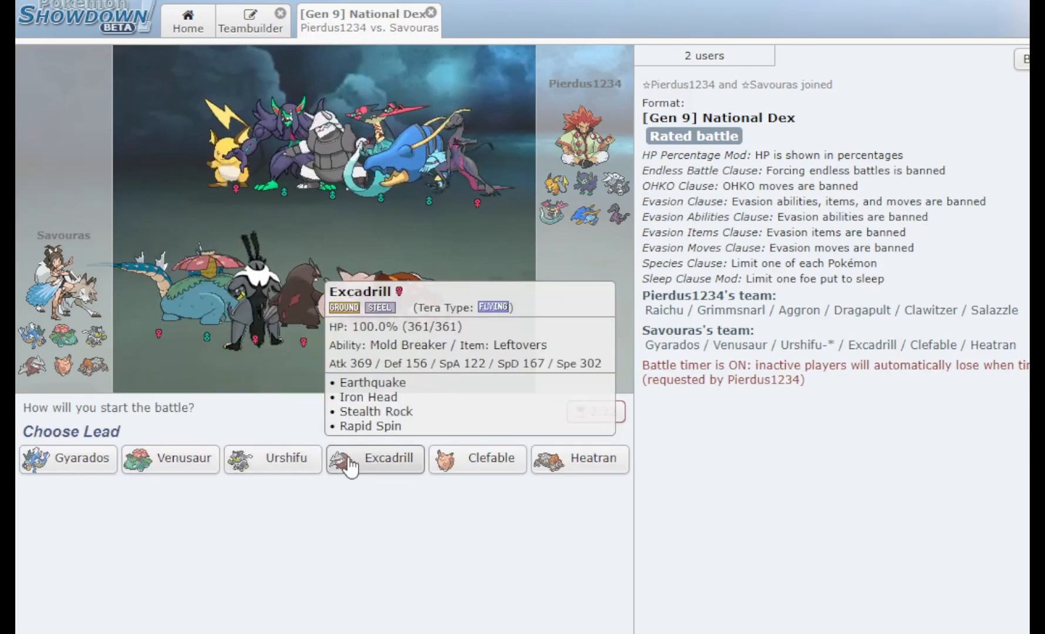
left_click(375, 459)
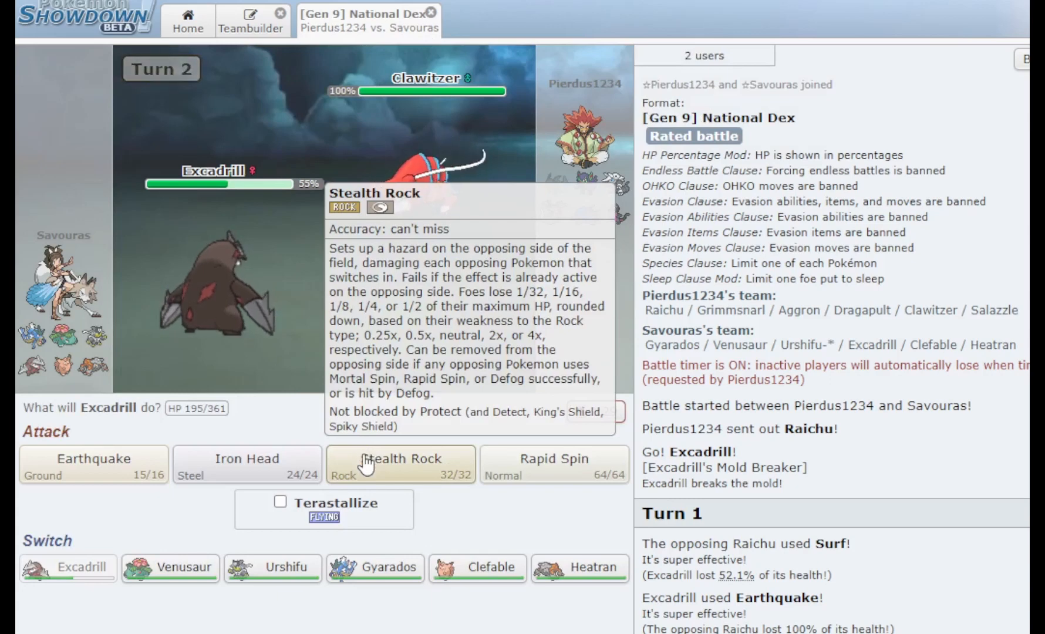
left_click(401, 464)
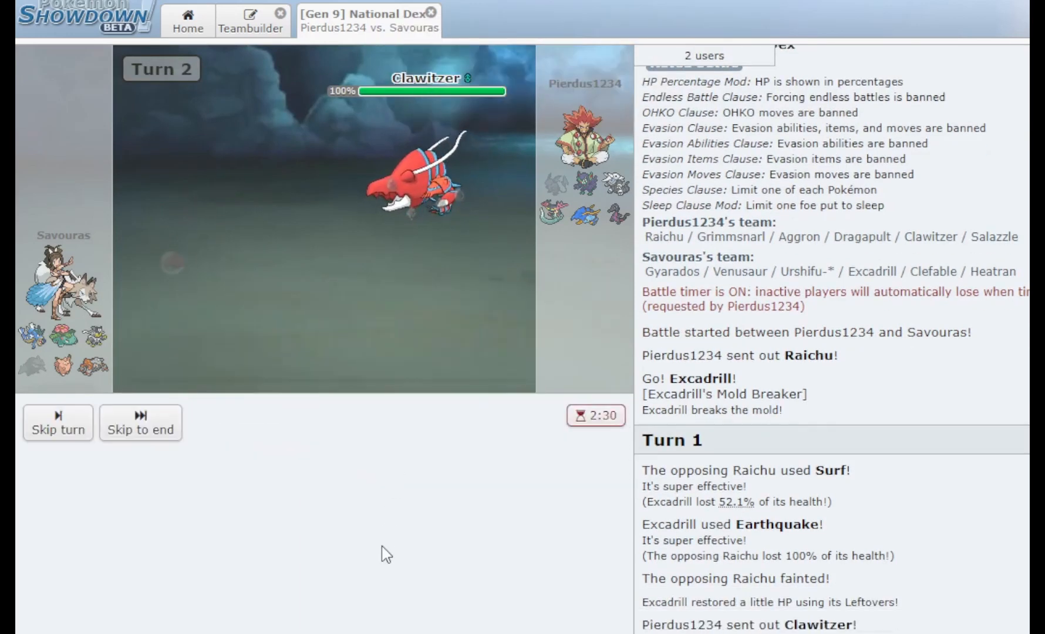
left_click(141, 430)
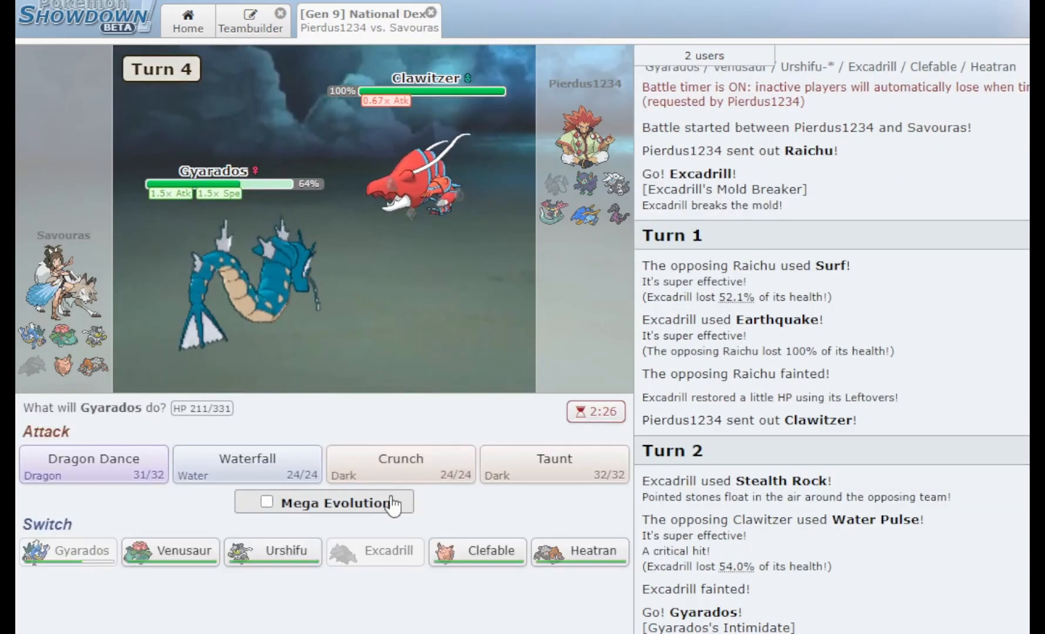
Mega evolve Gyarados and sweep with Waterfall and Crunch before Venusaur sets up sun
left_click(93, 465)
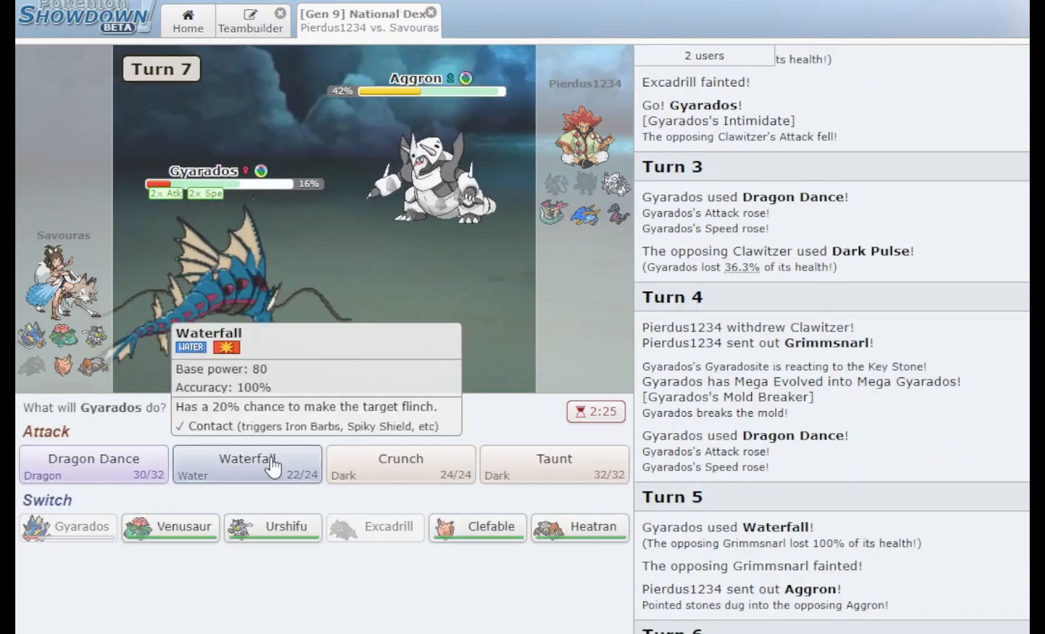
left_click(245, 463)
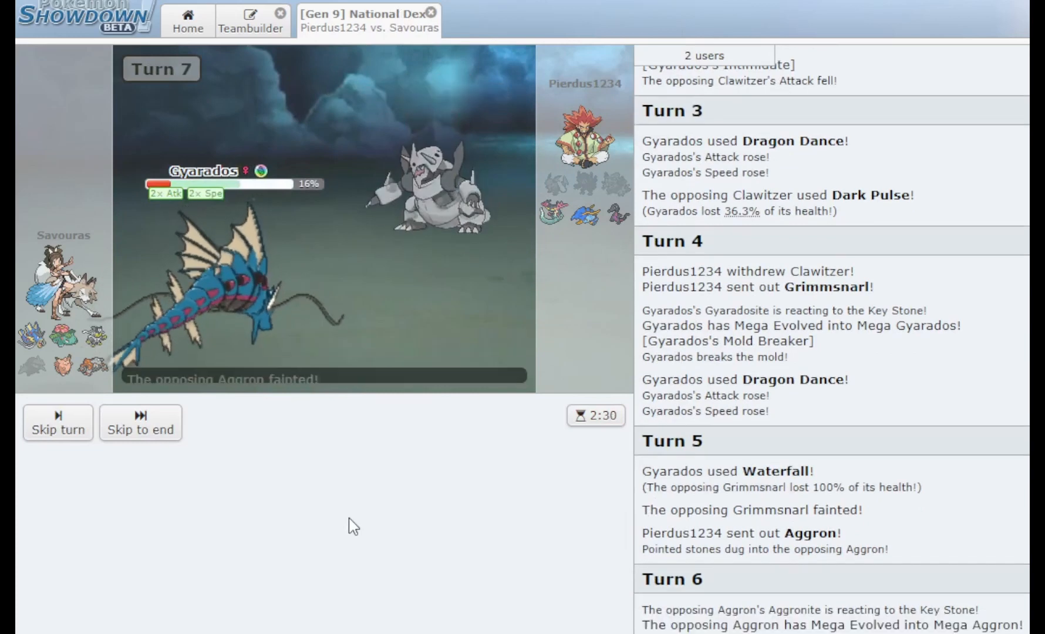
mouse_move(220, 280)
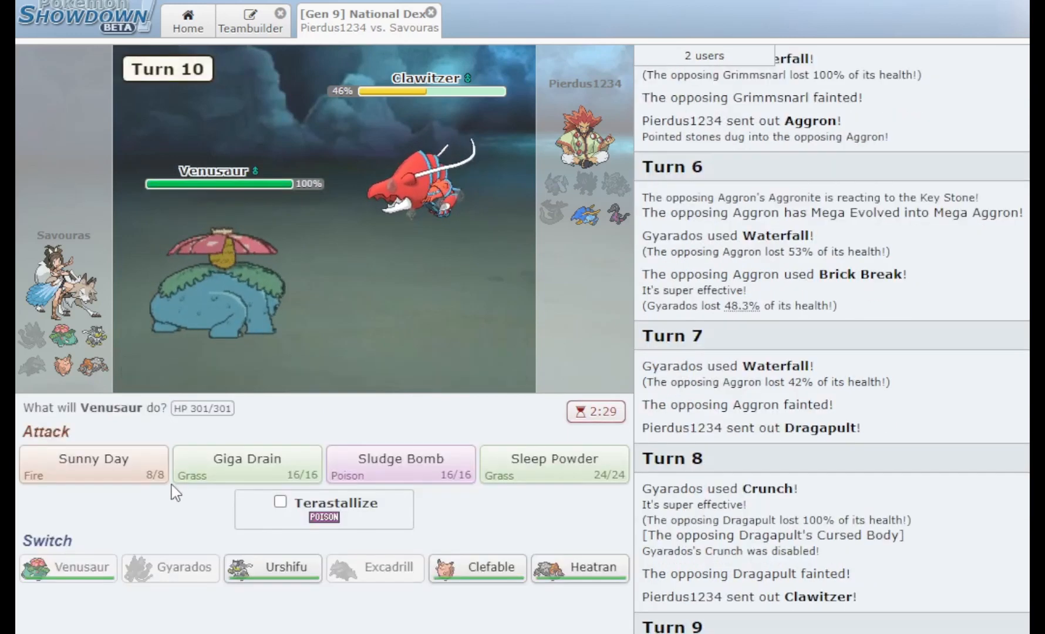
mouse_move(93, 464)
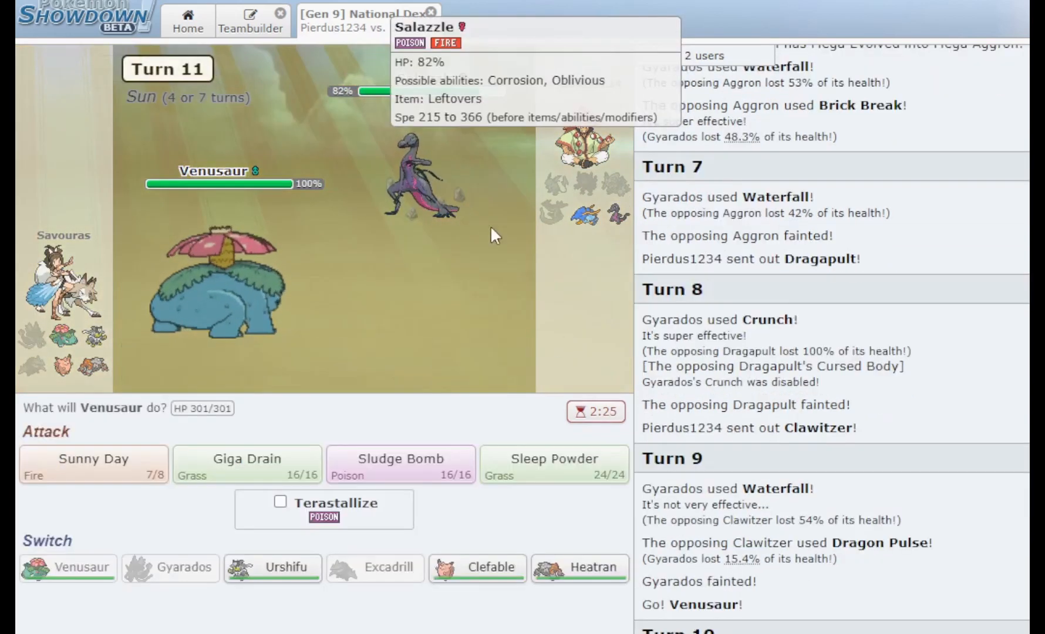
left_click(555, 465)
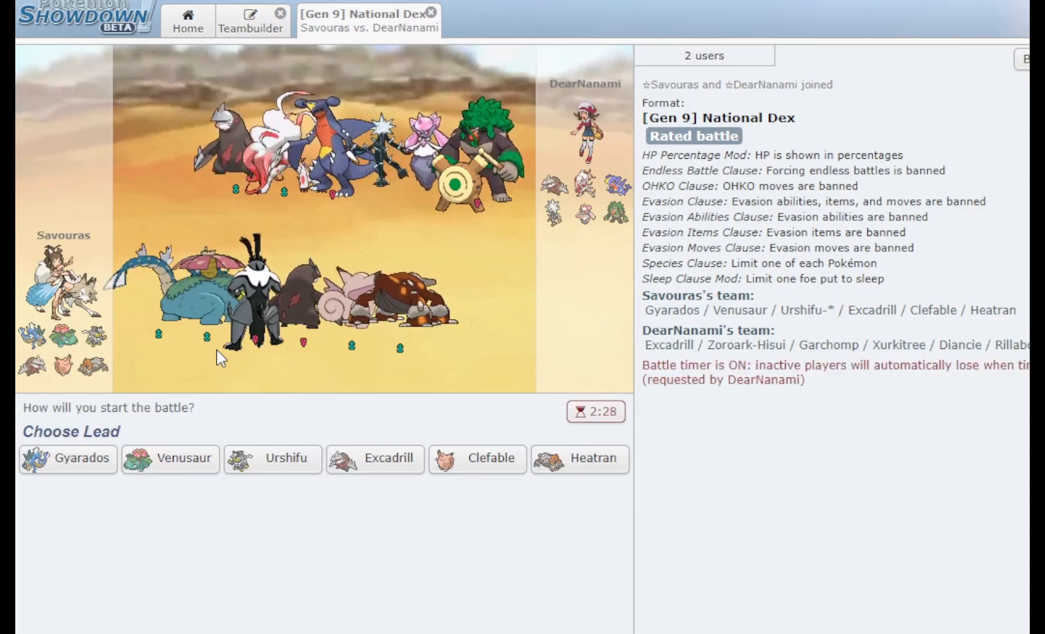
mouse_move(272, 459)
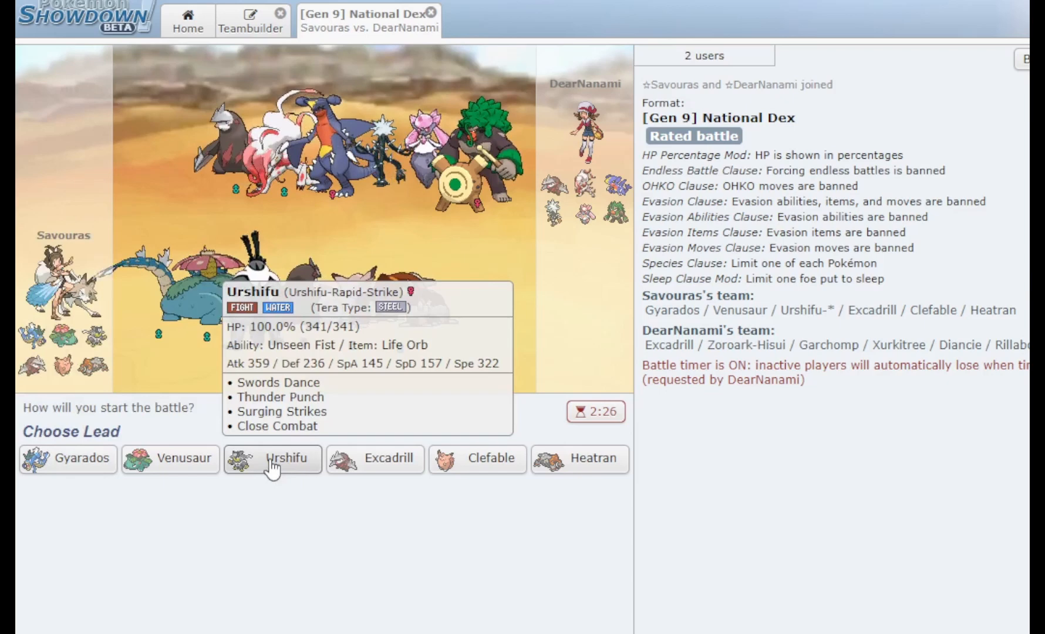
mouse_move(374, 459)
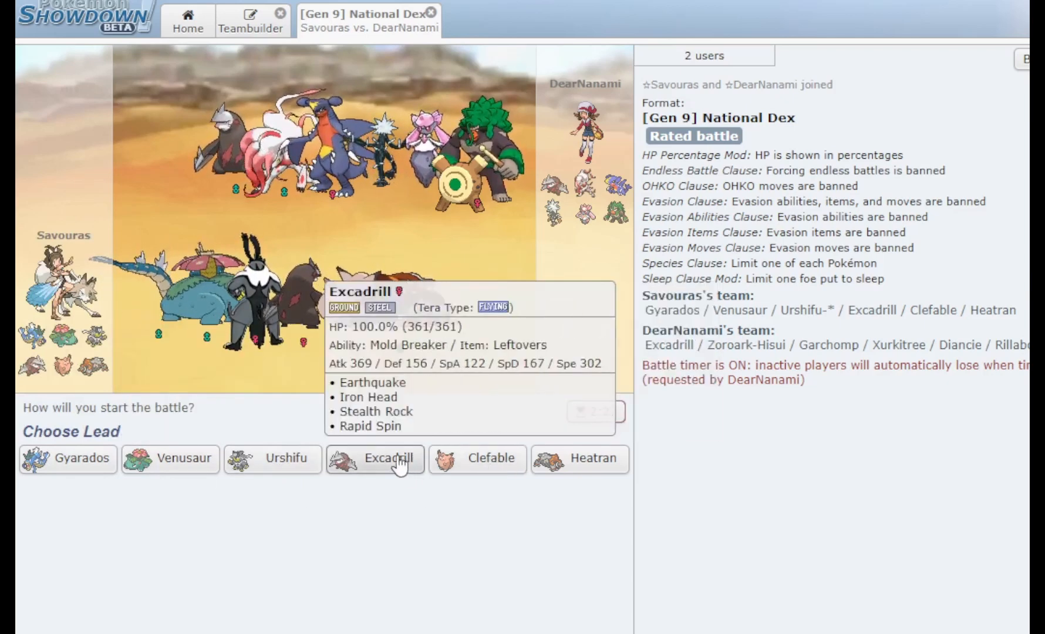
mouse_move(593, 459)
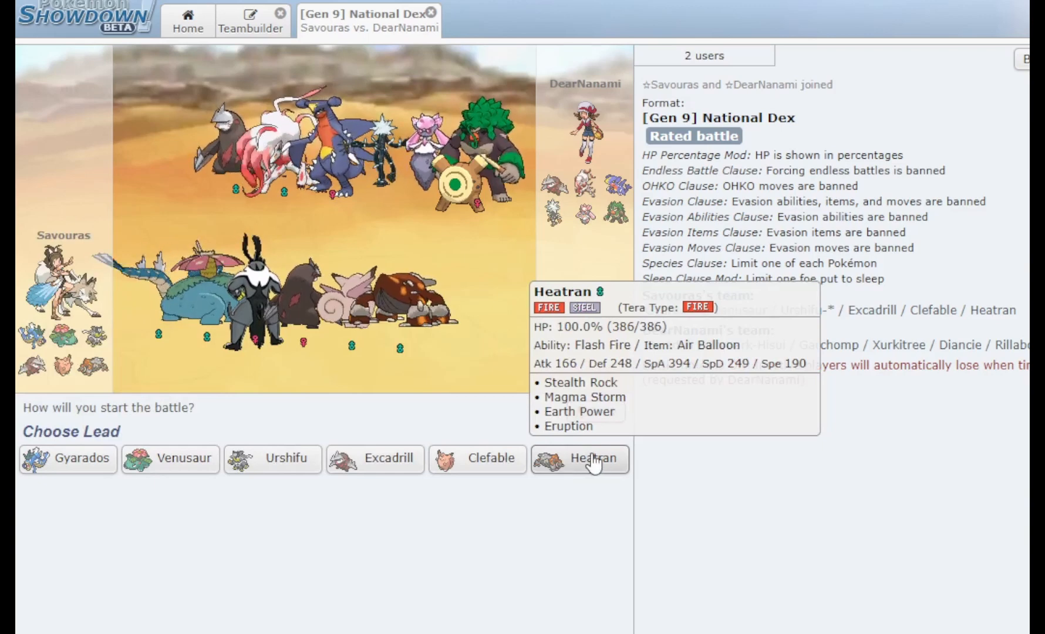
Lead the new battle with Heatran and hit Diancie with Earth Power
left_click(591, 459)
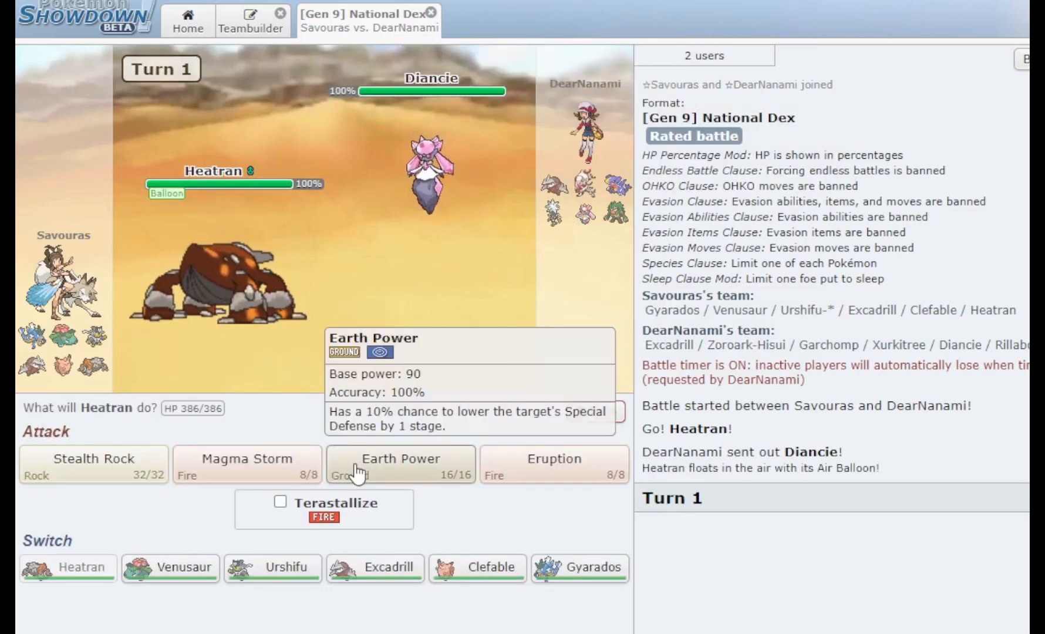
left_click(401, 465)
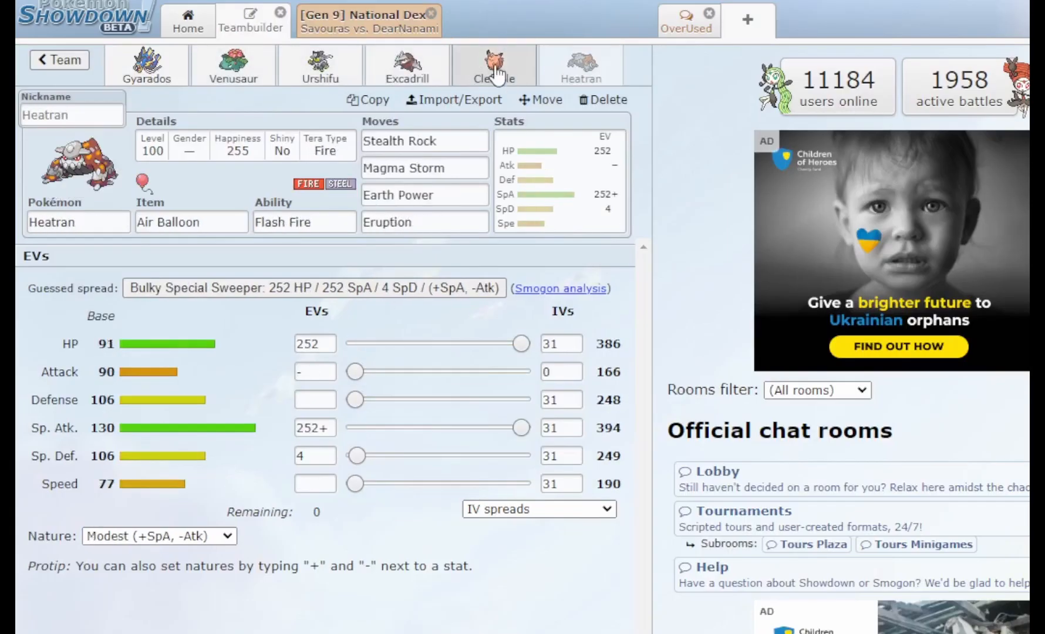
Change Heatran's Tera Type from Fire to Ghost in the Teambuilder details
left_click(494, 65)
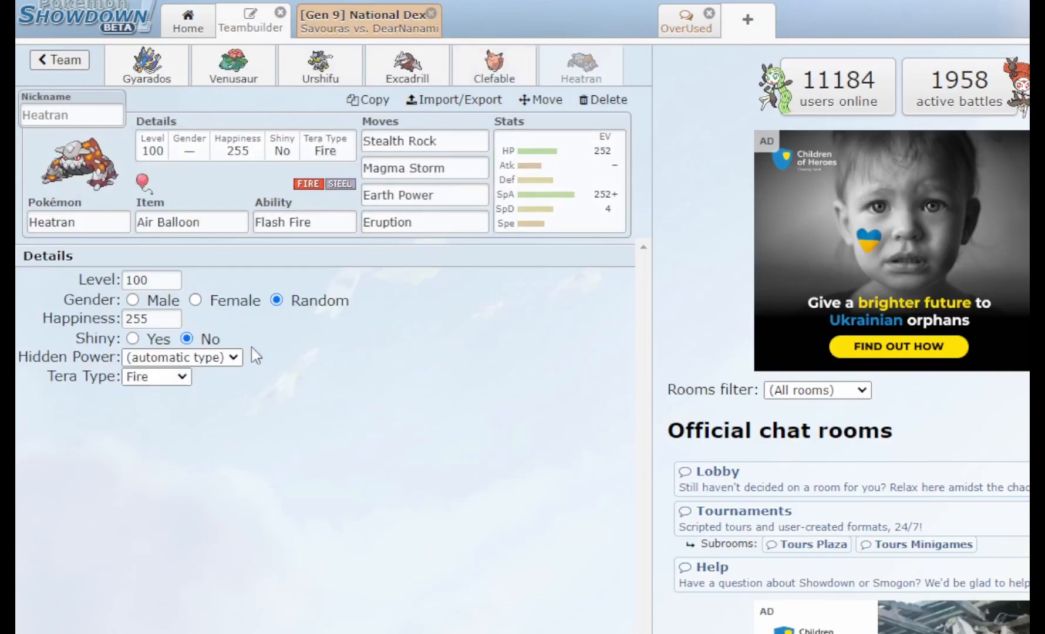
left_click(156, 375)
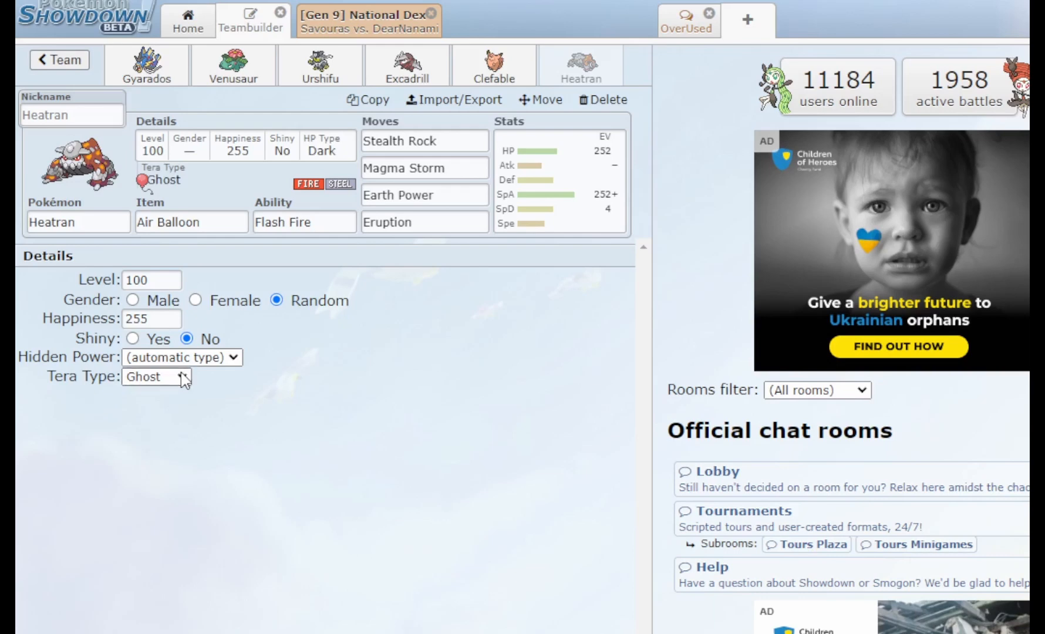
left_click(368, 20)
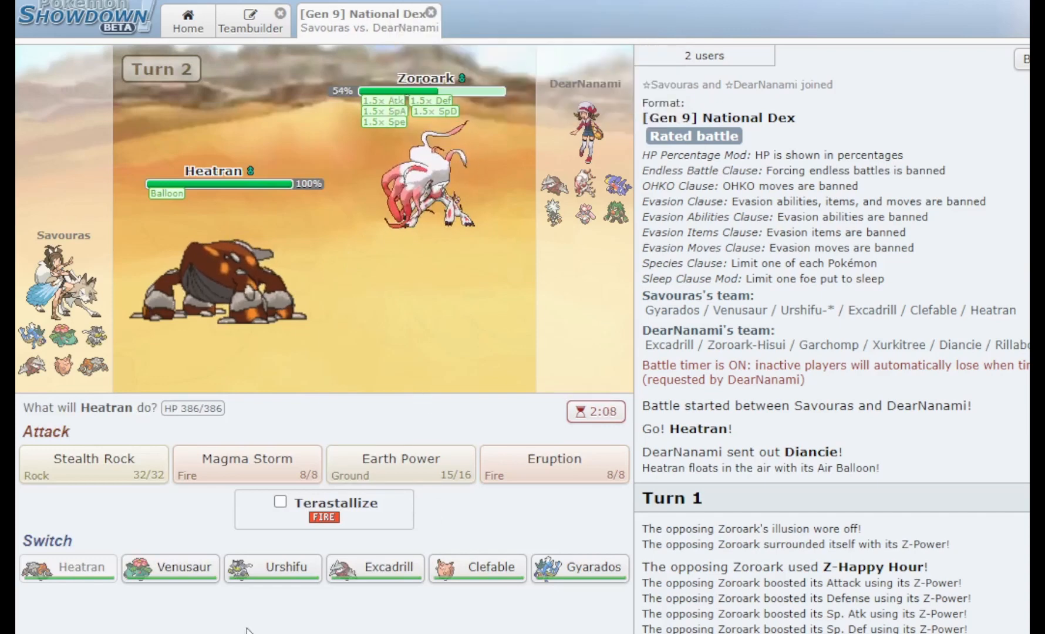
mouse_move(432, 167)
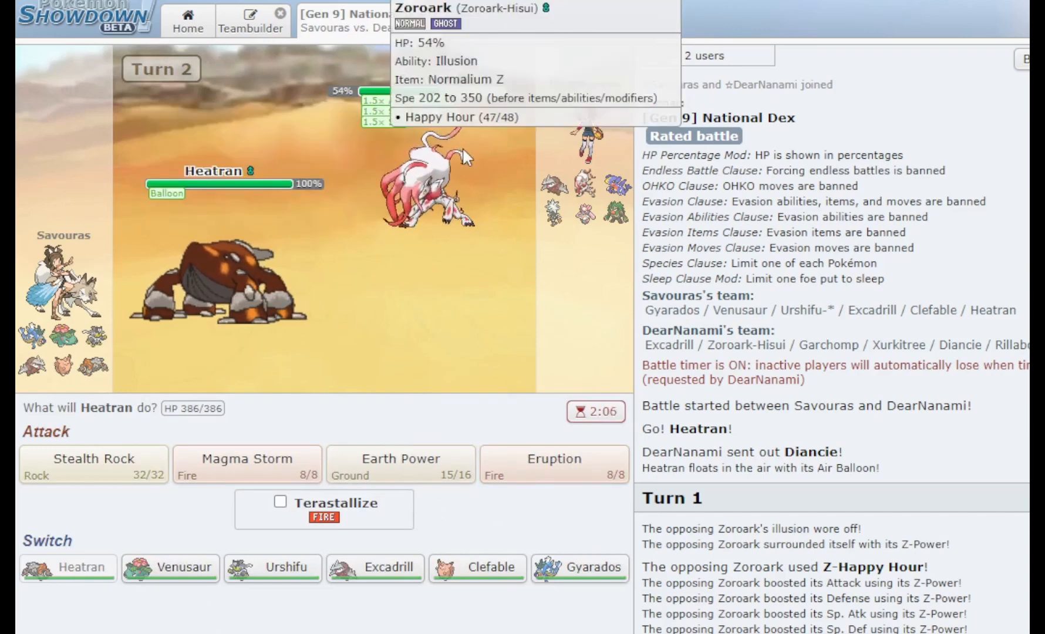
mouse_move(203, 550)
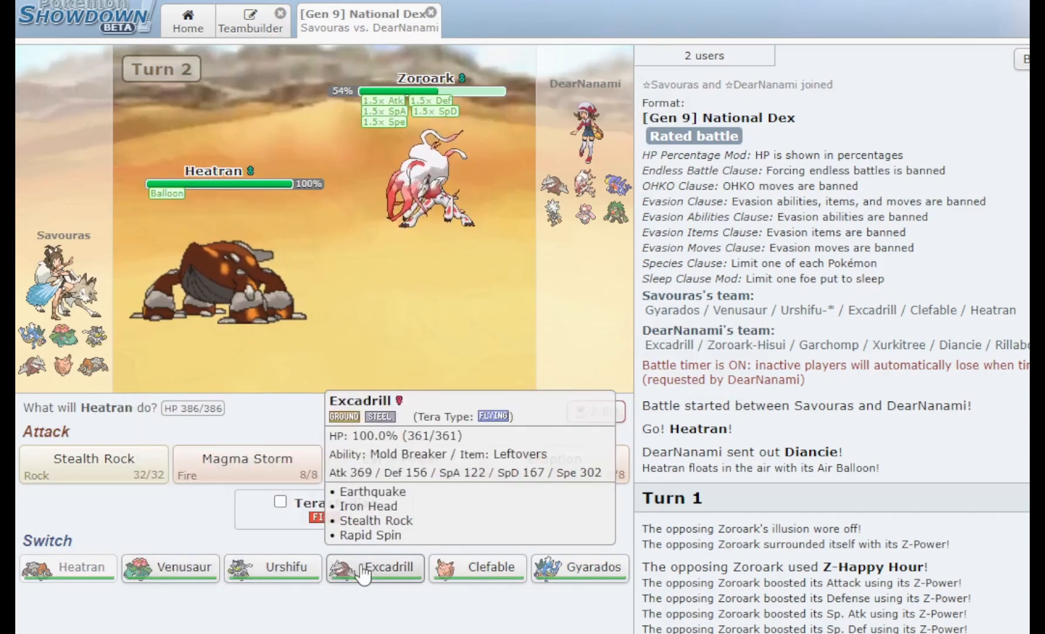
Bring in Excadrill for Earthquake and Venusaur for sun, then Mega evolve Gyarados against Zoroark
left_click(374, 567)
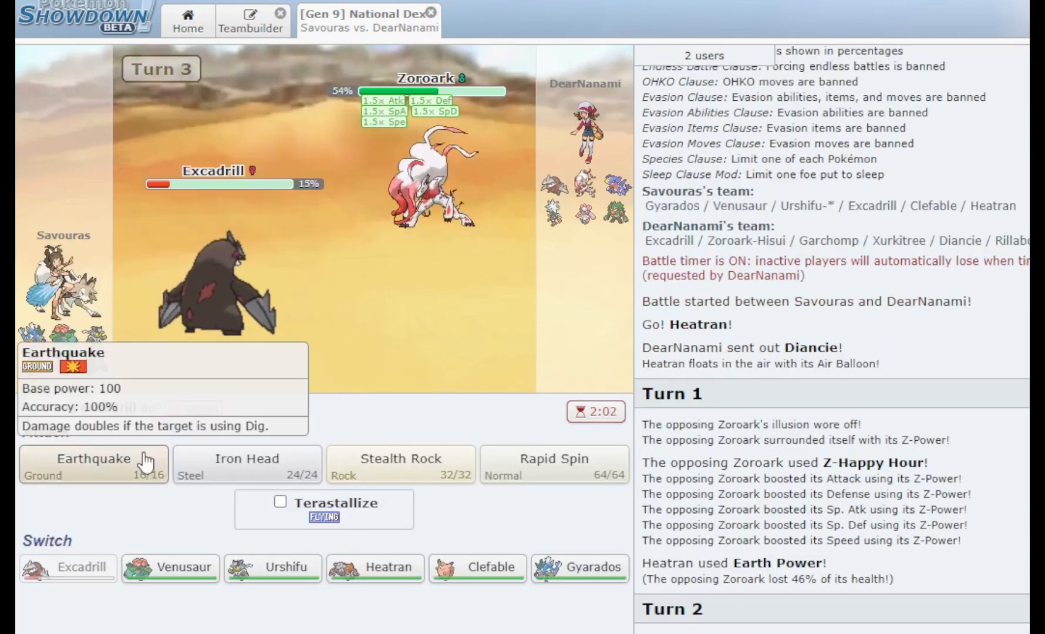
left_click(93, 464)
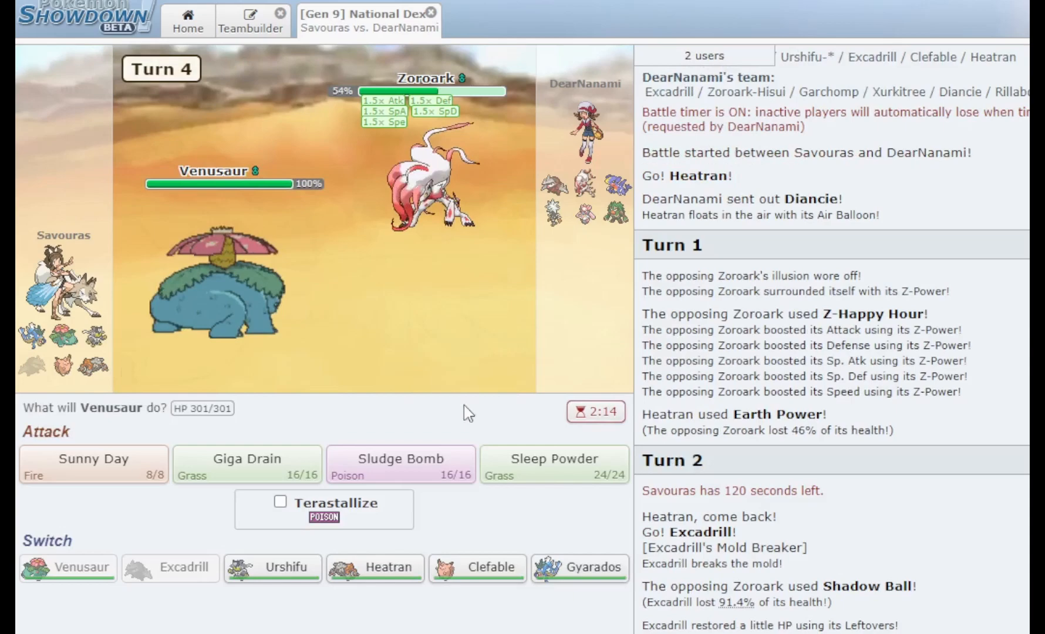
left_click(92, 465)
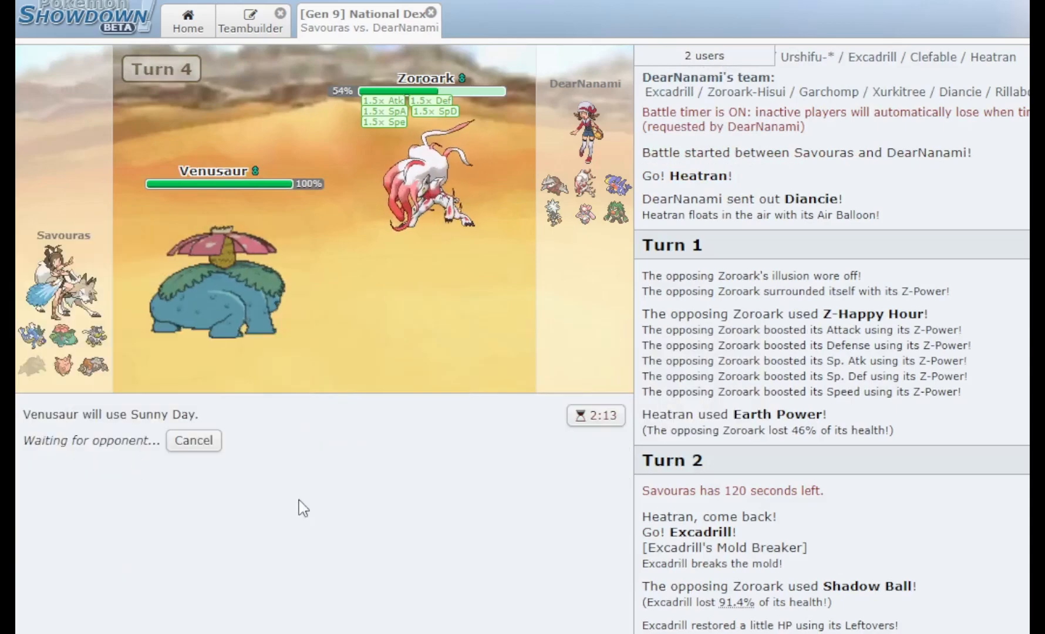
mouse_move(433, 193)
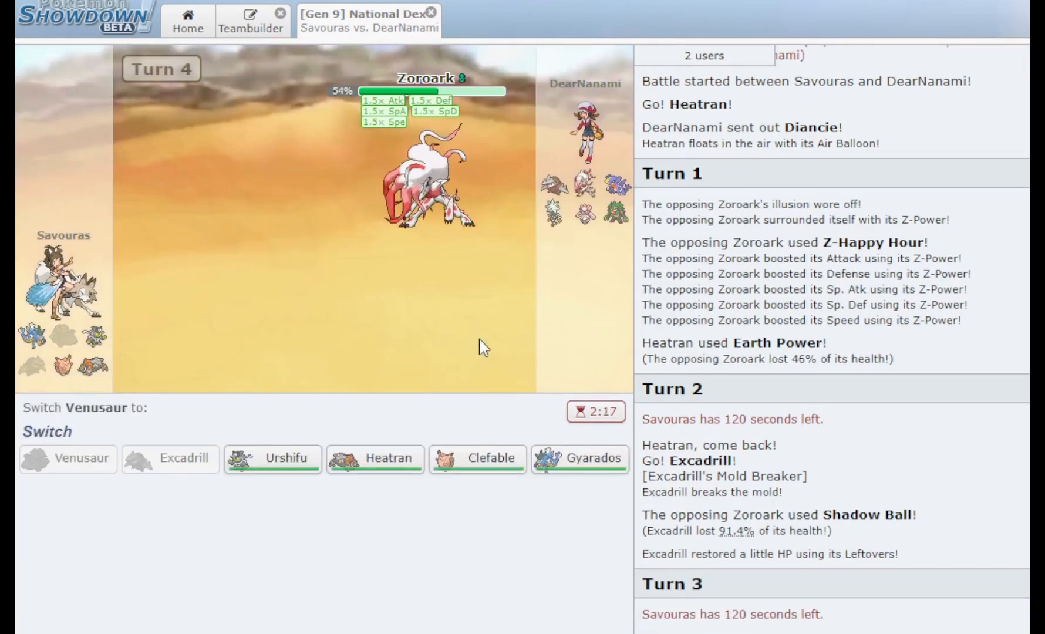
mouse_move(580, 459)
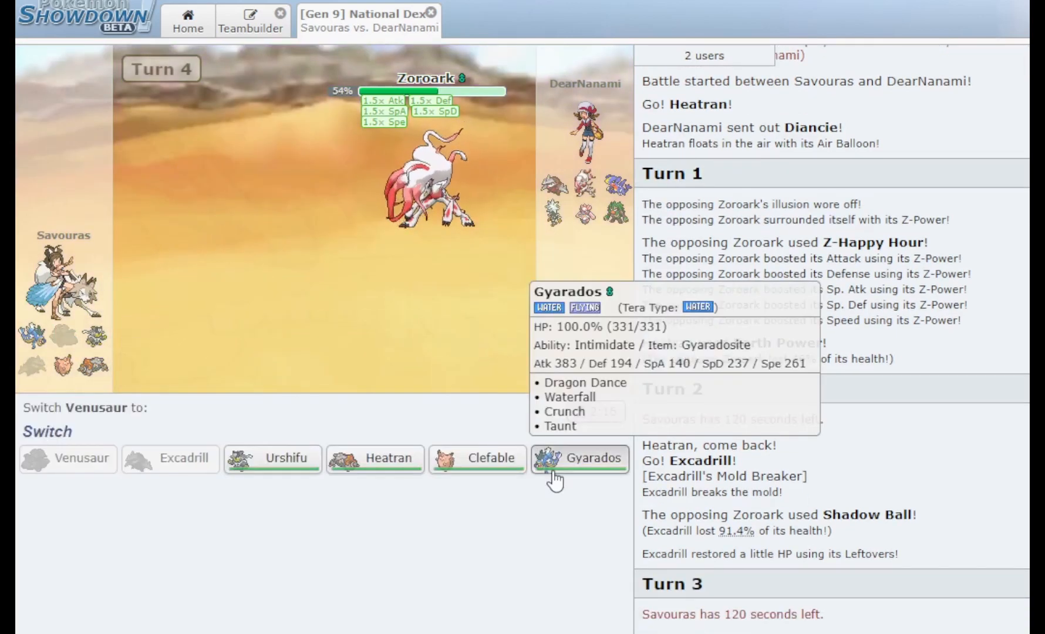
left_click(580, 460)
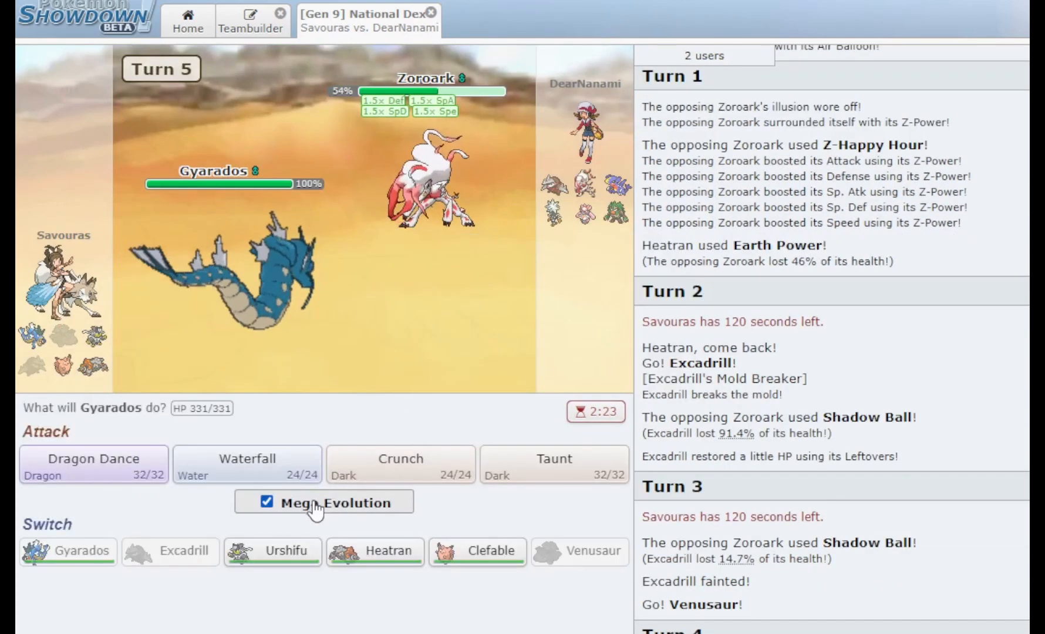
left_click(401, 465)
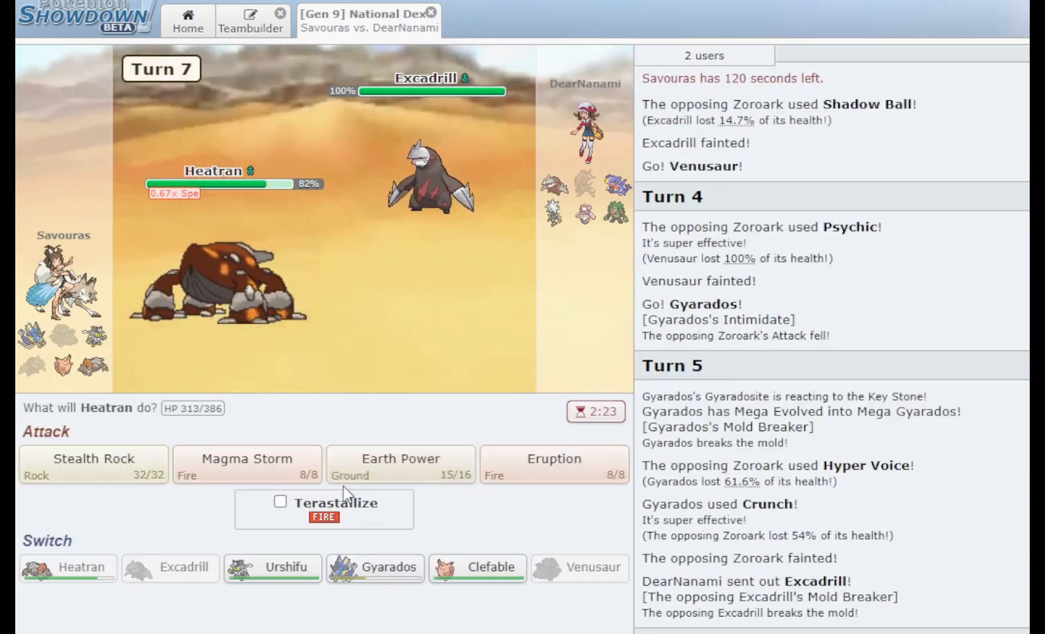
mouse_move(376, 567)
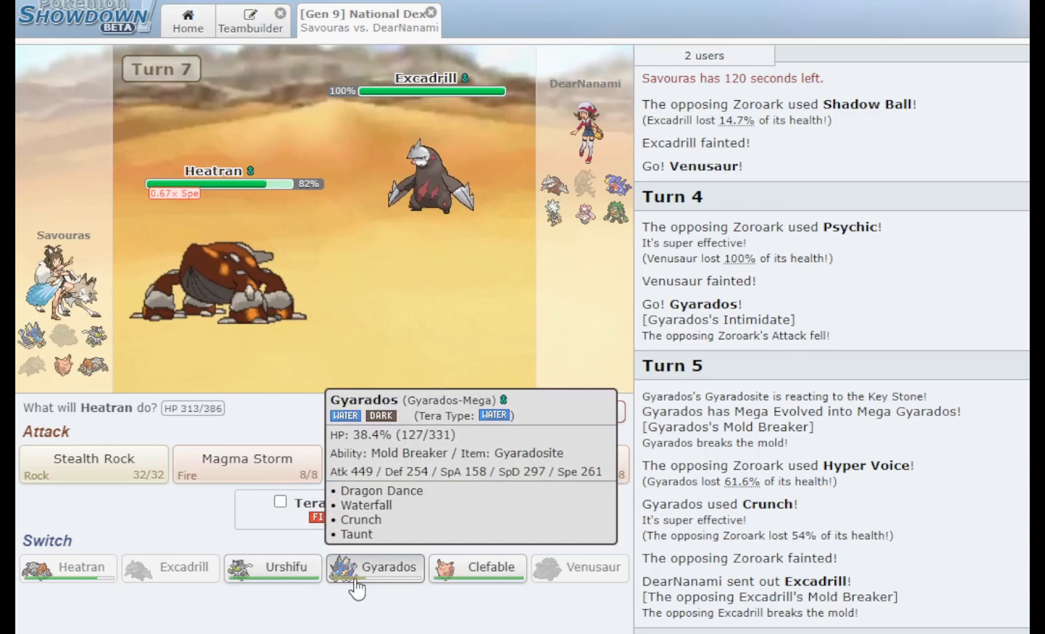
Bring Gyarados back for Dragon Dance, then have Urshifu KO Excadrill with Surging Strikes
left_click(374, 567)
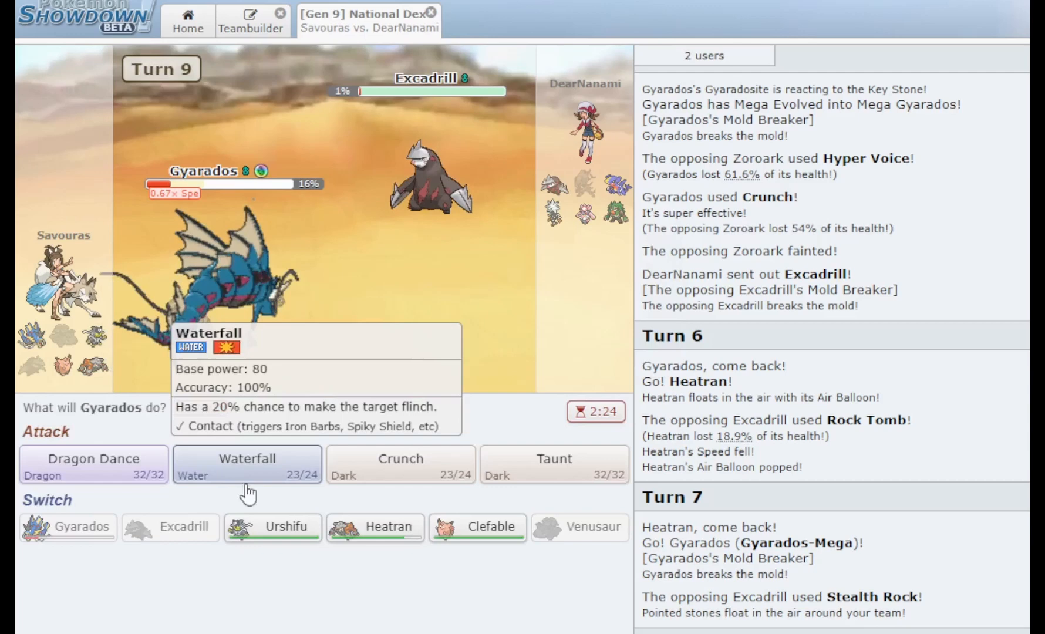
mouse_move(92, 459)
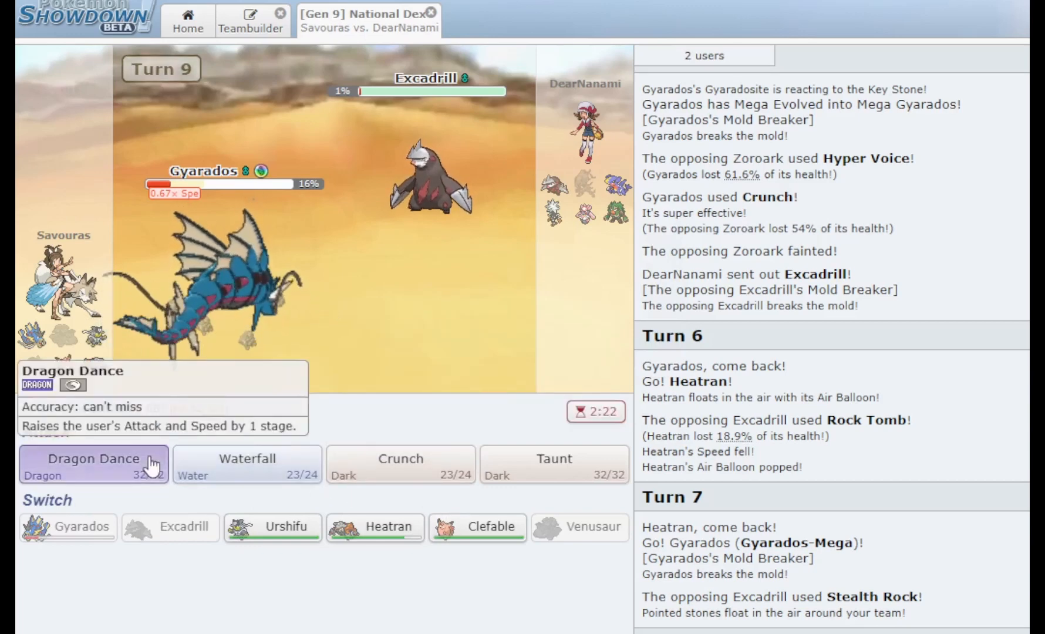
left_click(93, 464)
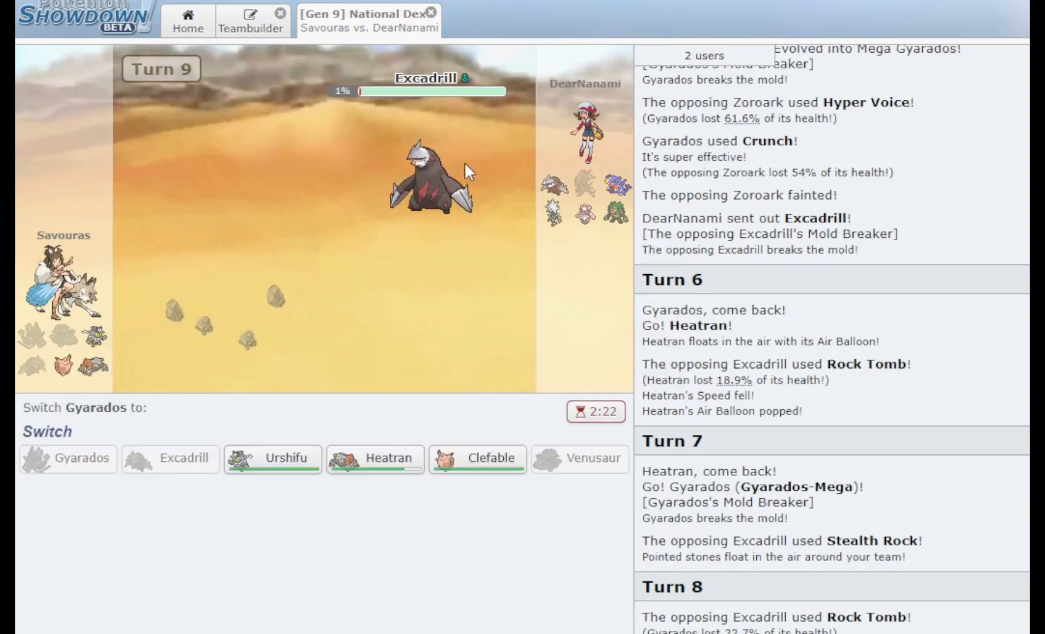
left_click(272, 459)
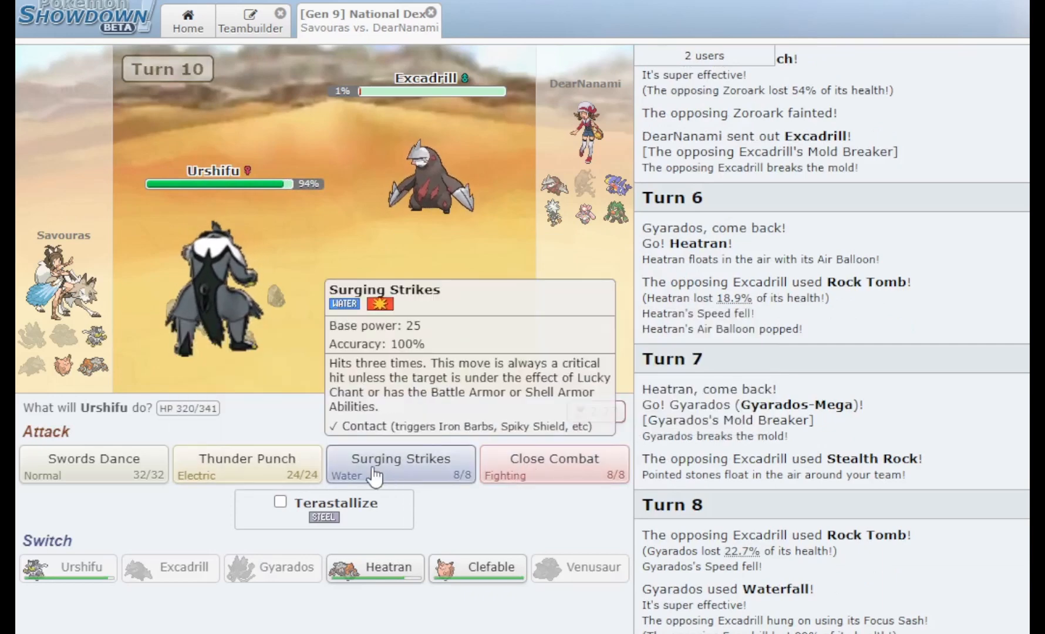
left_click(400, 463)
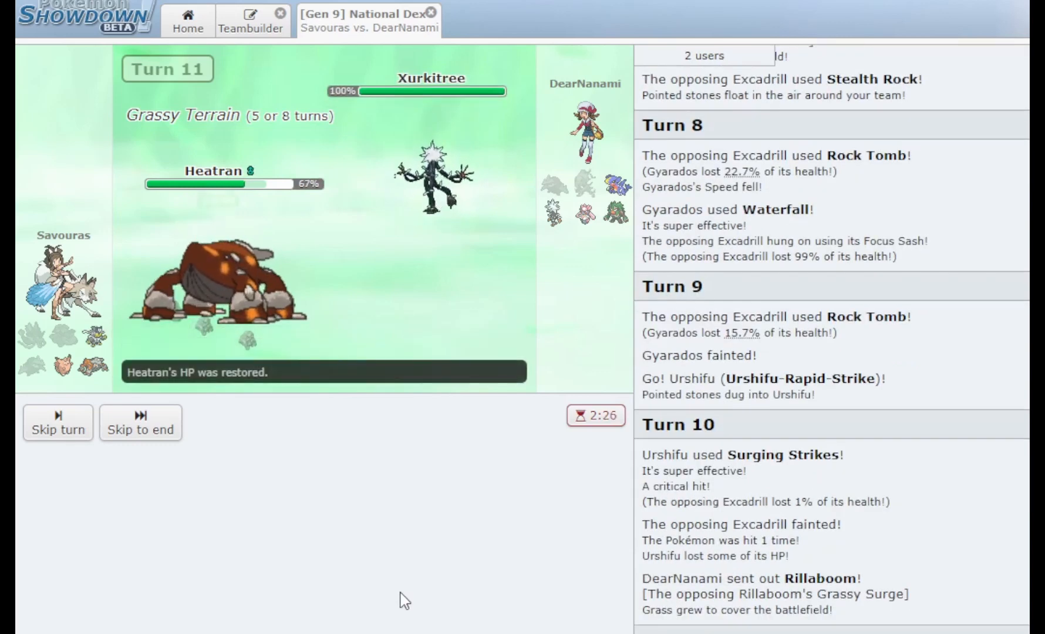
Have Heatran use Magma Storm, then send Urshifu to KO Xurkitree with Surging Strikes
left_click(57, 421)
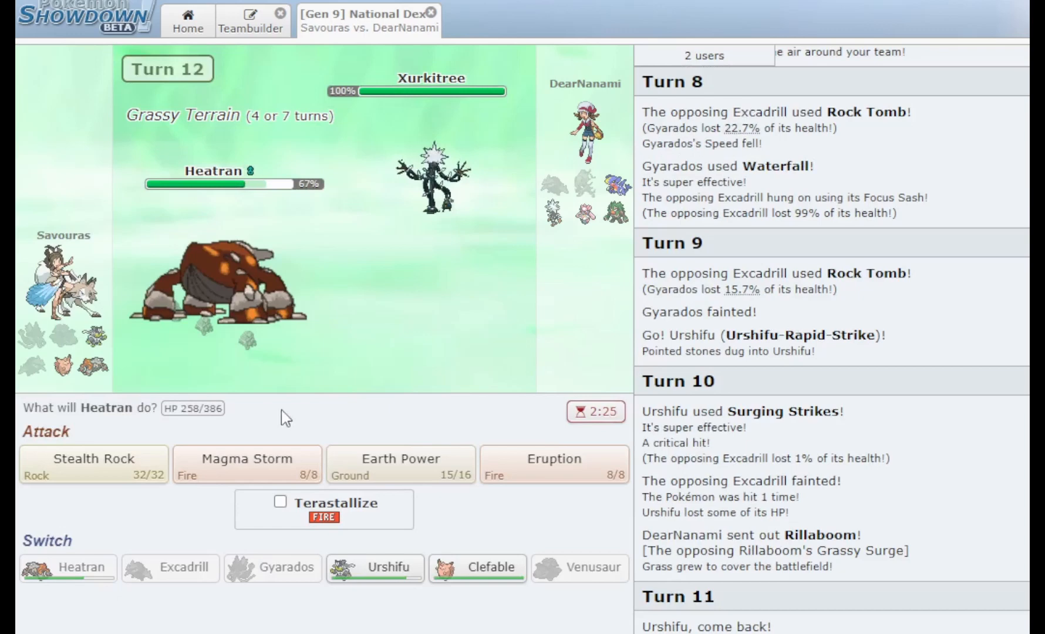
left_click(245, 463)
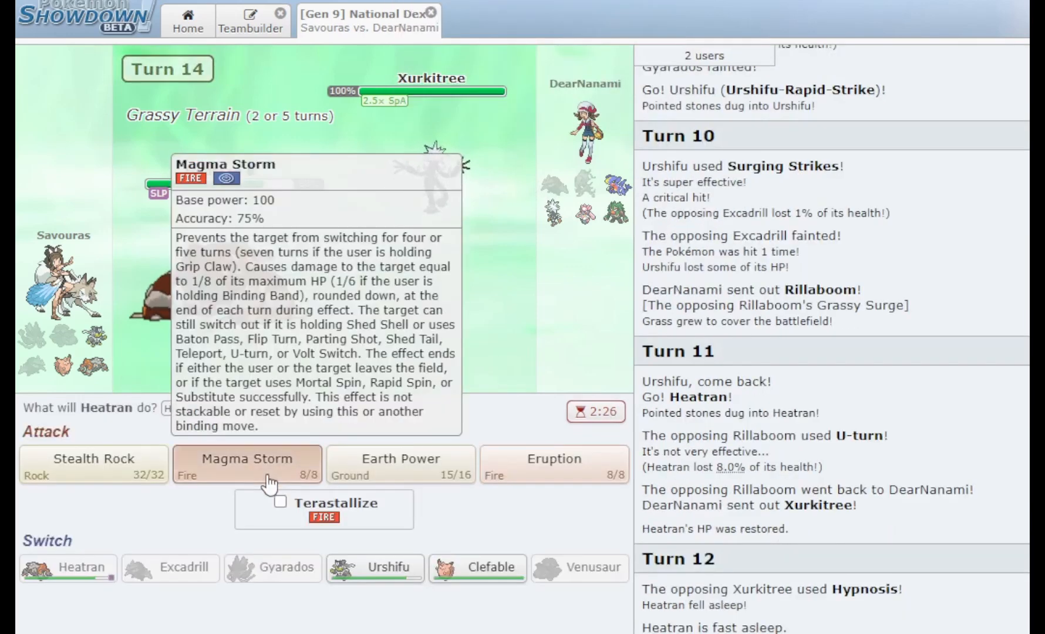
left_click(247, 464)
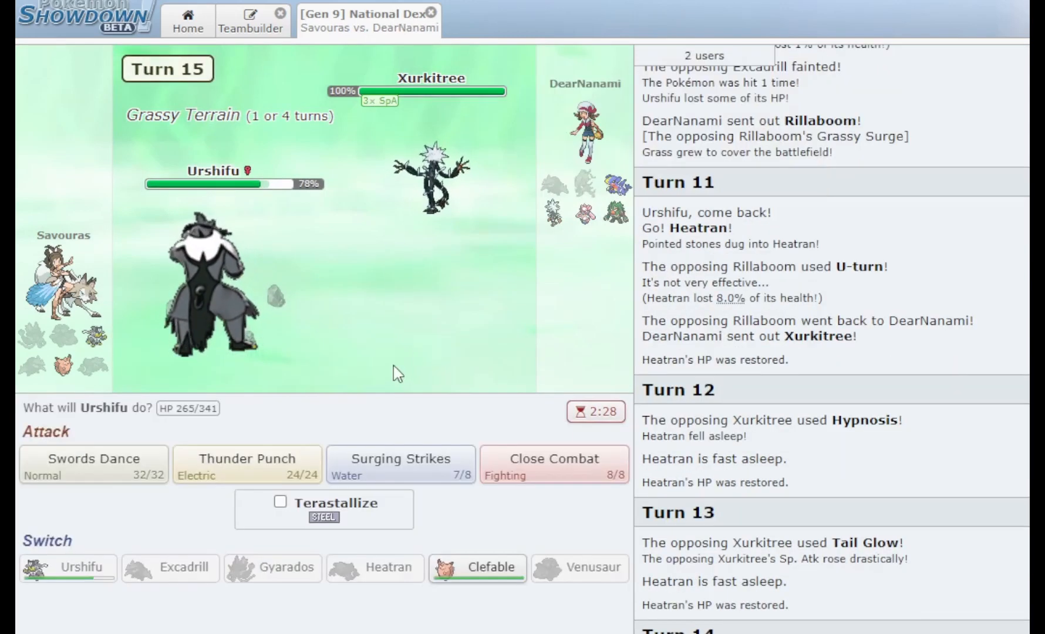
left_click(400, 464)
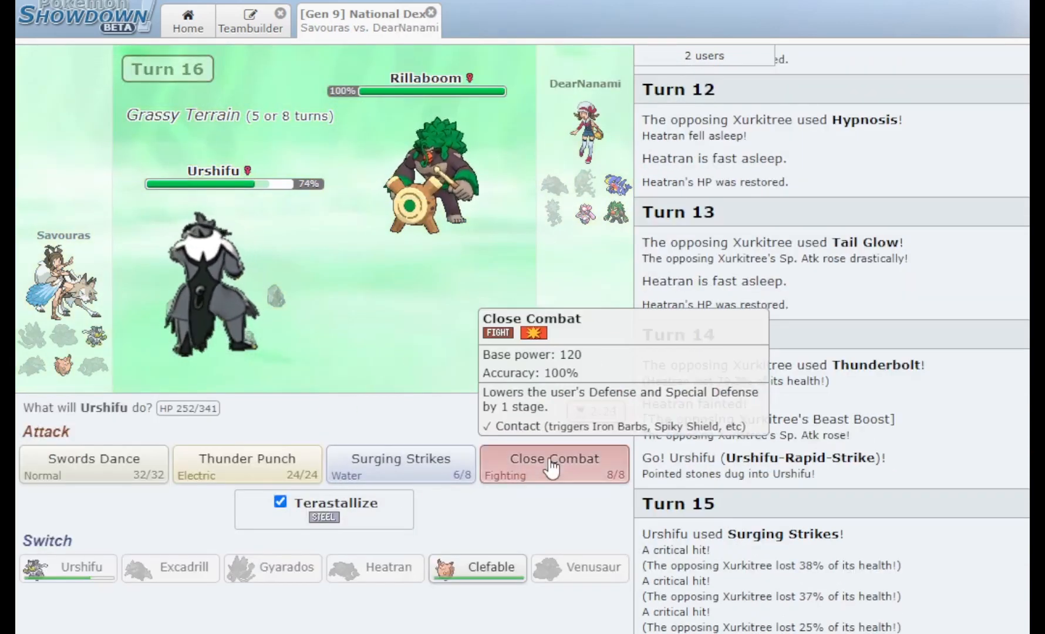
Terastallize Urshifu and finish the battle with Close Combat, then queue a new ranked match
left_click(553, 459)
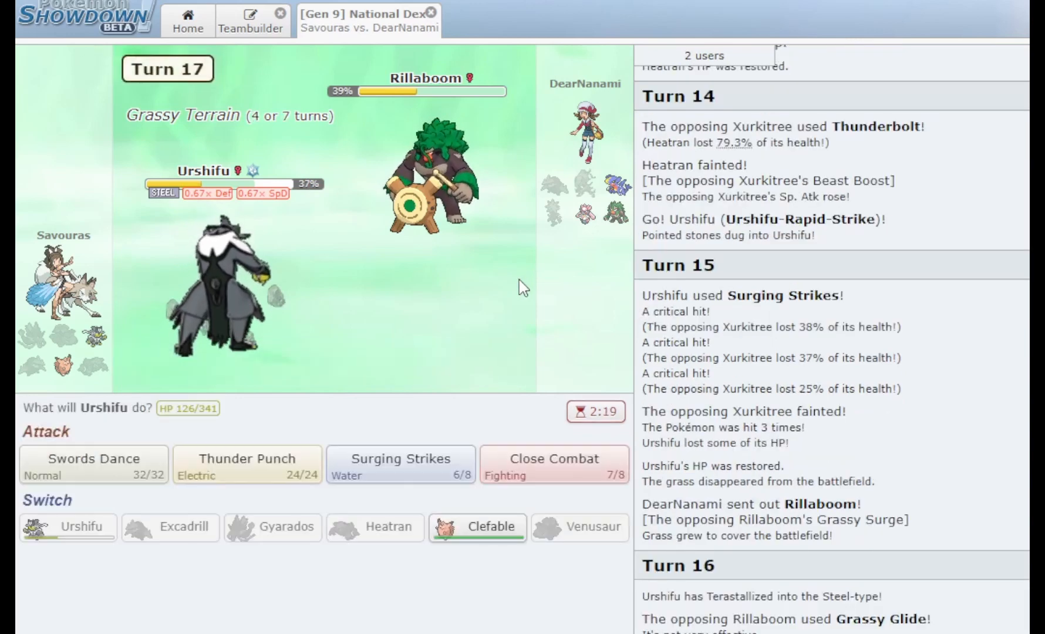
left_click(400, 464)
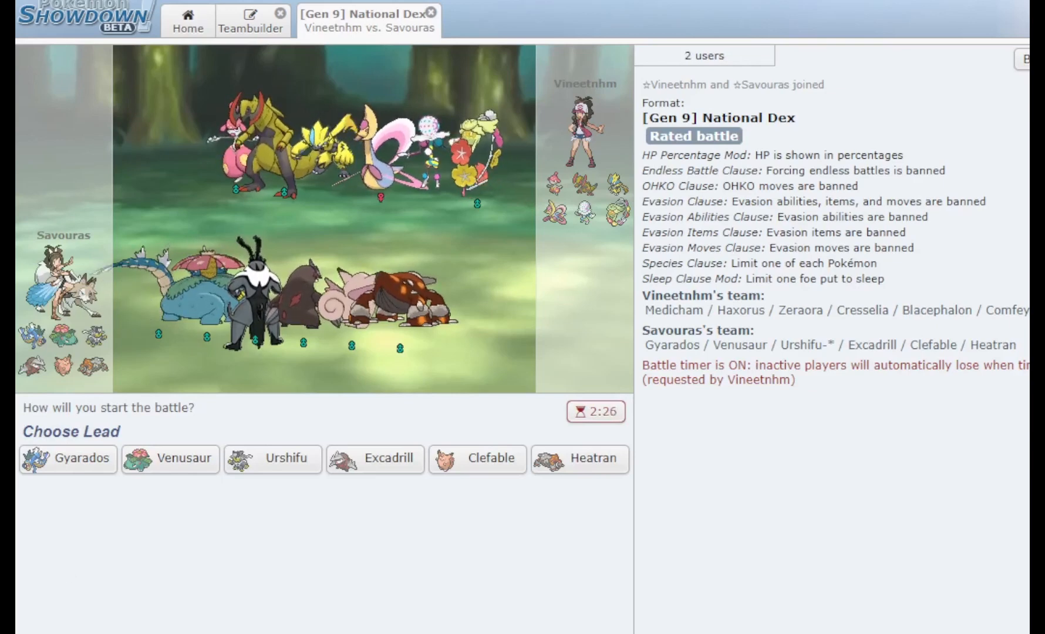
mouse_move(213, 490)
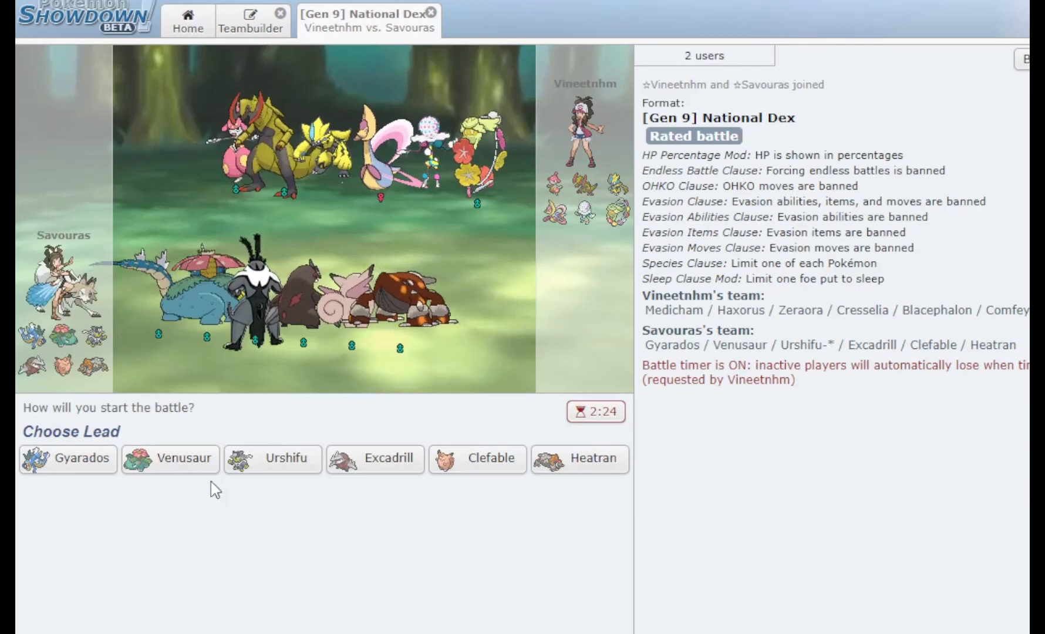
mouse_move(179, 459)
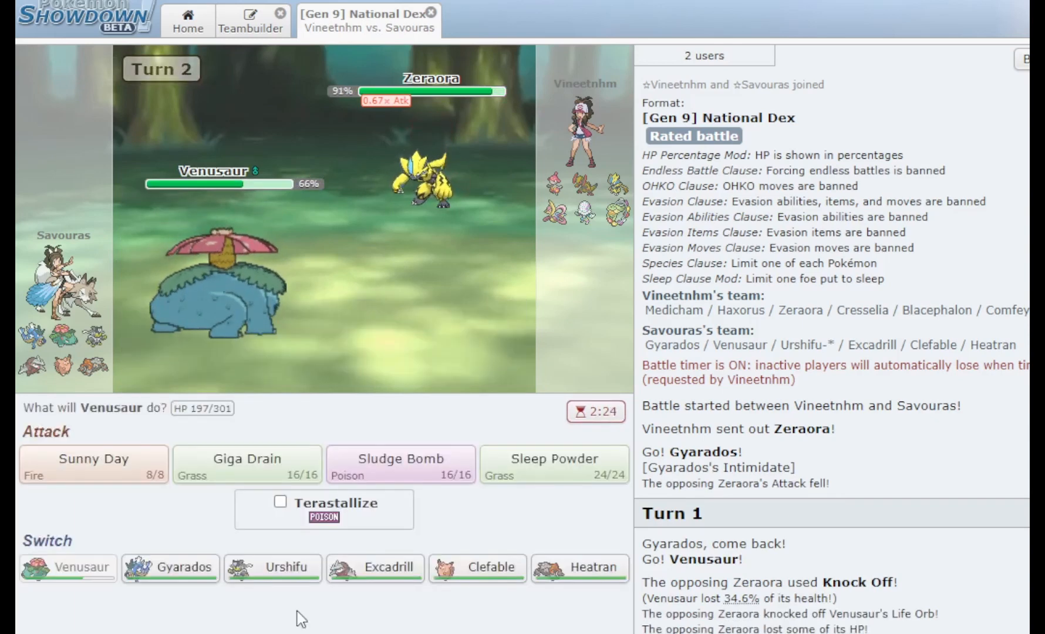
Hit the switched-in Cresselia with Venusaur's Sludge Bomb
left_click(401, 464)
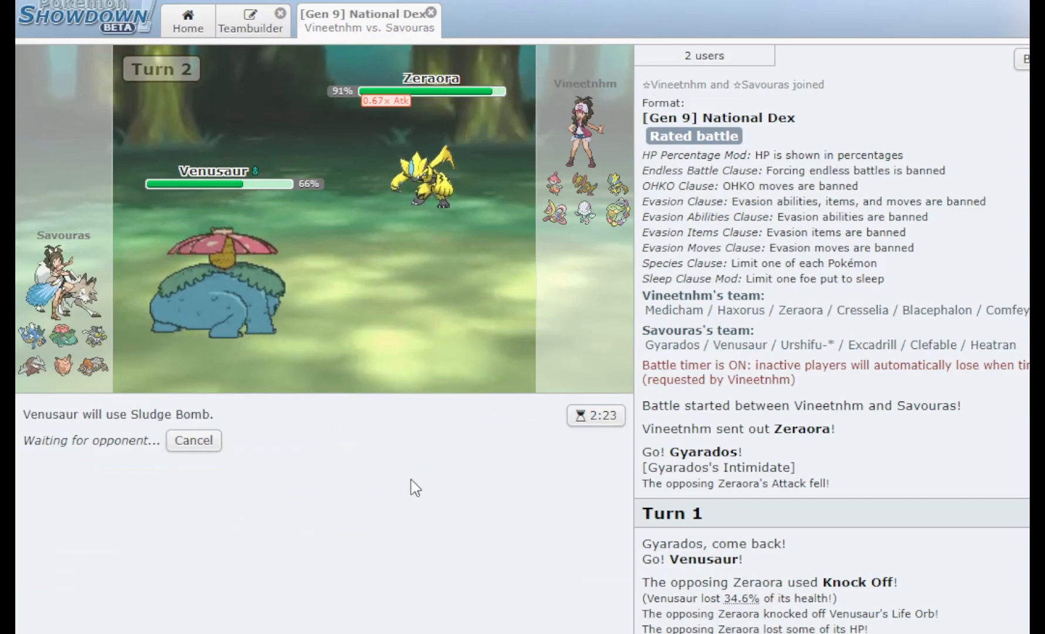
mouse_move(207, 294)
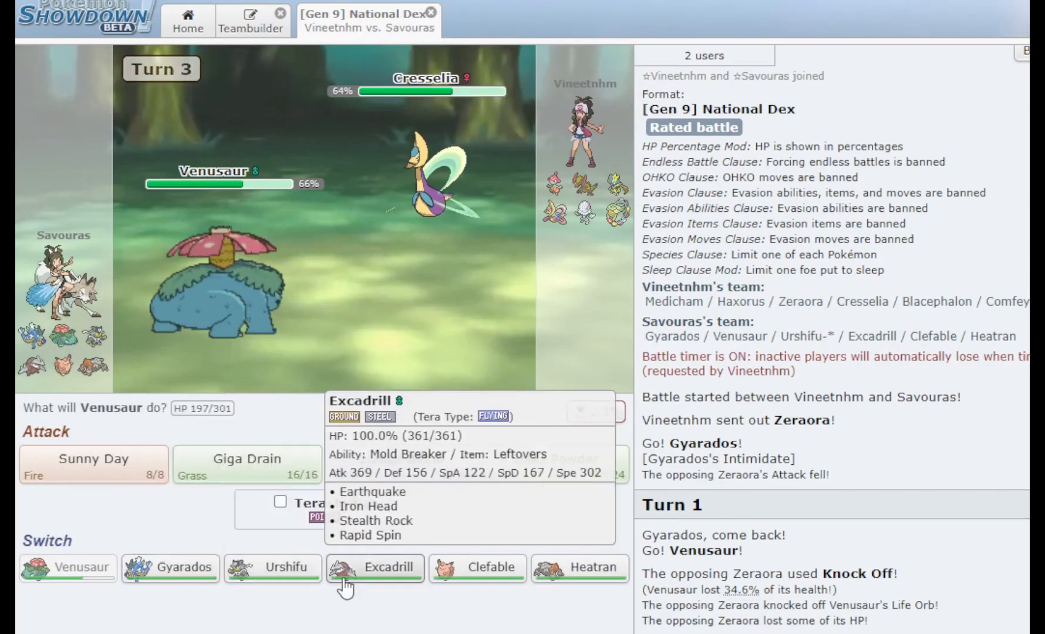
Bring in Excadrill to lay Stealth Rock, then switch to Heatran against Blacephalon
left_click(373, 568)
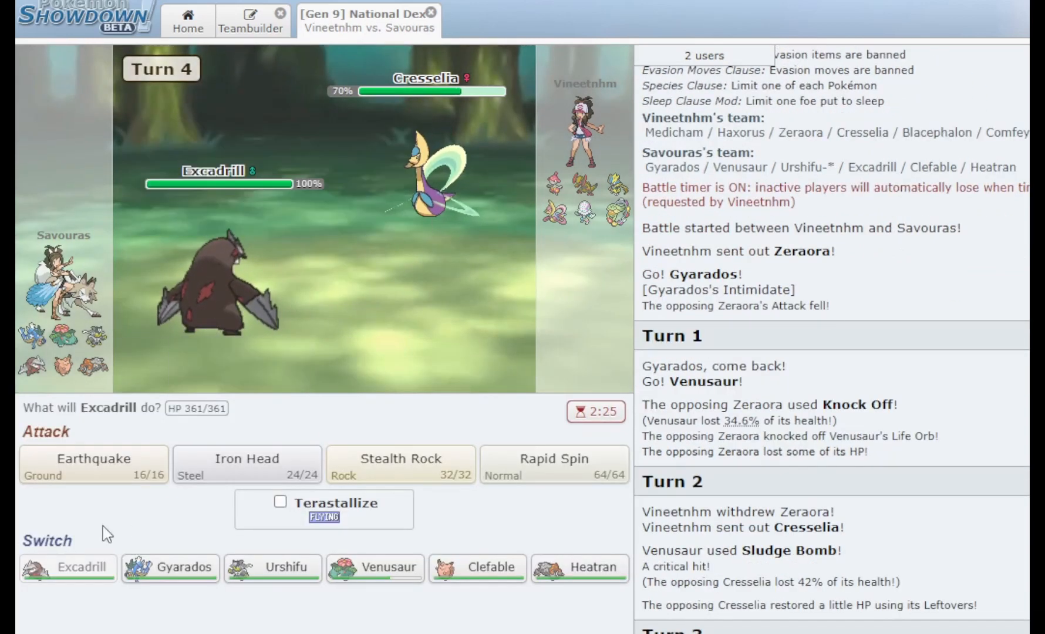
left_click(400, 465)
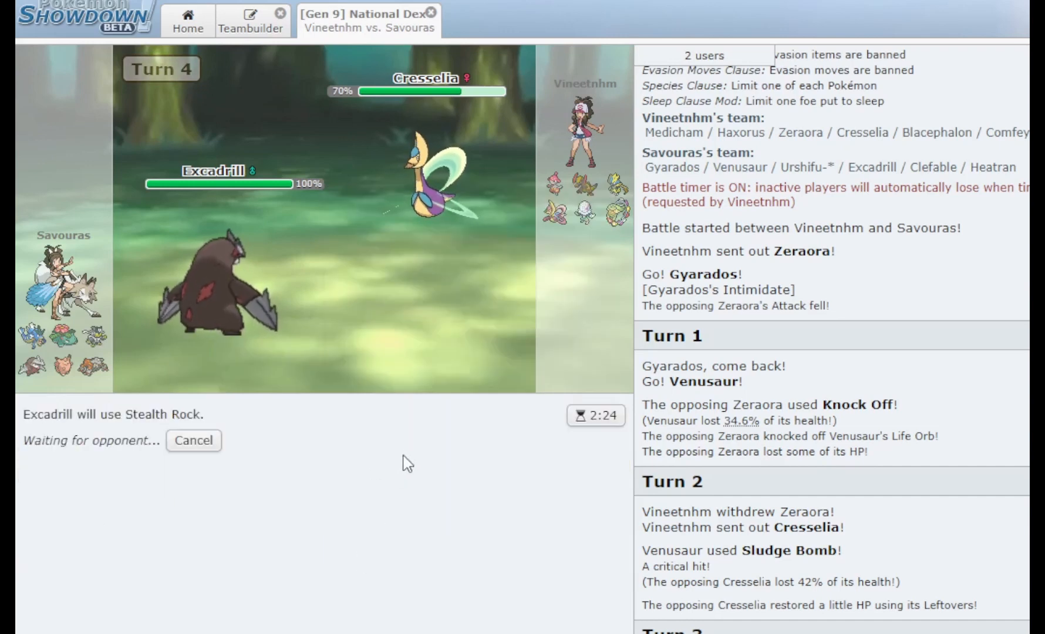
mouse_move(582, 210)
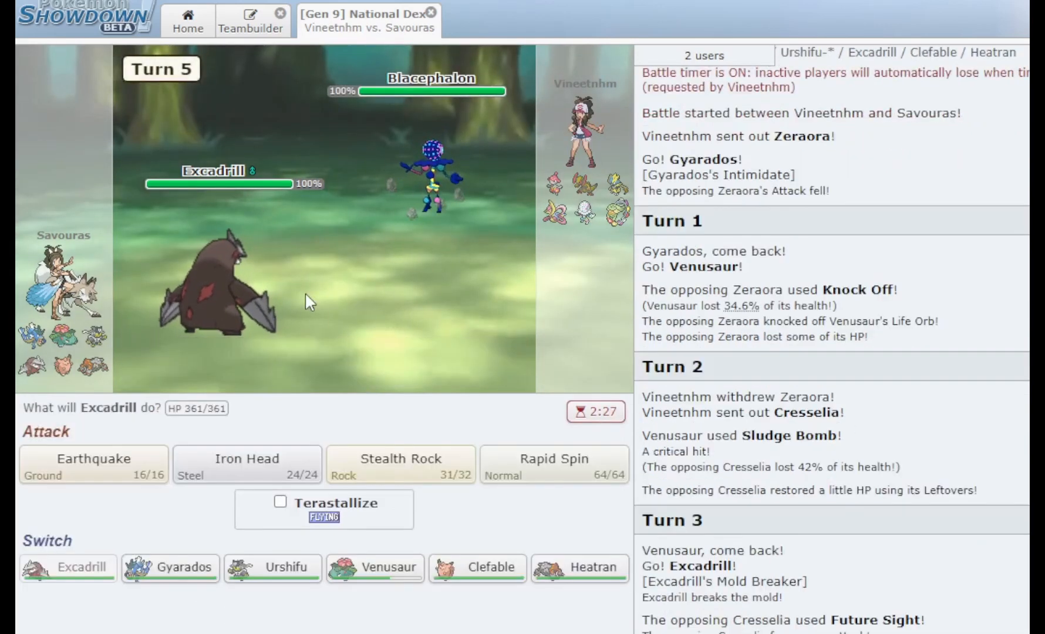
left_click(579, 567)
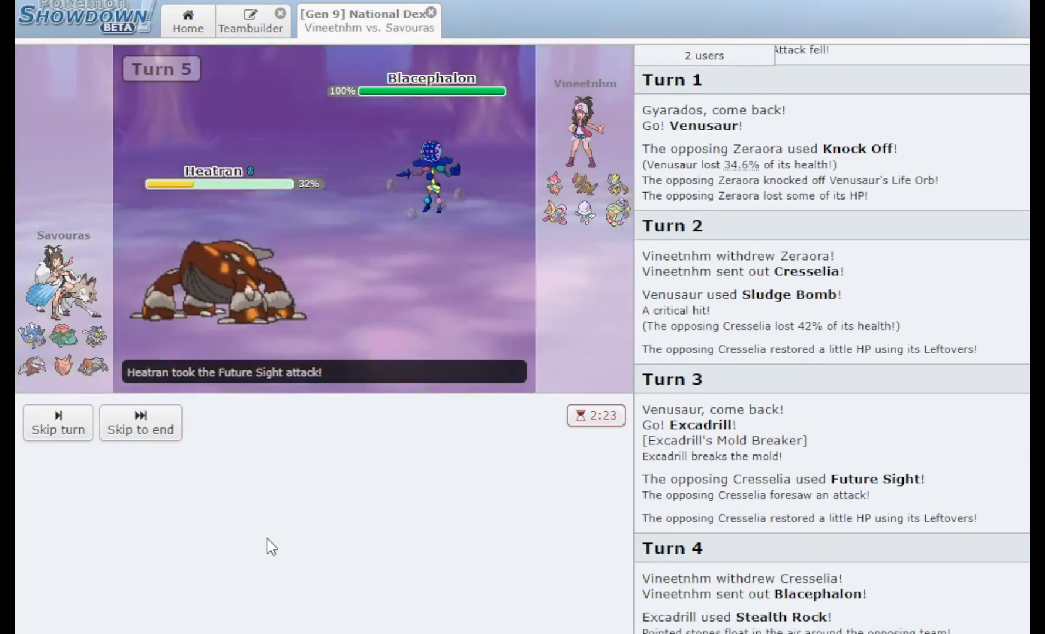
left_click(58, 422)
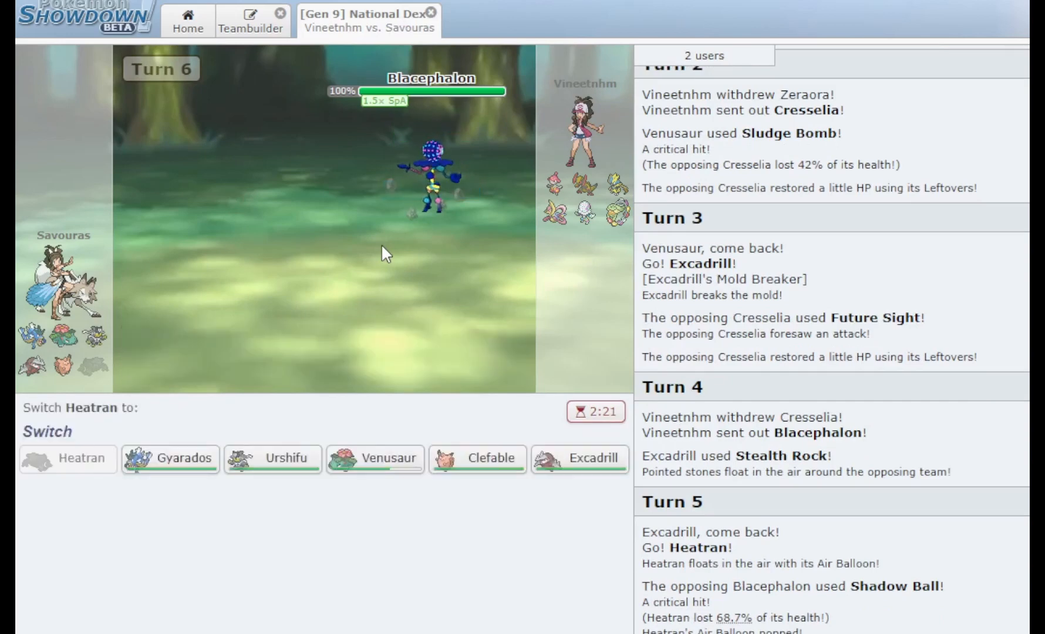
mouse_move(298, 68)
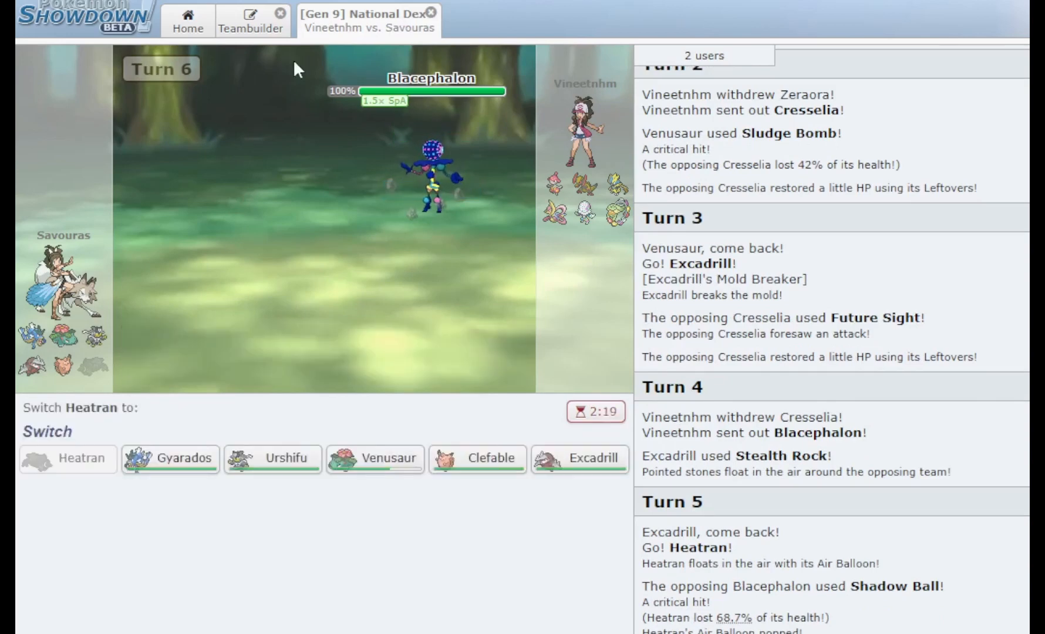
Send in Gyarados for the fainted Heatran and knock out Blacephalon with Crunch
left_click(171, 459)
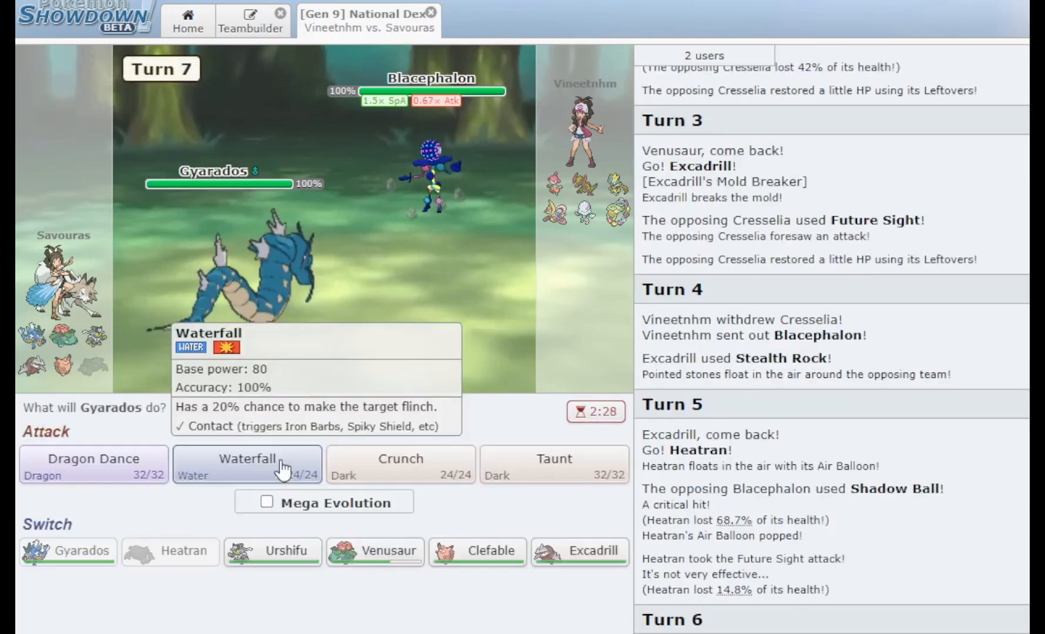
left_click(400, 465)
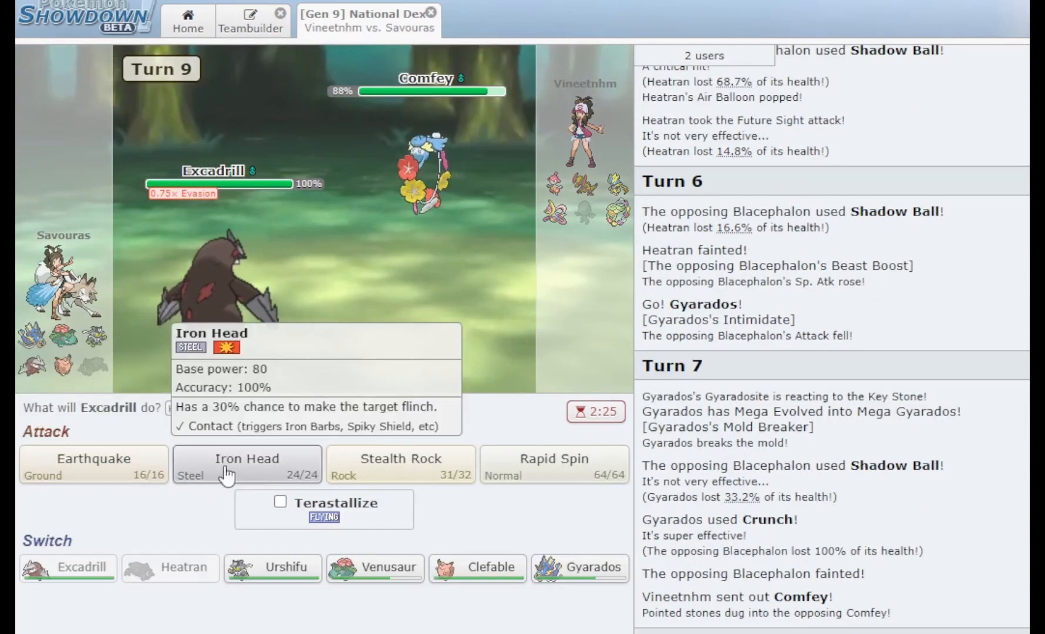
Terastallize Excadrill and KO Haxorus with Earthquake, then bring in Venusaur to Giga Drain Zeraora
left_click(401, 464)
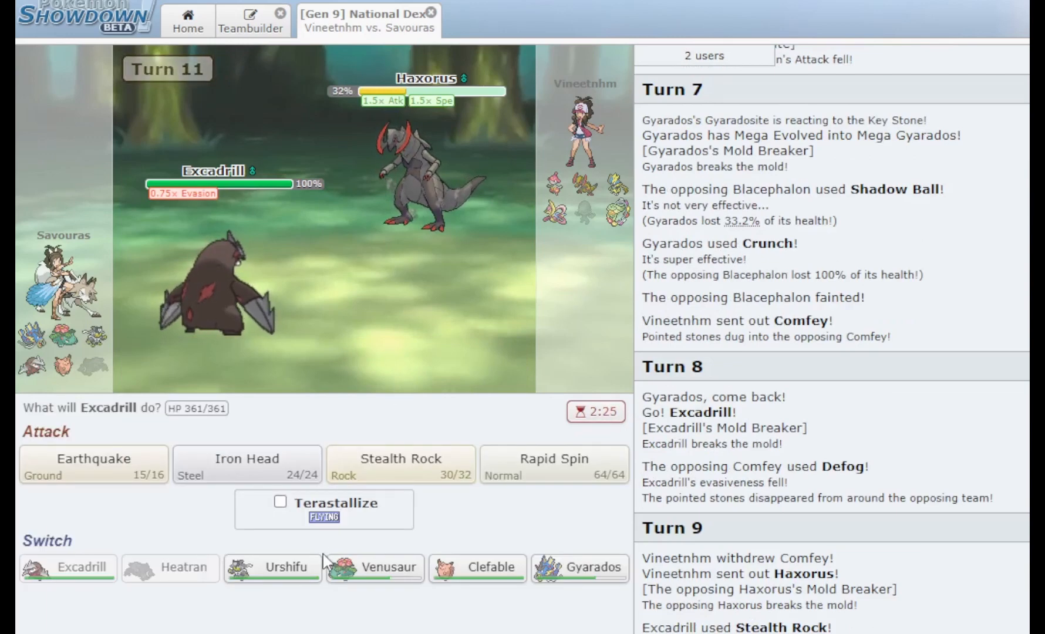
mouse_move(375, 567)
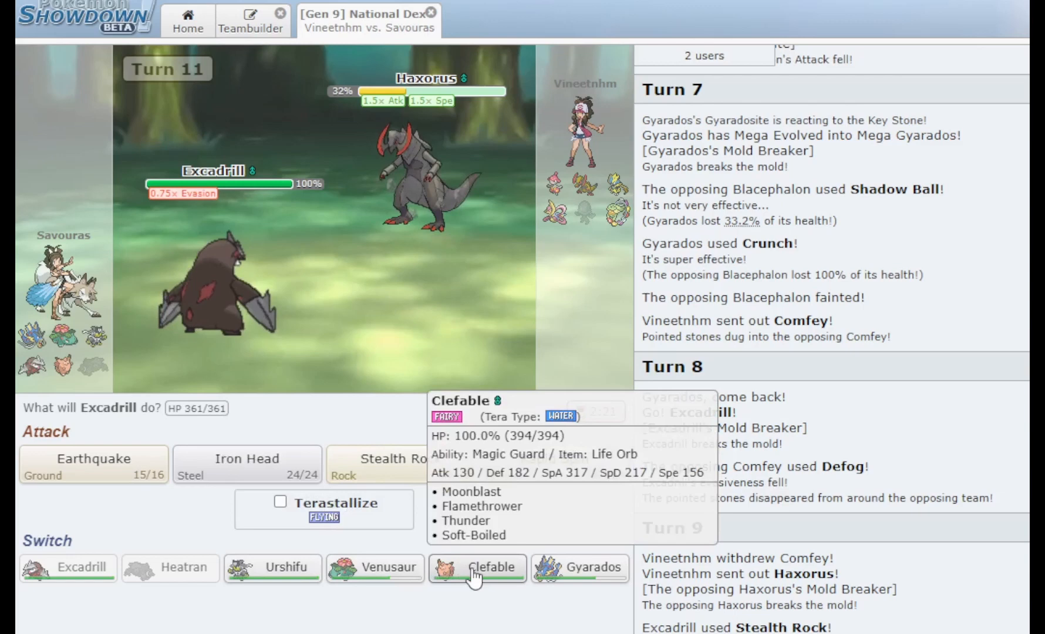
left_click(279, 501)
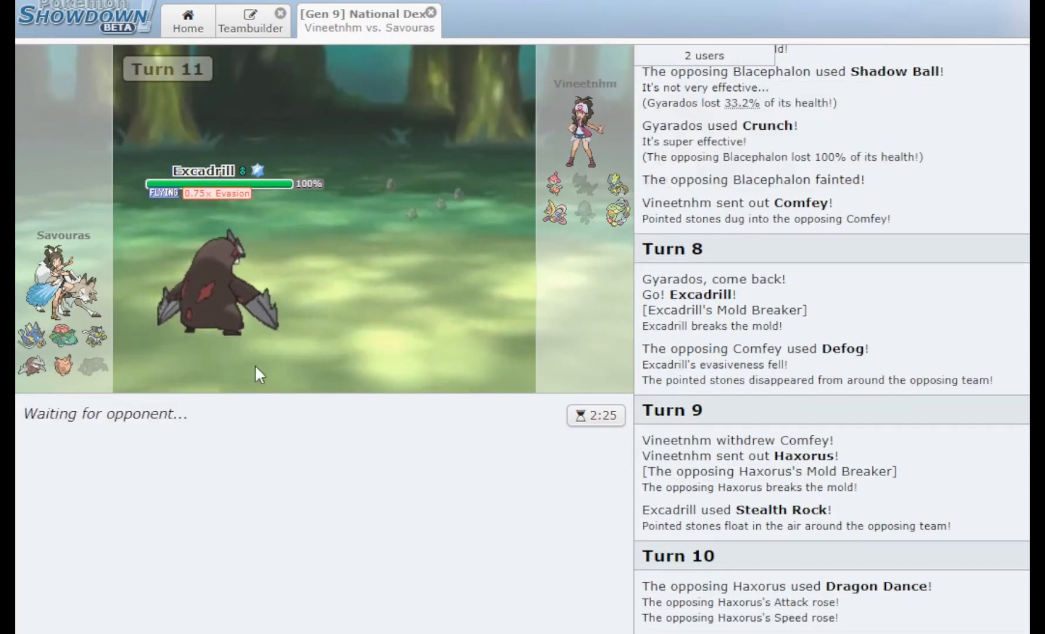
mouse_move(406, 468)
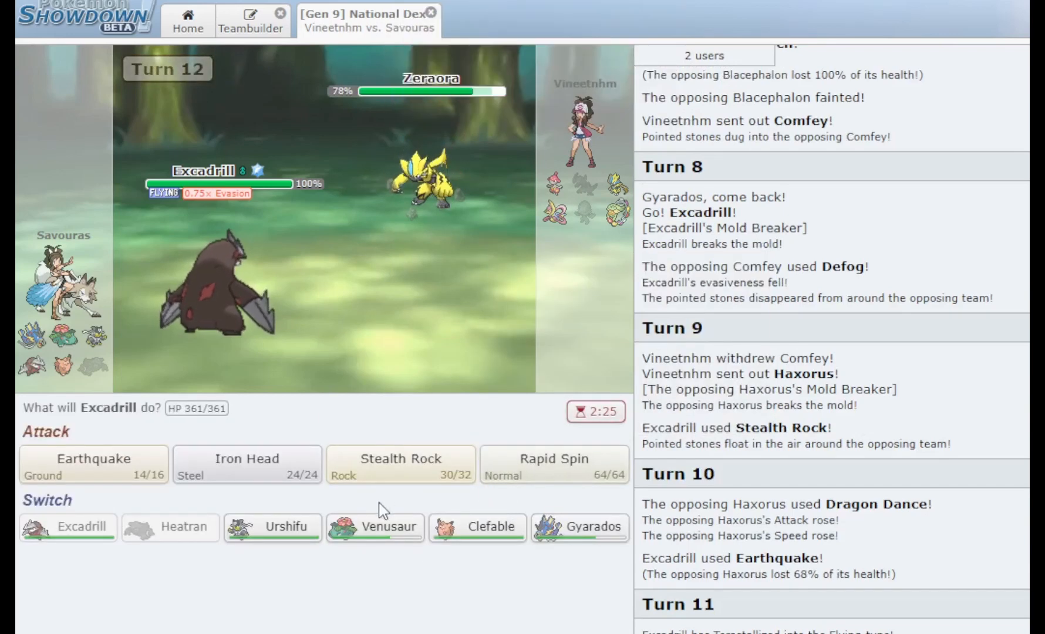
left_click(375, 527)
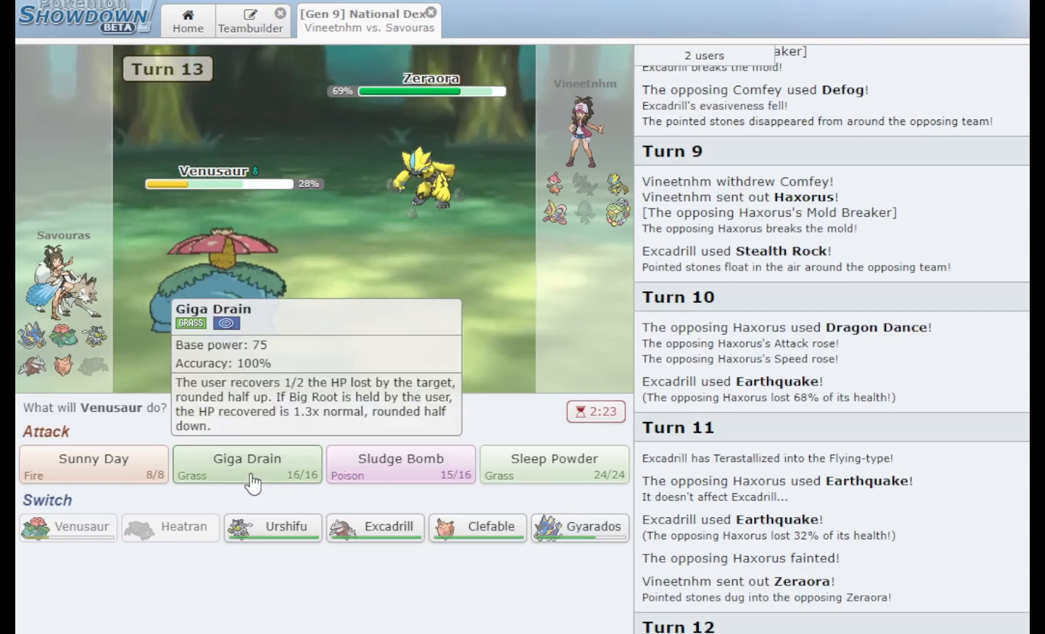
left_click(247, 465)
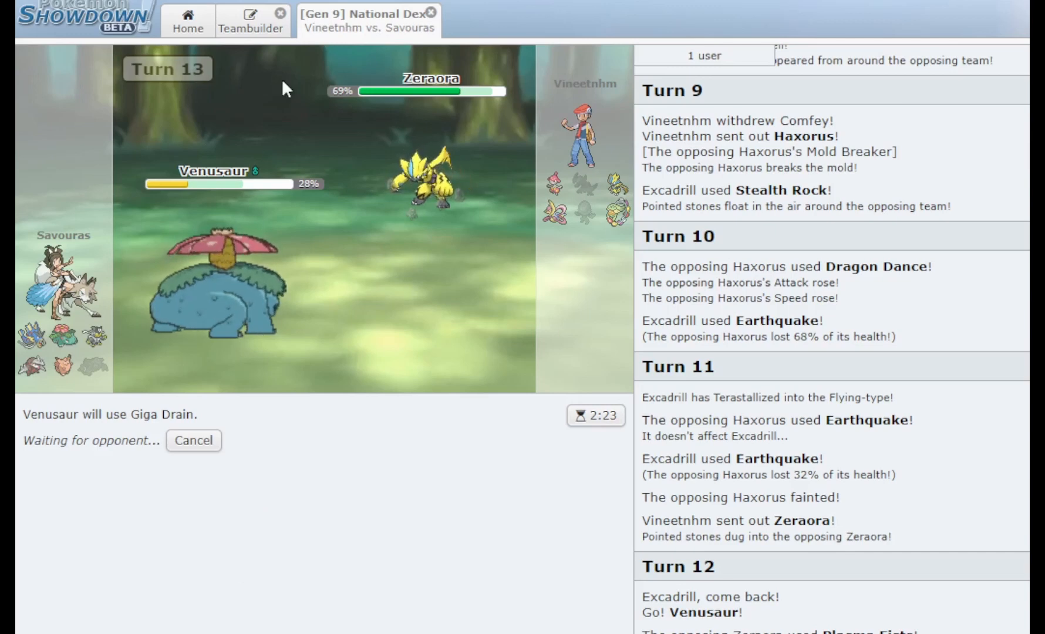
mouse_move(227, 80)
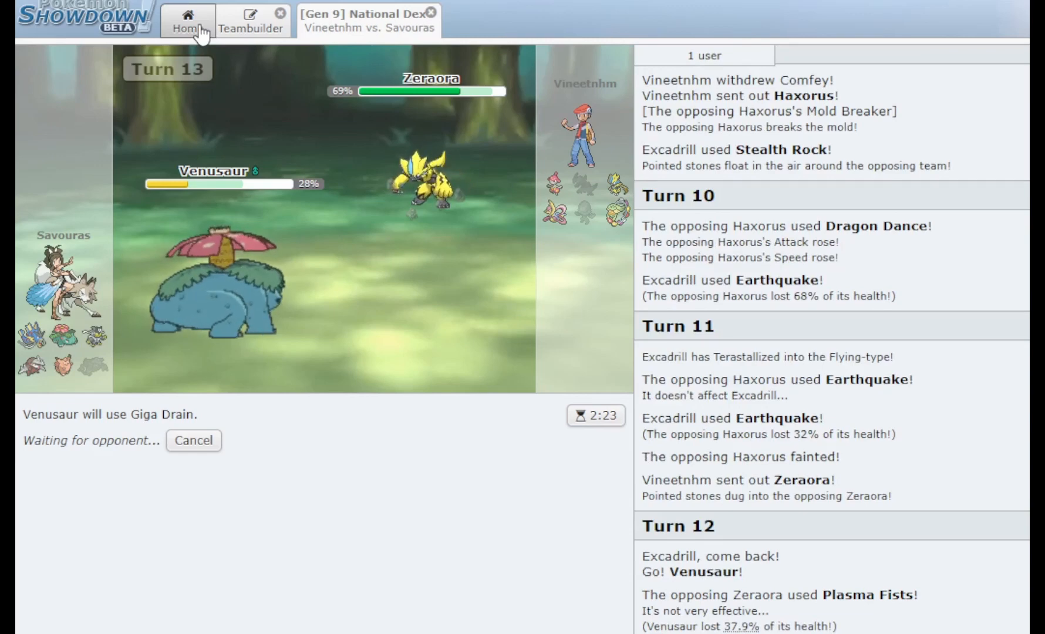
Start a new ranked battle from Home, close the old battle tab and lead with Gyarados
left_click(186, 20)
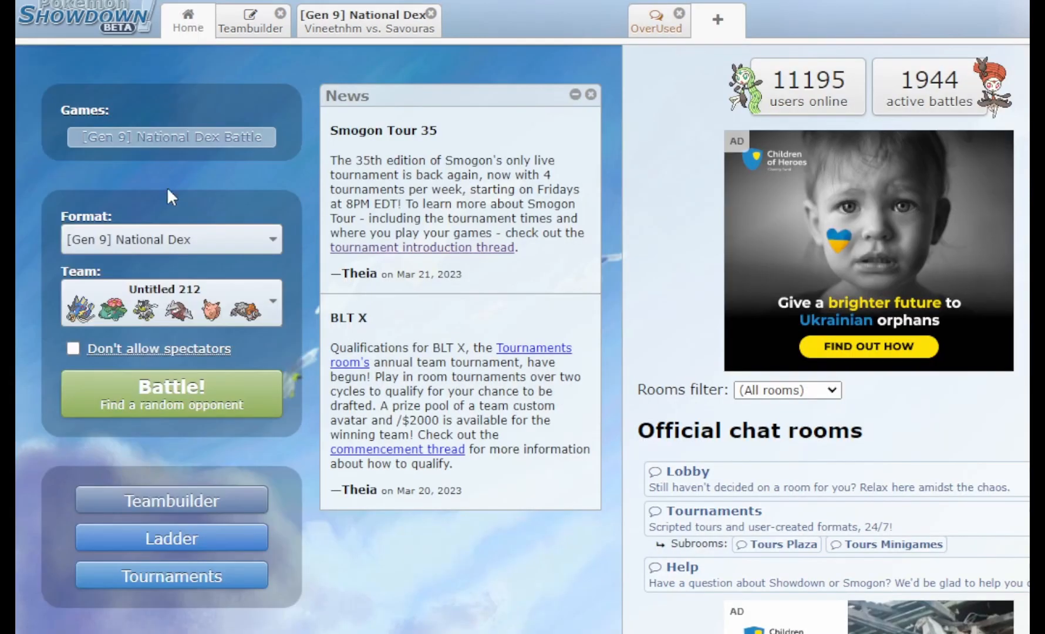
left_click(367, 21)
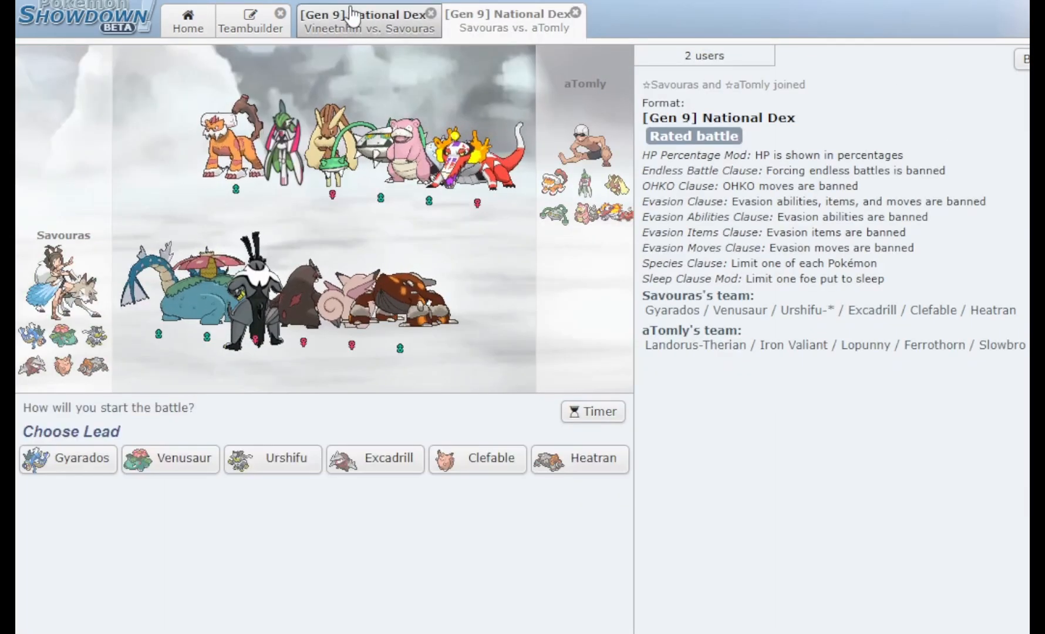
left_click(366, 20)
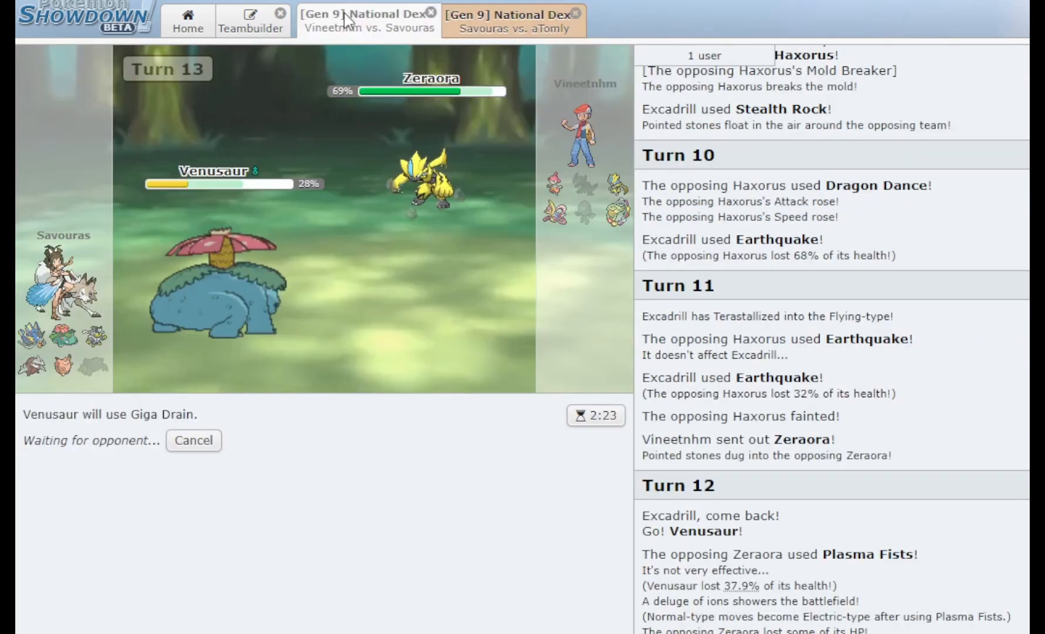
left_click(511, 21)
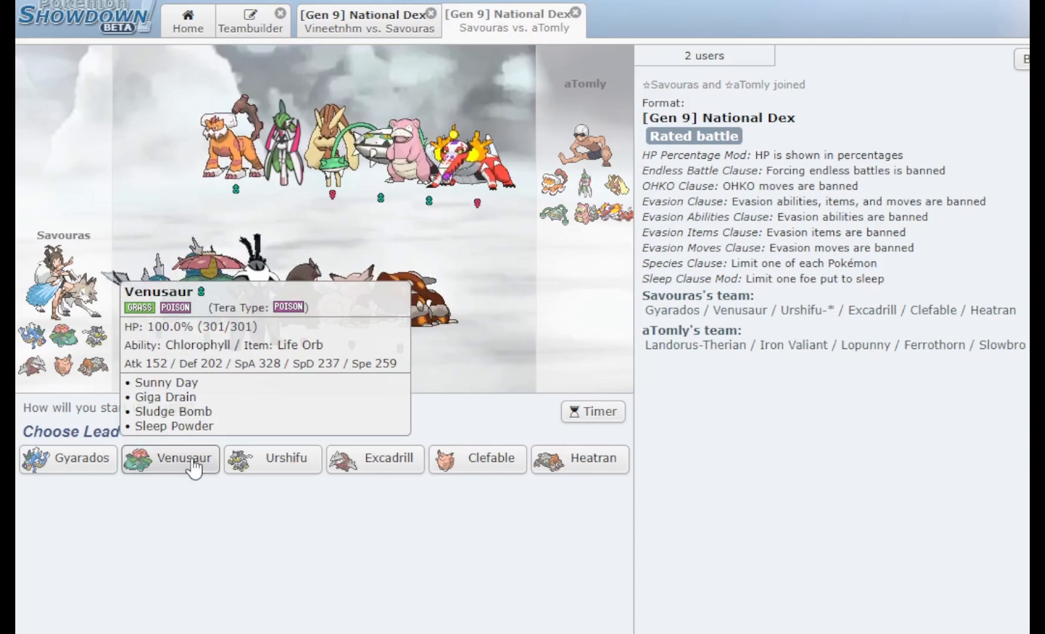
mouse_move(250, 371)
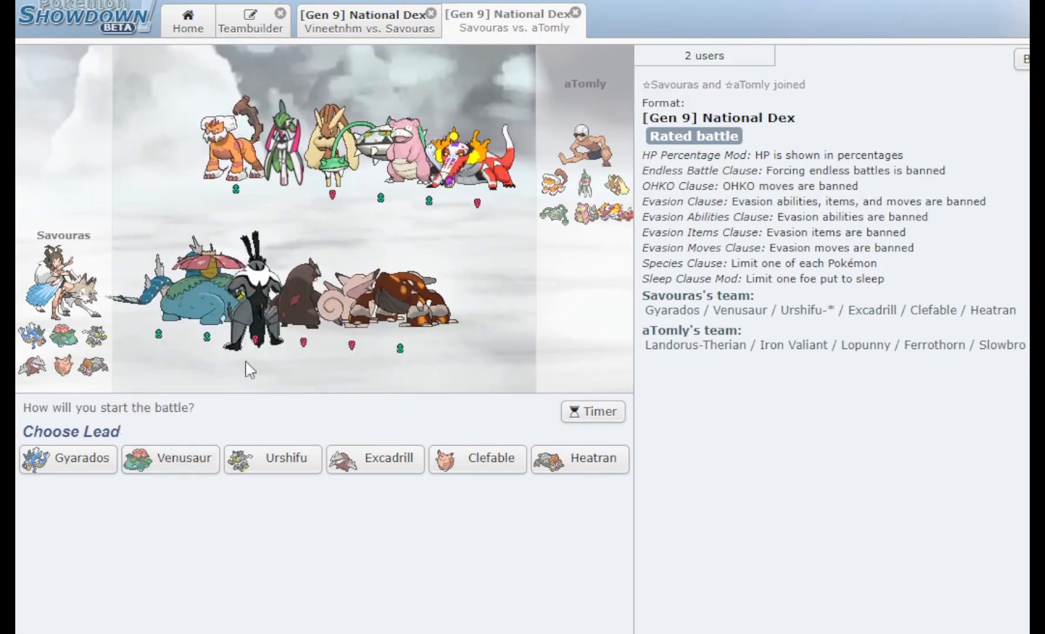
left_click(431, 13)
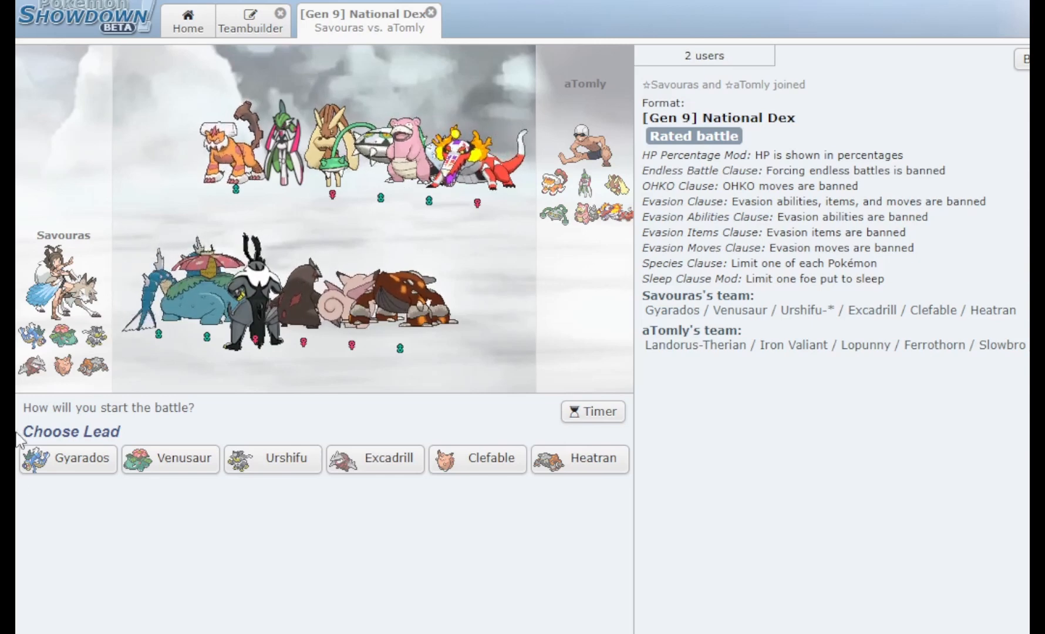
left_click(67, 459)
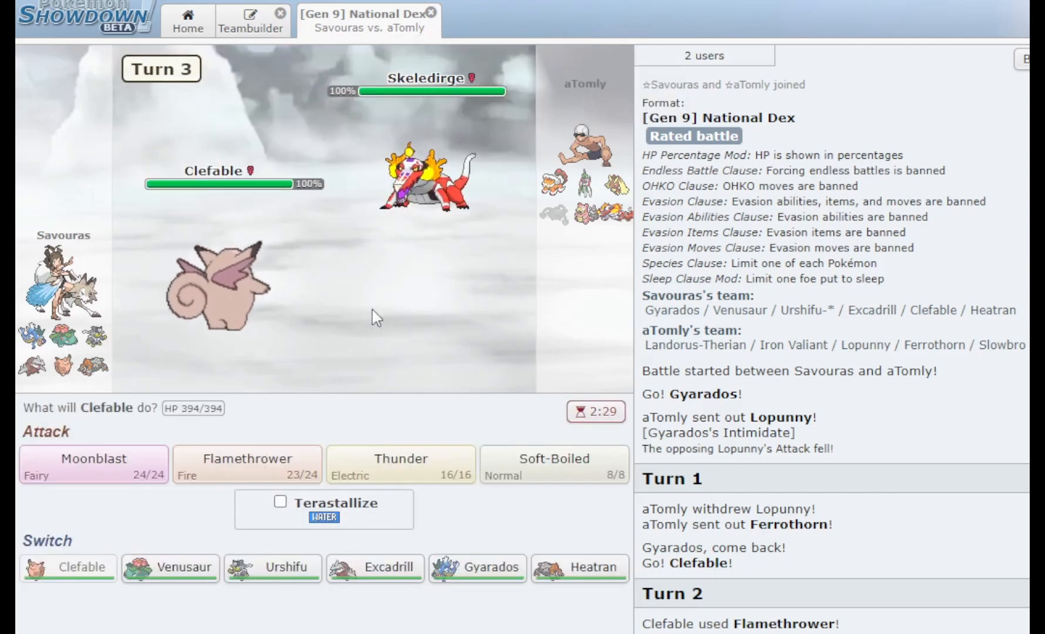
Thunder Skeledirge with Clefable, bring in Heatran for Earth Power, then switch to Gyarados
left_click(400, 464)
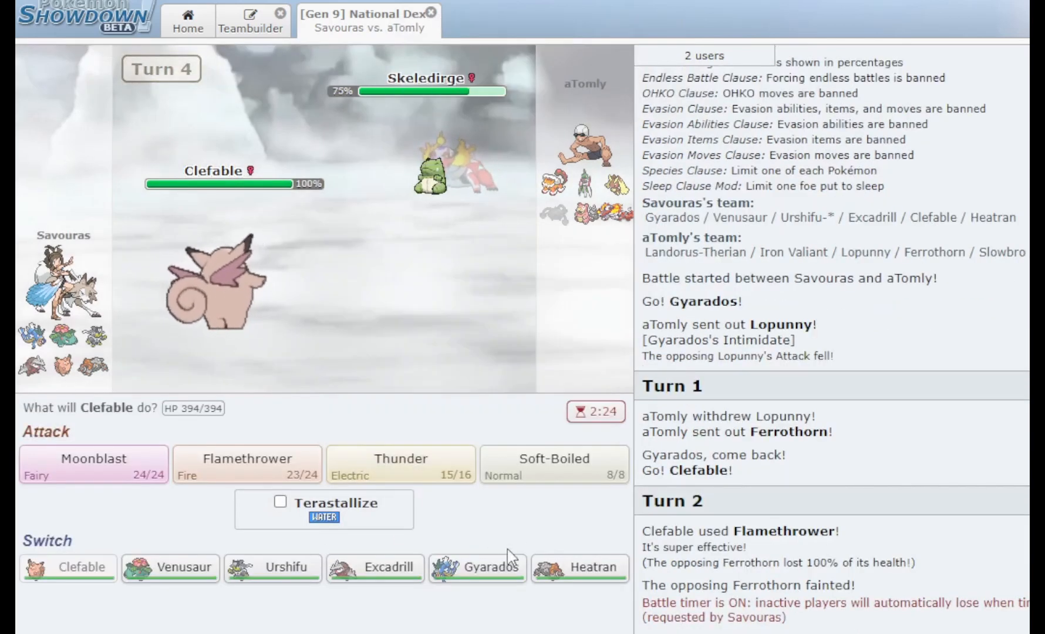
left_click(579, 567)
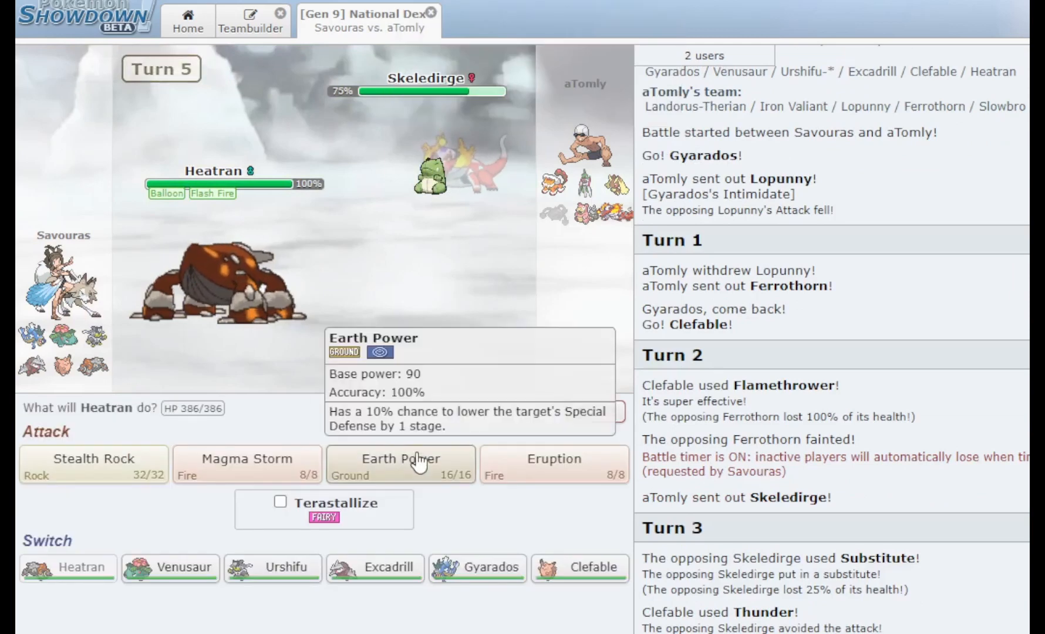
left_click(400, 464)
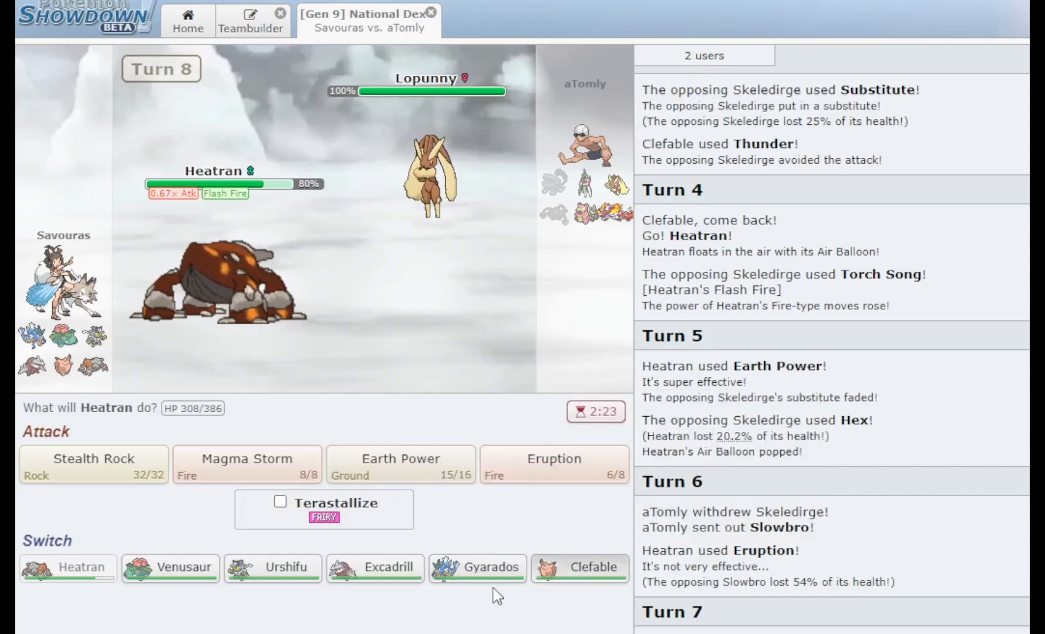
left_click(476, 567)
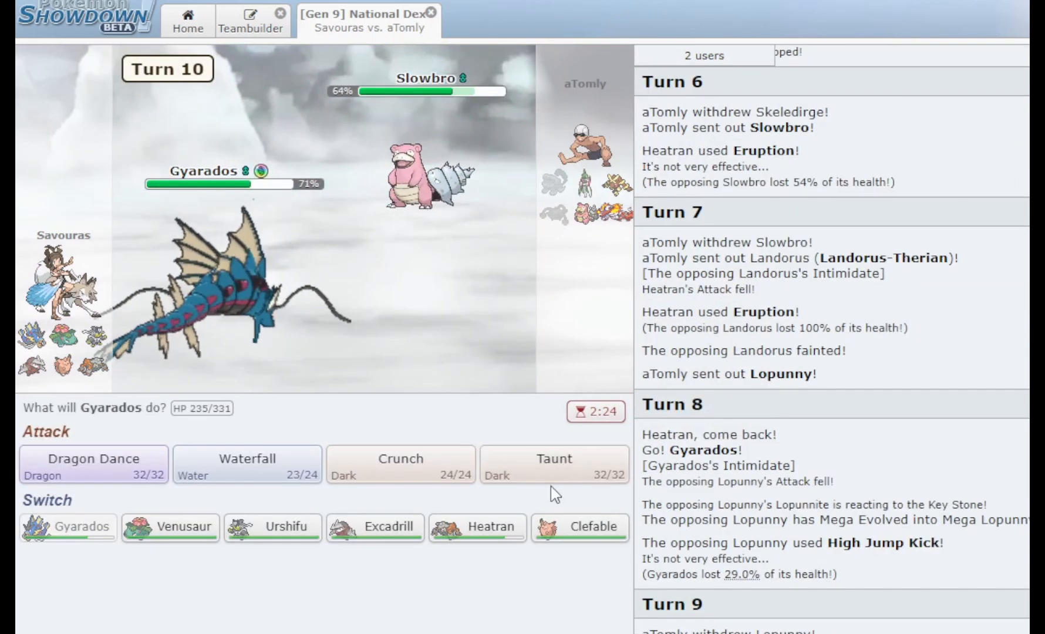
Crunch with Gyarados, Moonblast Iron Valiant with Clefable, then send in Venusaur when Clefable faints
left_click(400, 464)
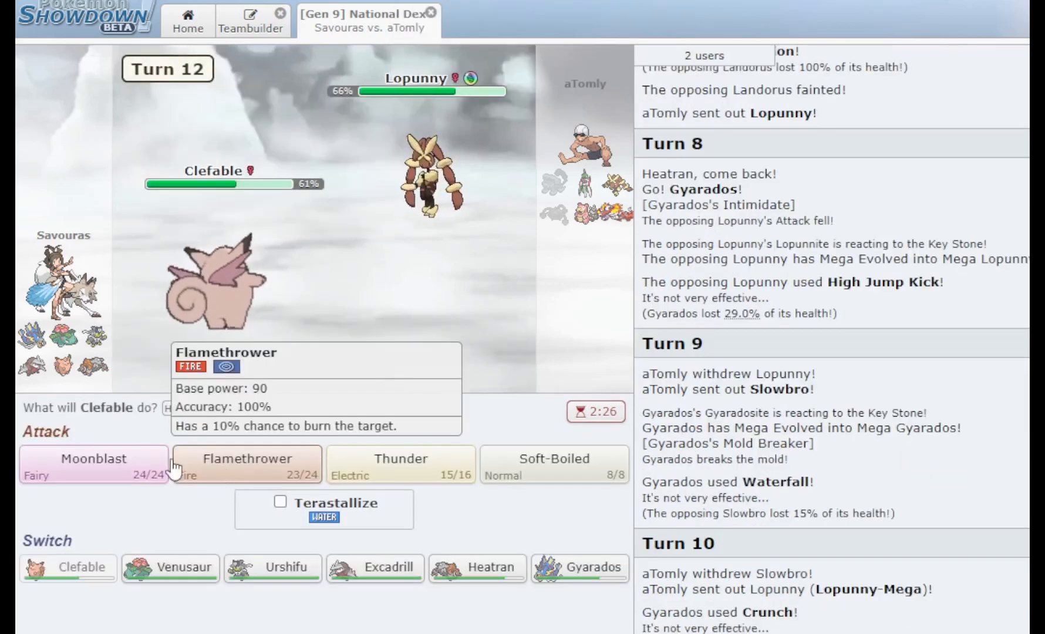
left_click(92, 463)
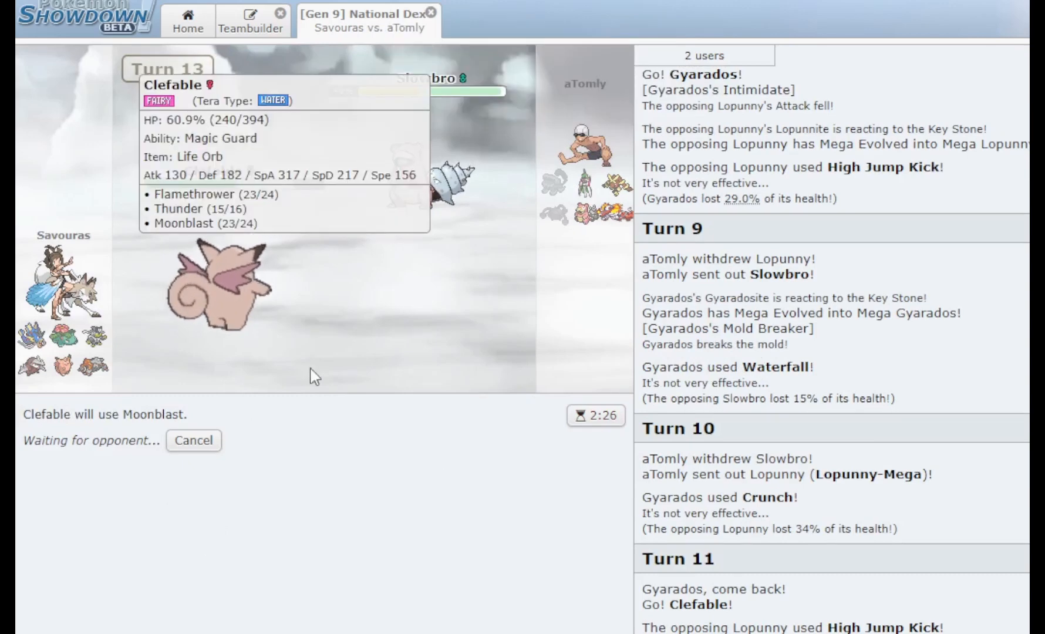
mouse_move(457, 496)
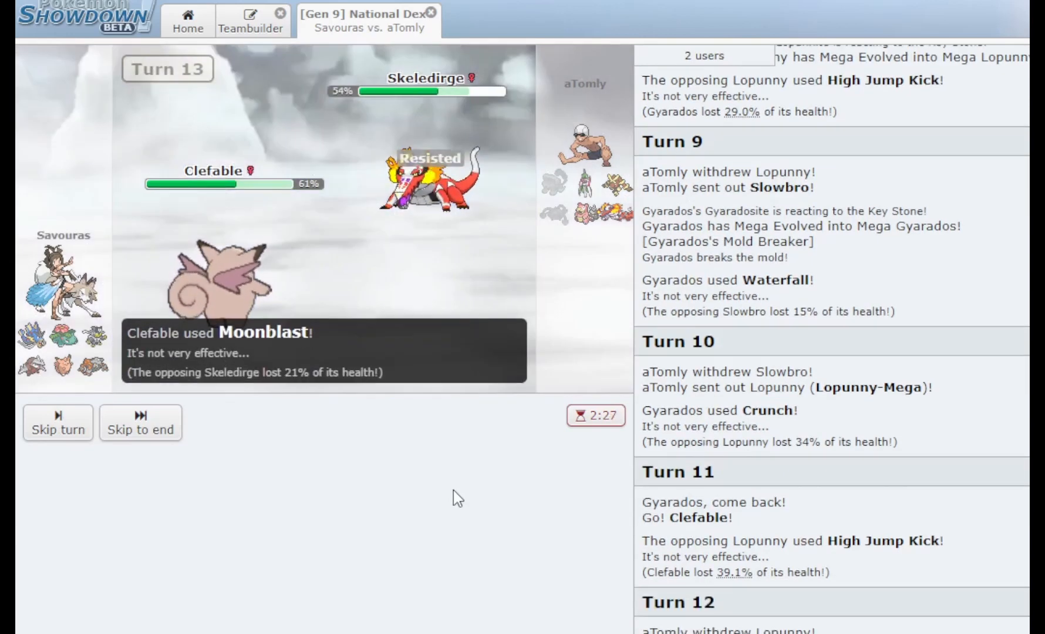
mouse_move(426, 200)
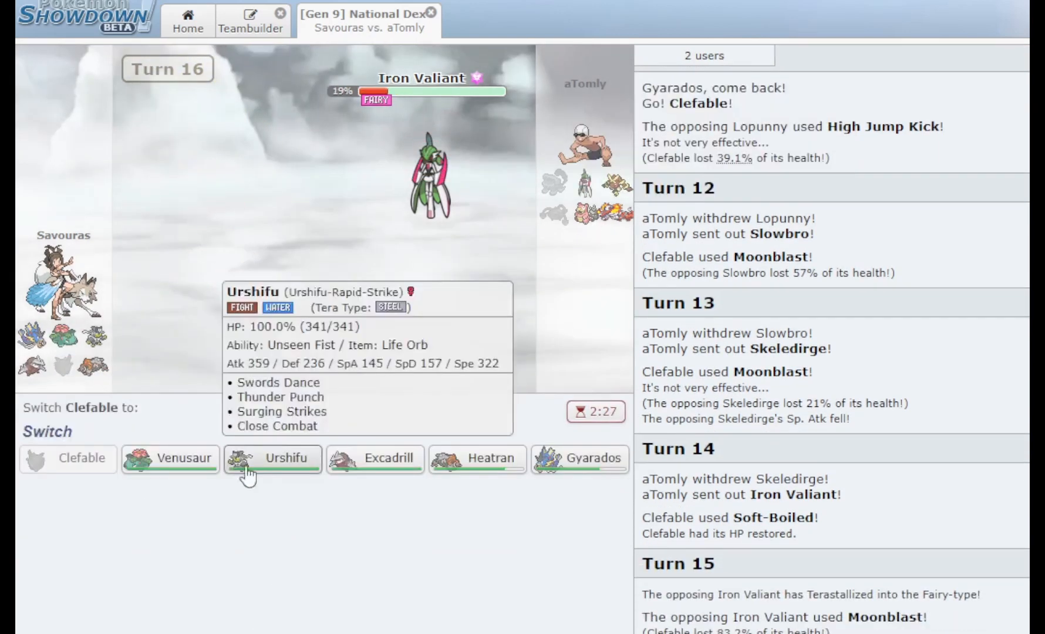
left_click(169, 460)
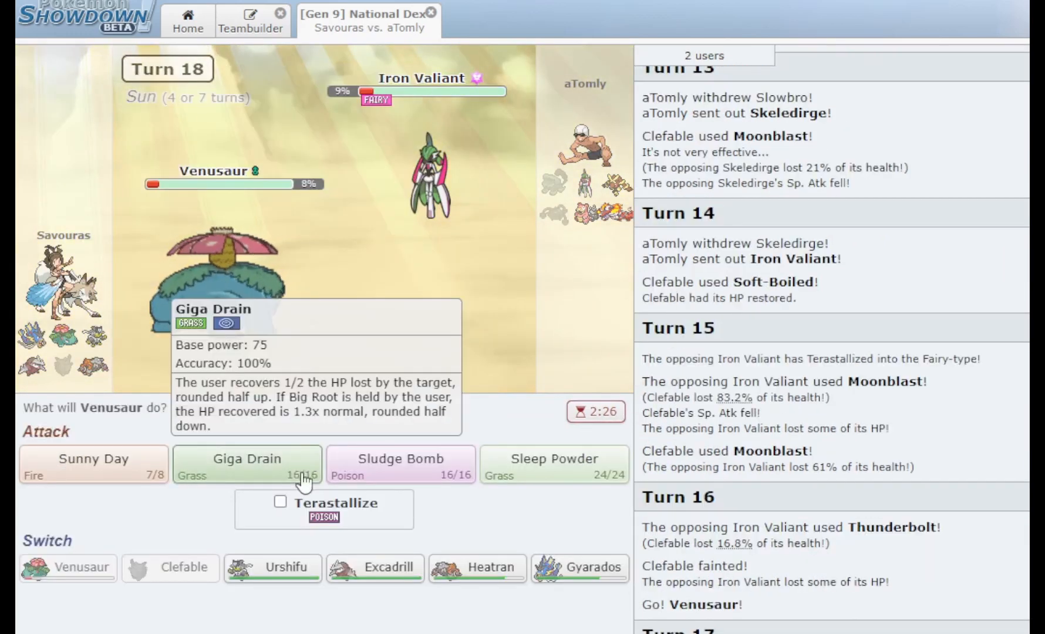
Use Giga Drain and Sludge Bomb with Venusaur, then hit Slowbro with Urshifu's Thunder Punch
left_click(245, 463)
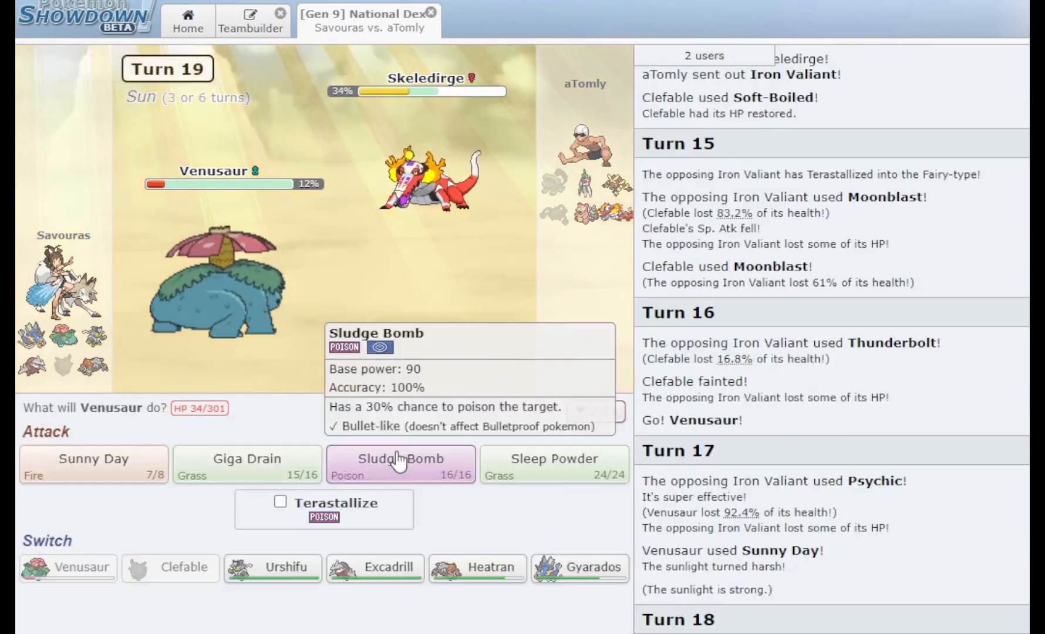
left_click(400, 464)
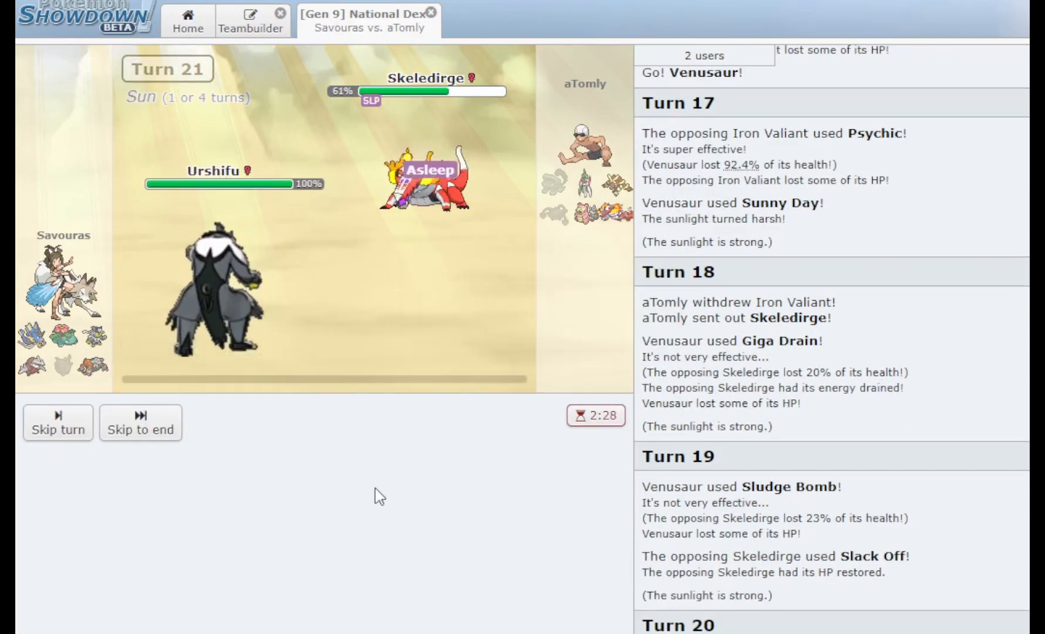
mouse_move(425, 180)
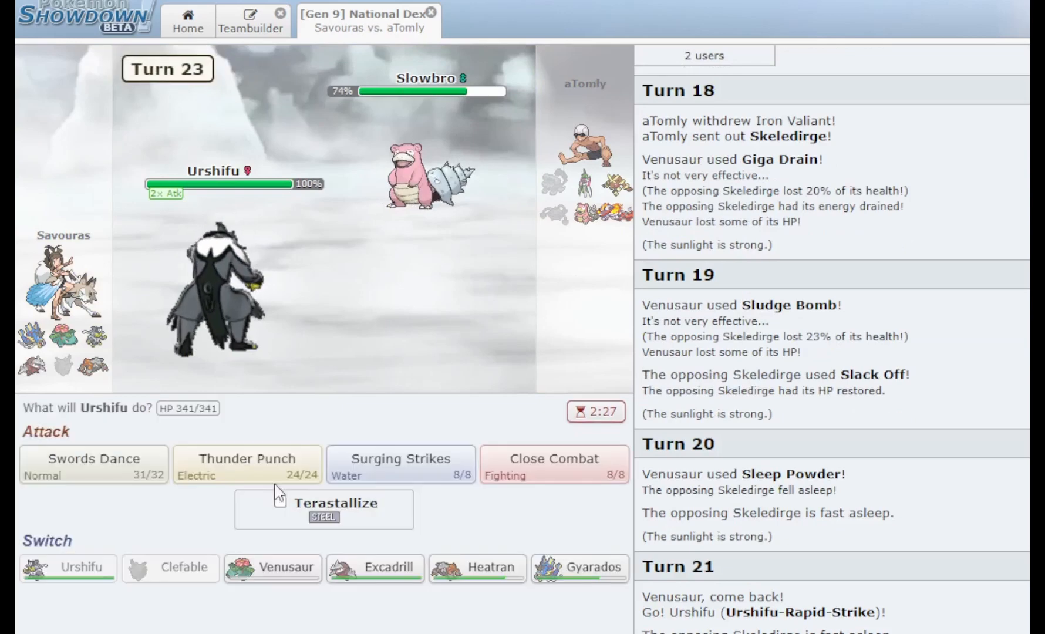
left_click(248, 465)
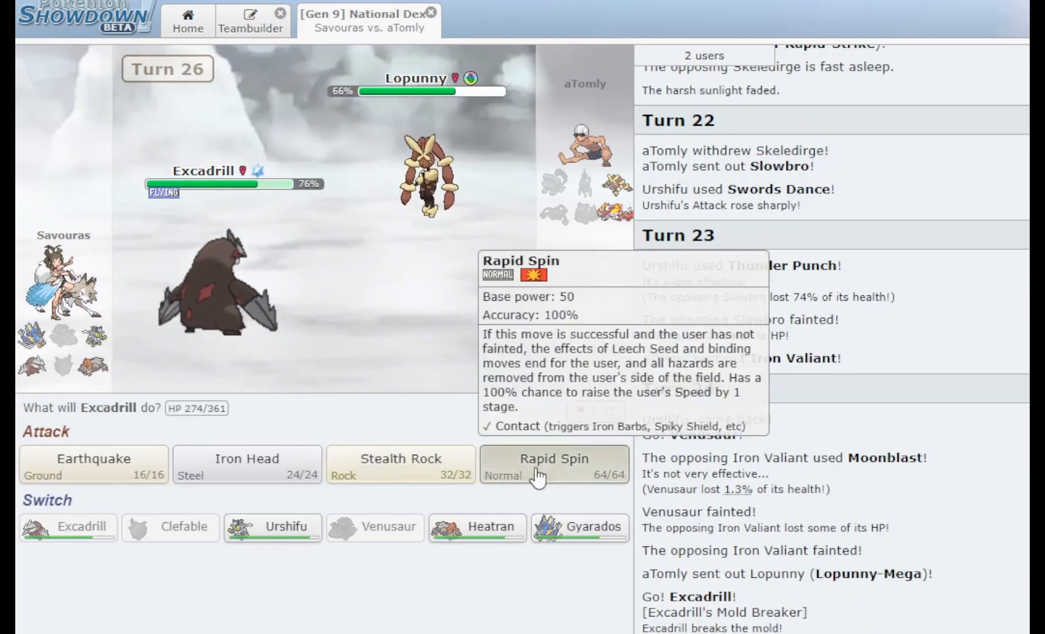
Have Excadrill use Rapid Spin against Mega Lopunny
left_click(554, 464)
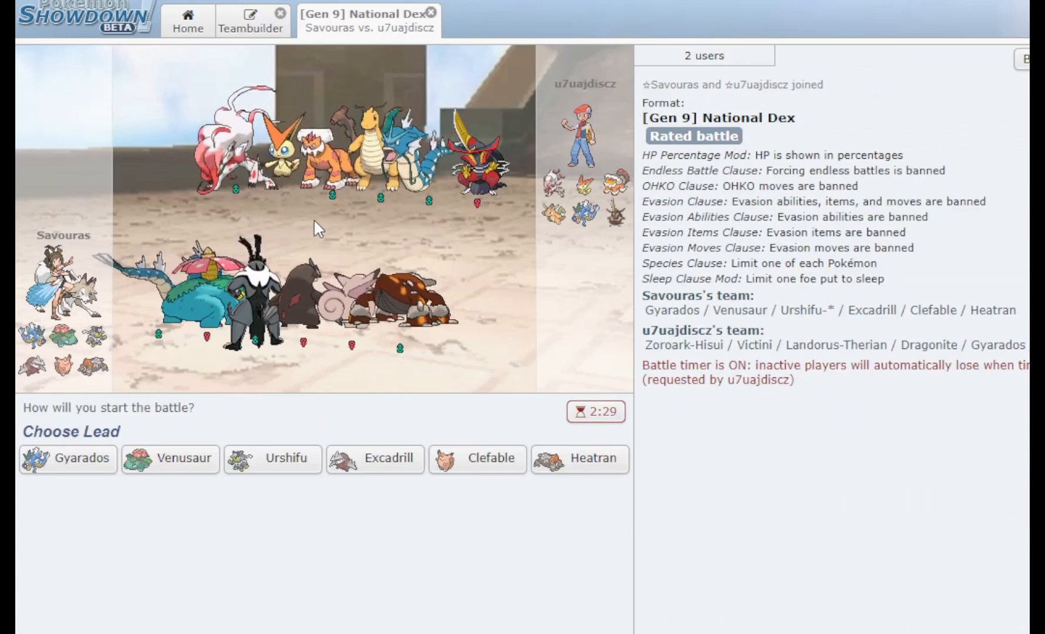
mouse_move(272, 459)
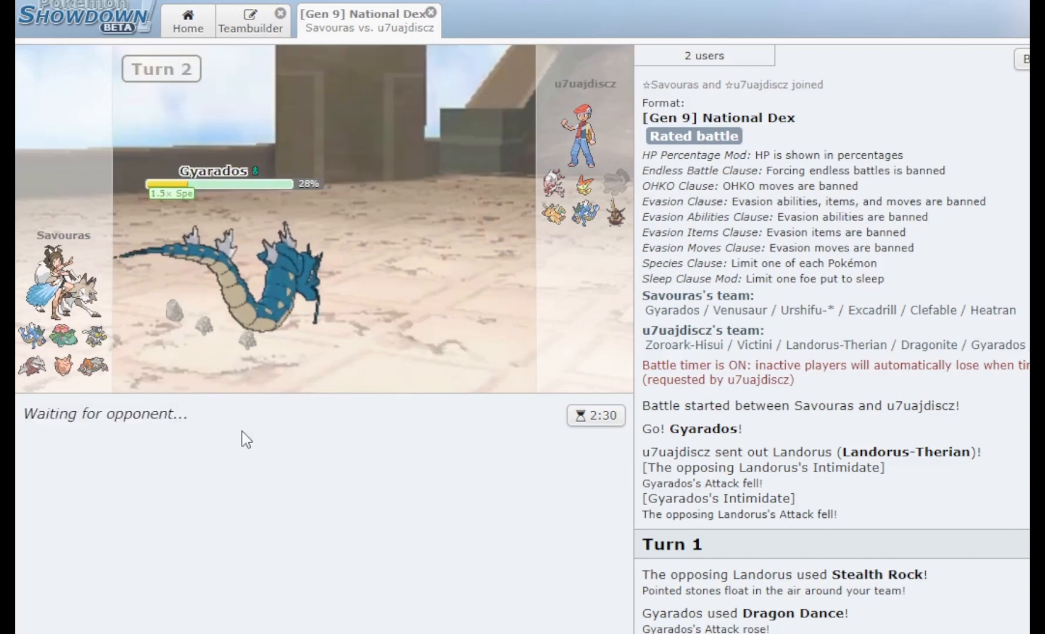
mouse_move(575, 212)
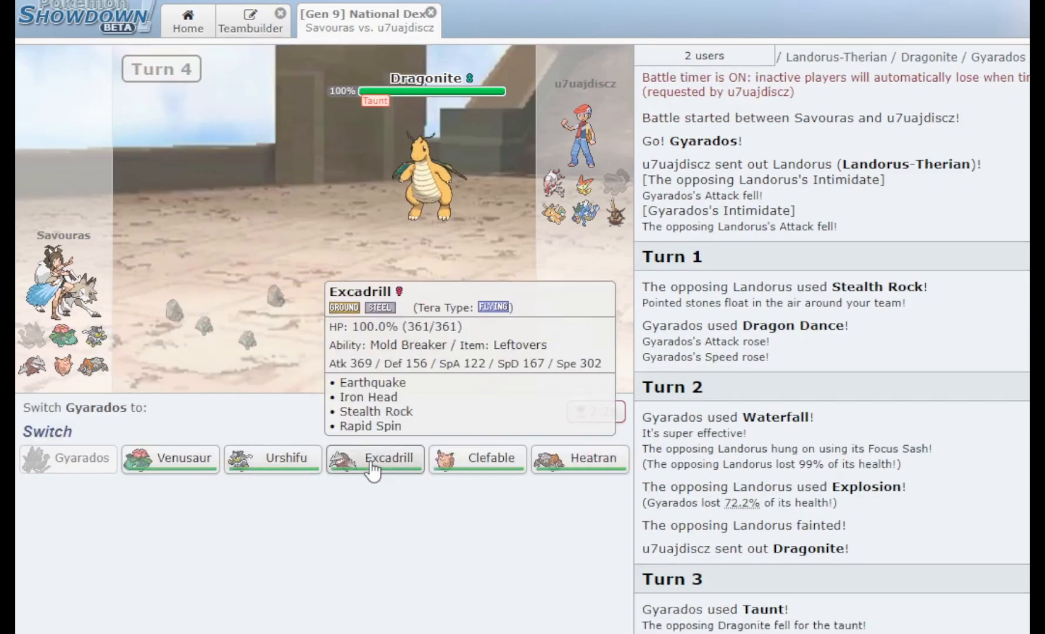
Send Excadrill in for the fainted Gyarados and clear the stones with Rapid Spin
left_click(374, 459)
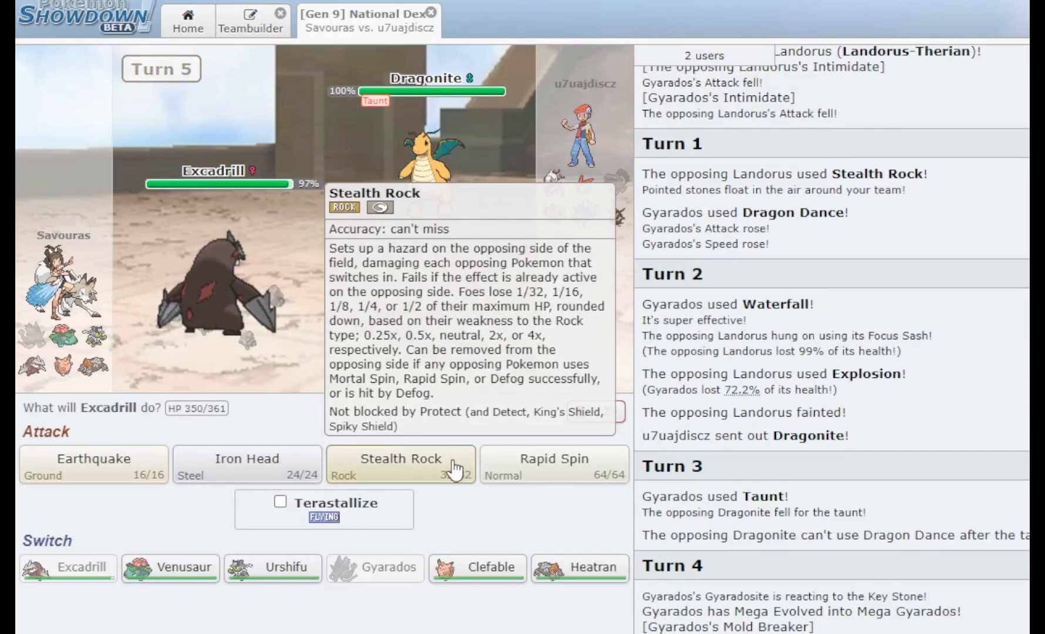
left_click(400, 464)
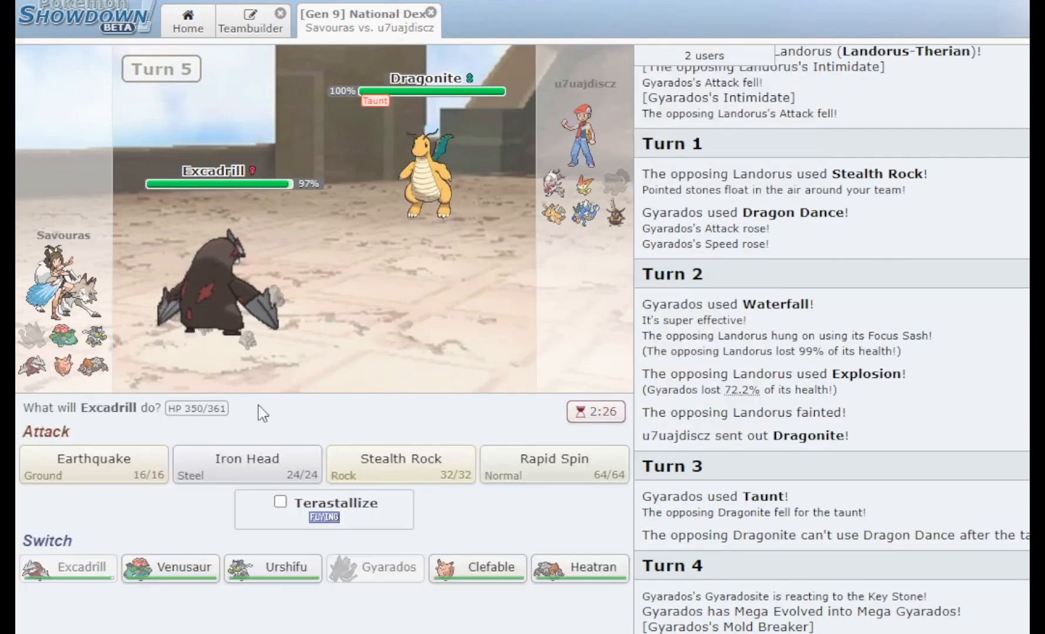
left_click(553, 465)
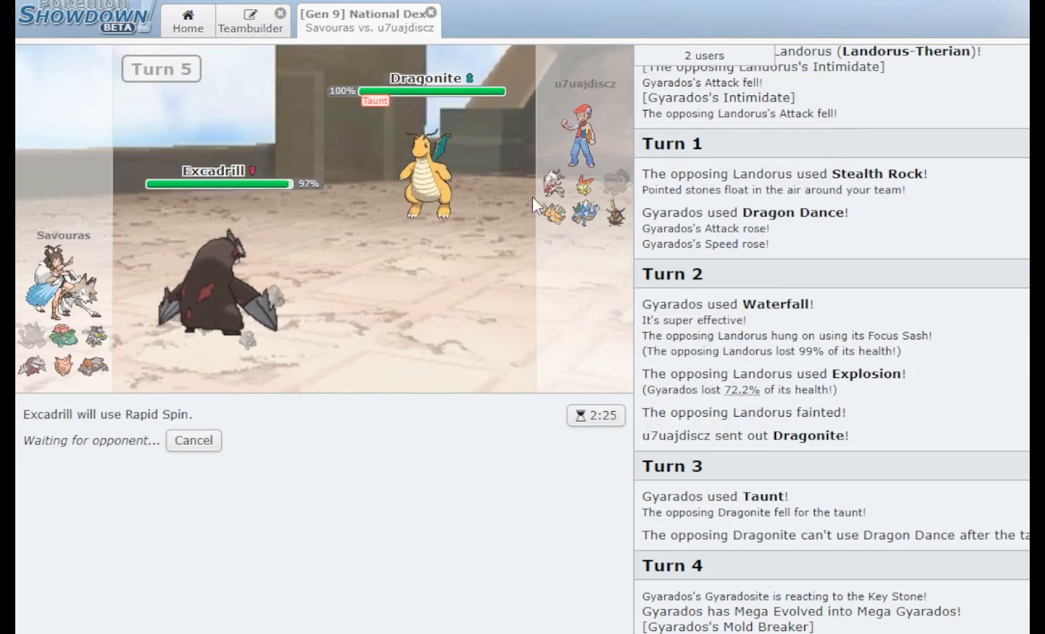
mouse_move(430, 176)
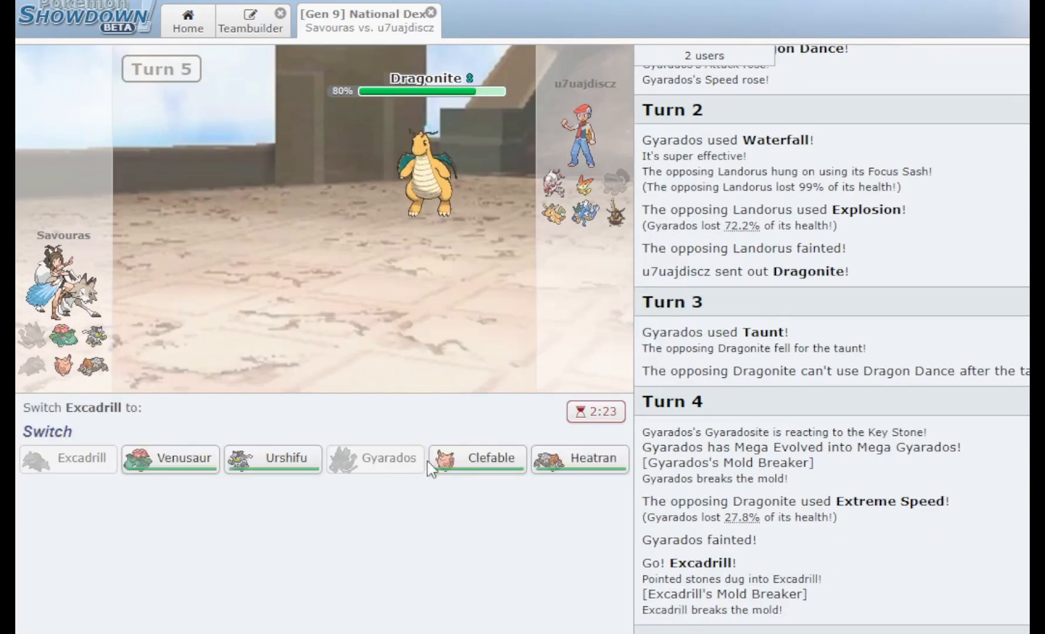
Send in Clefable after Excadrill faints
left_click(477, 458)
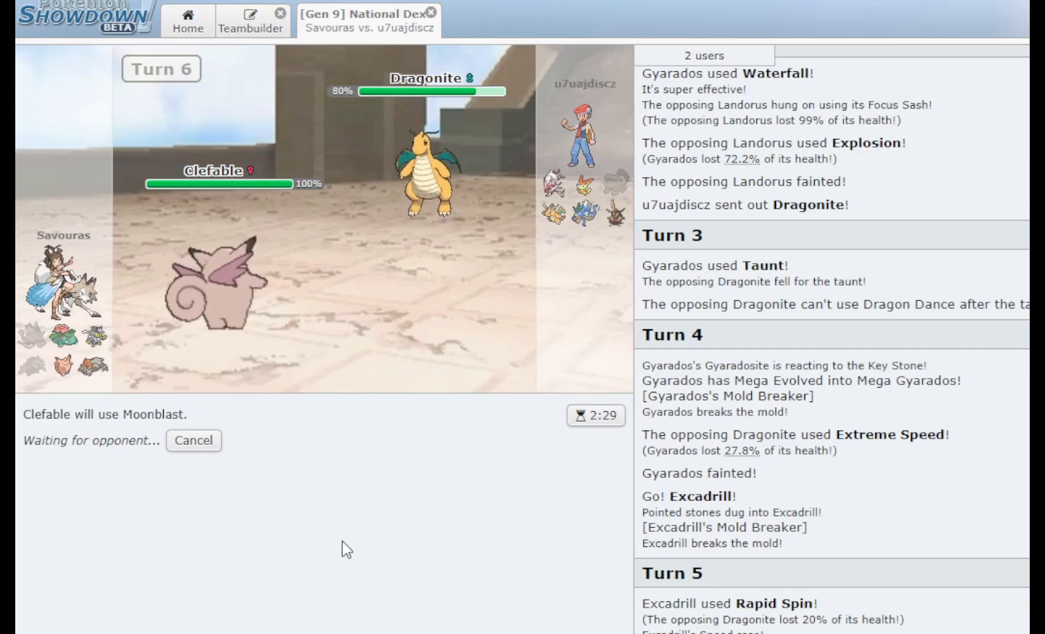
mouse_move(382, 540)
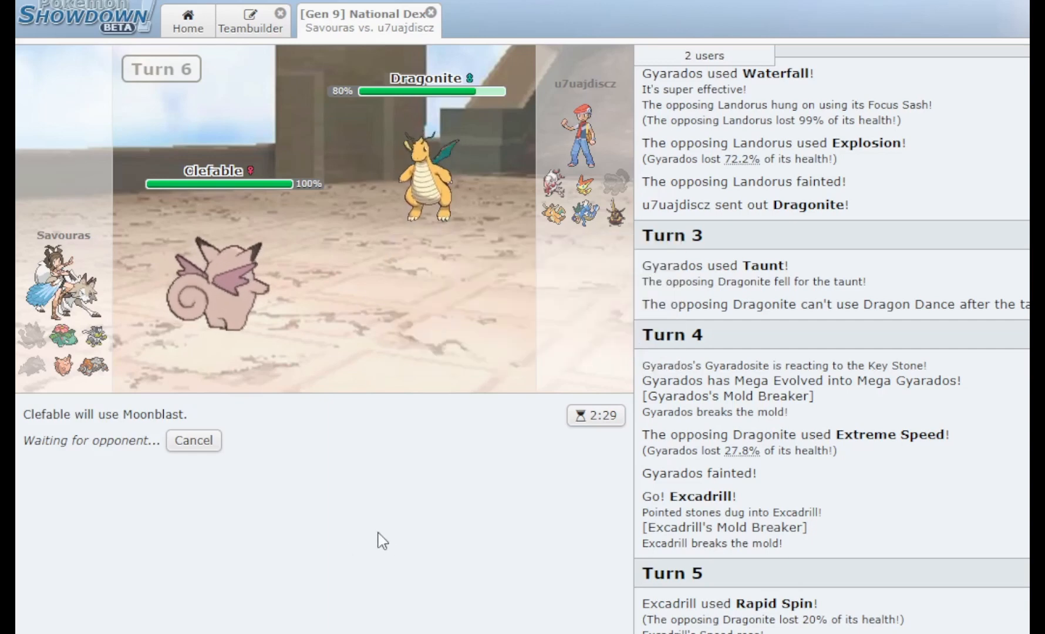
mouse_move(438, 183)
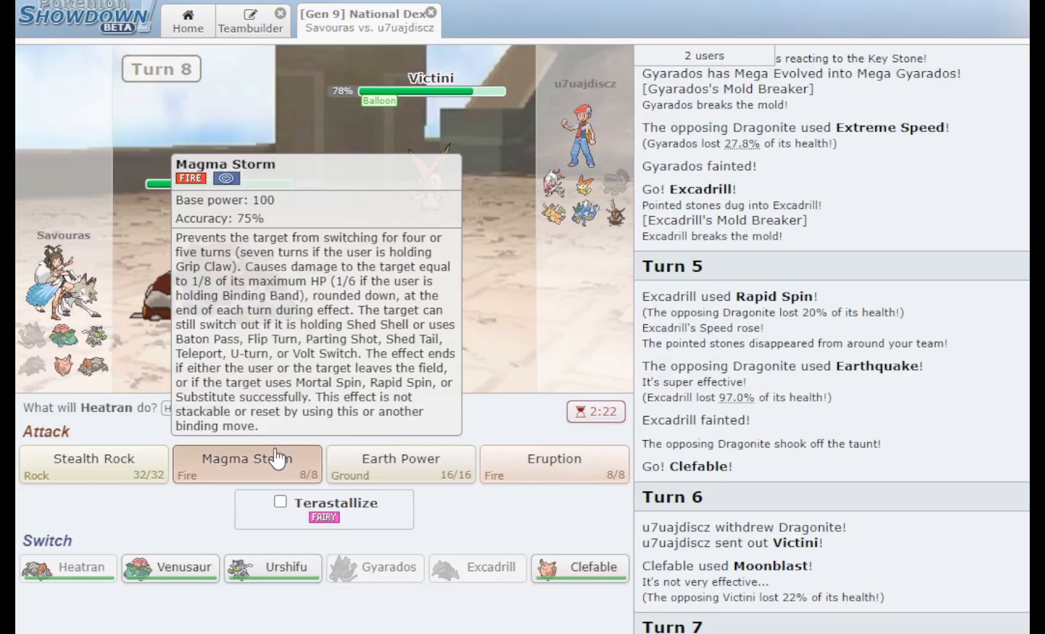
Cancel Magma Storm, lay Stealth Rock with Heatran, then bring Urshifu in against Mega Gyarados
left_click(247, 464)
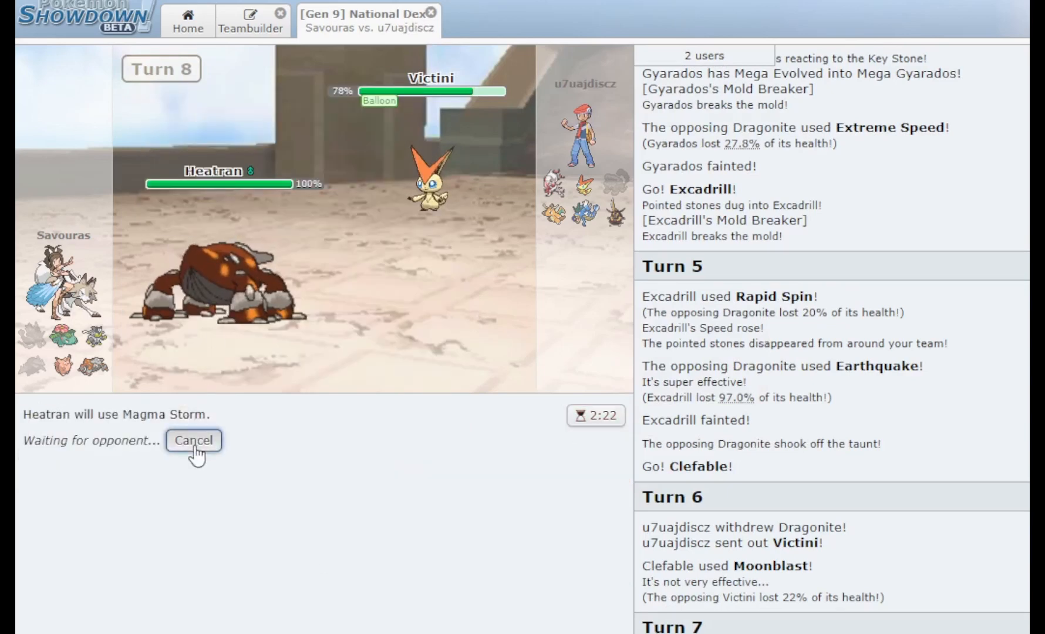
left_click(194, 440)
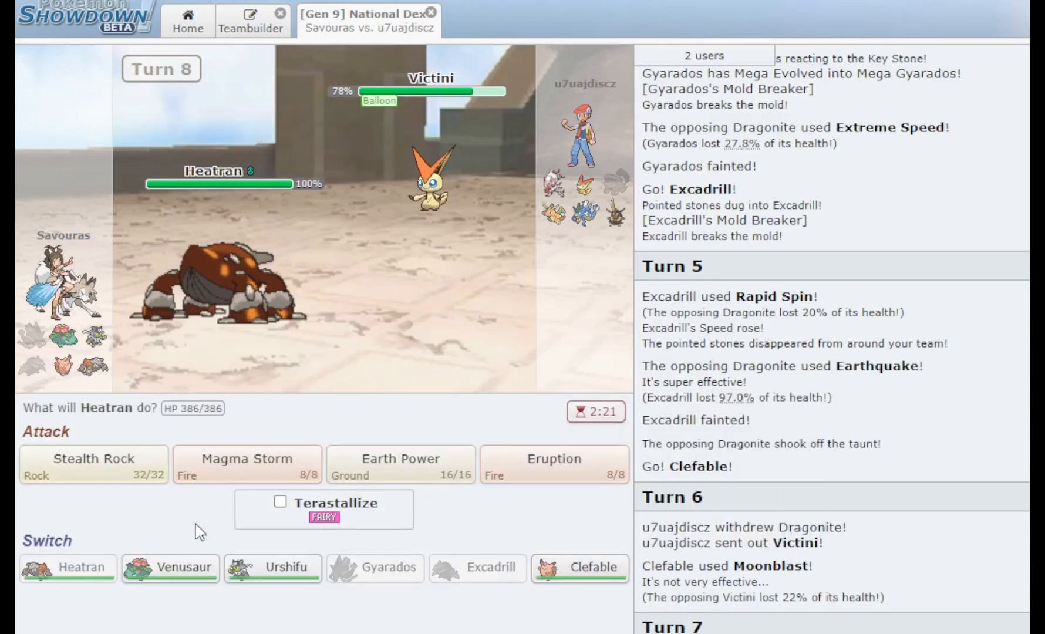
left_click(93, 464)
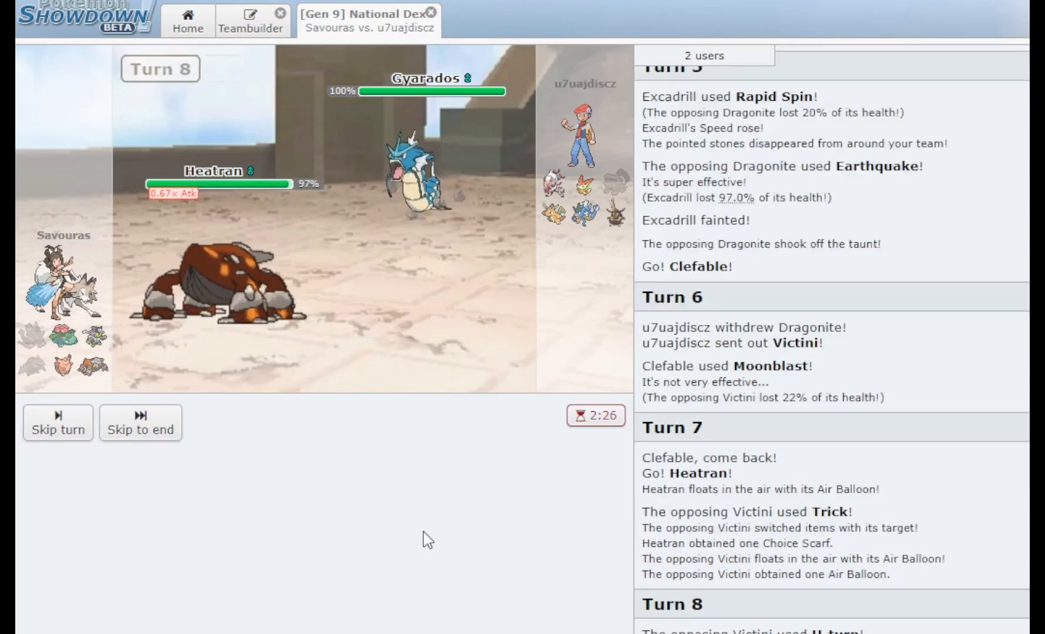
mouse_move(272, 567)
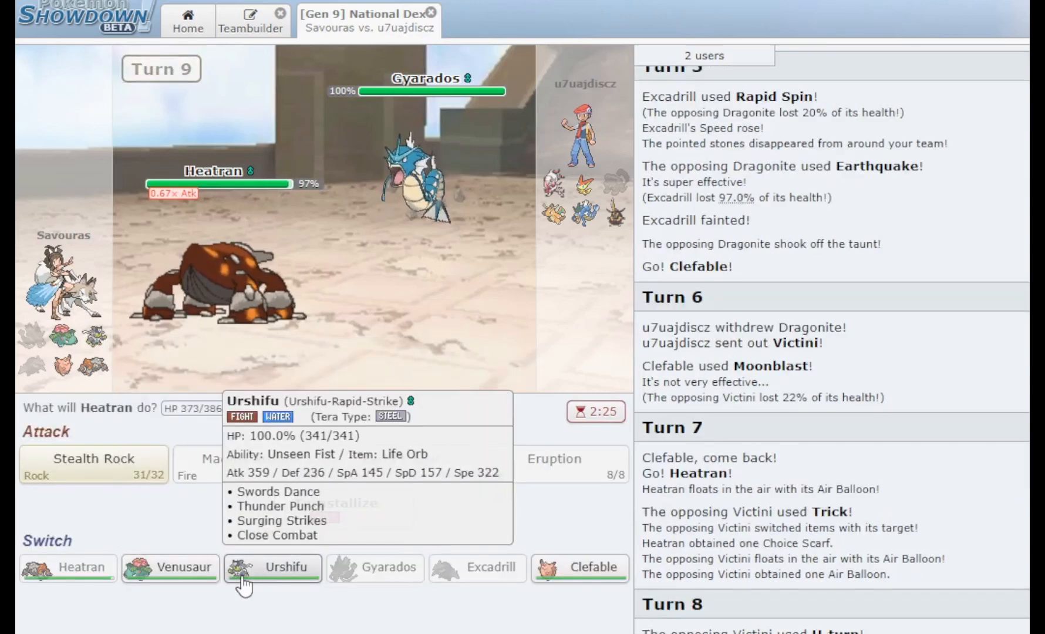
mouse_move(579, 567)
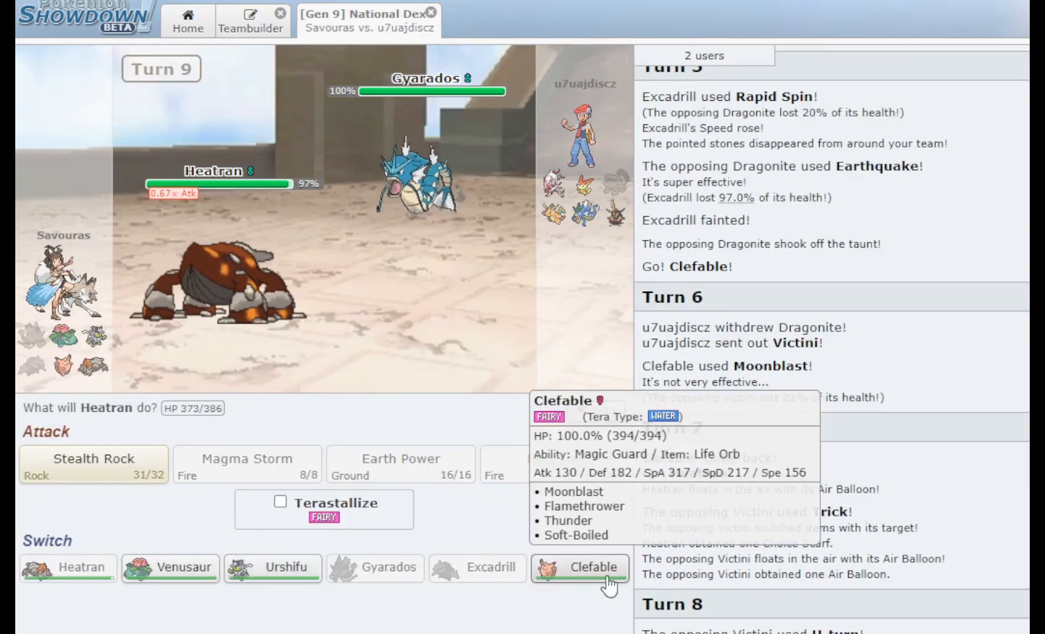
left_click(273, 567)
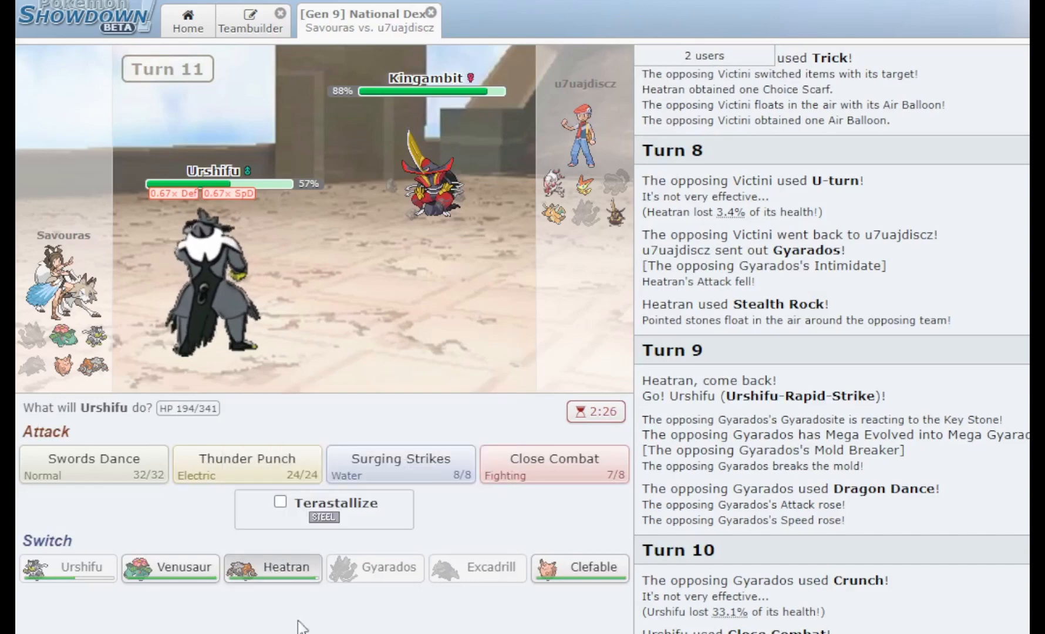
Switch Urshifu out for Heatran against the disguised Zoroark
left_click(272, 567)
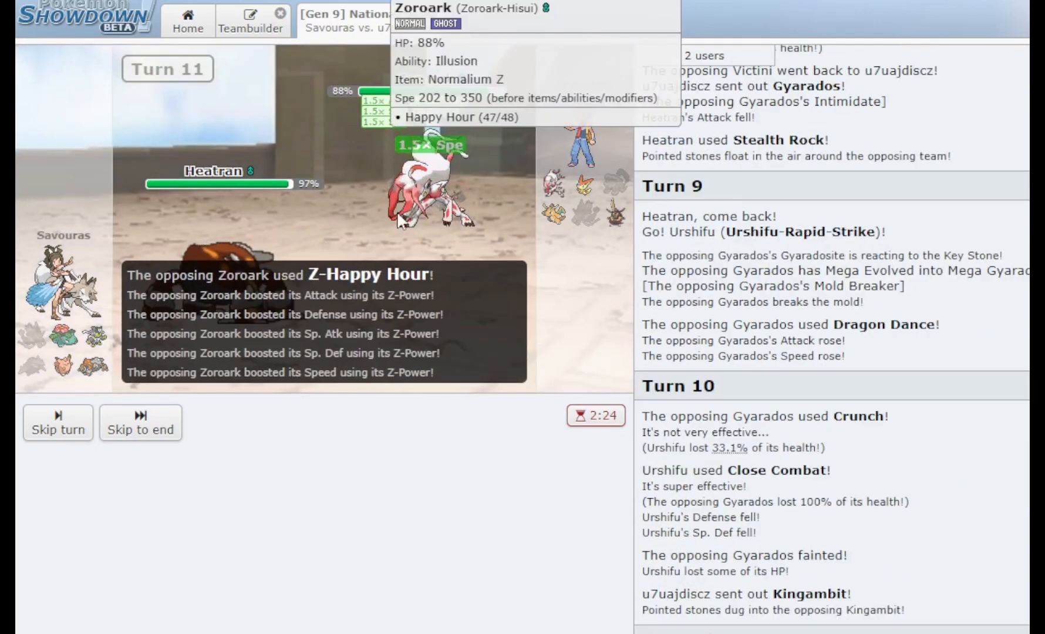
mouse_move(246, 463)
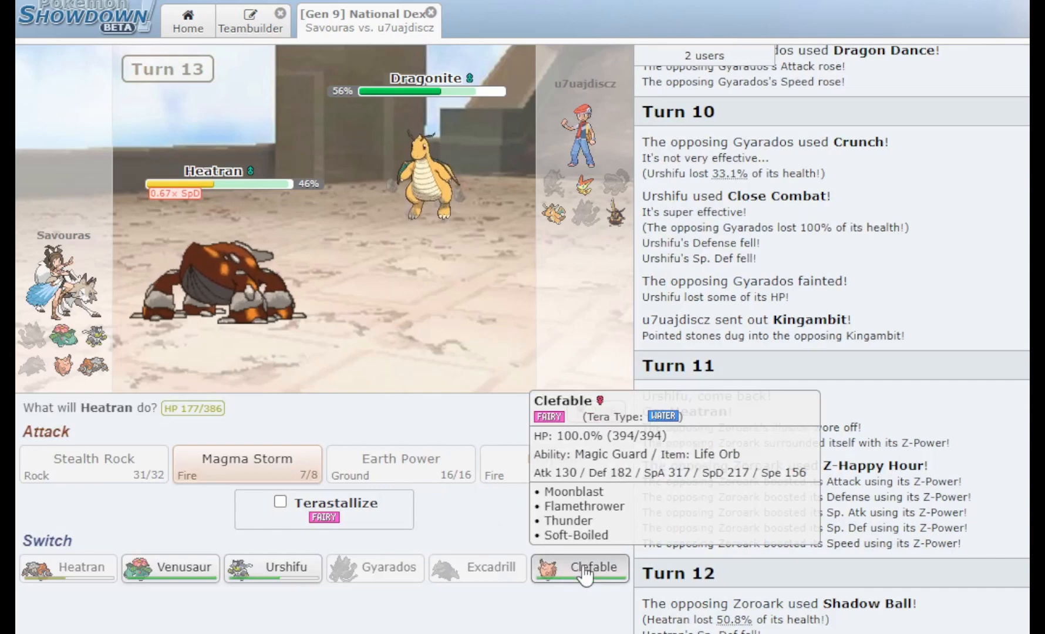
Bring Clefable in against Dragonite and use Moonblast
left_click(590, 567)
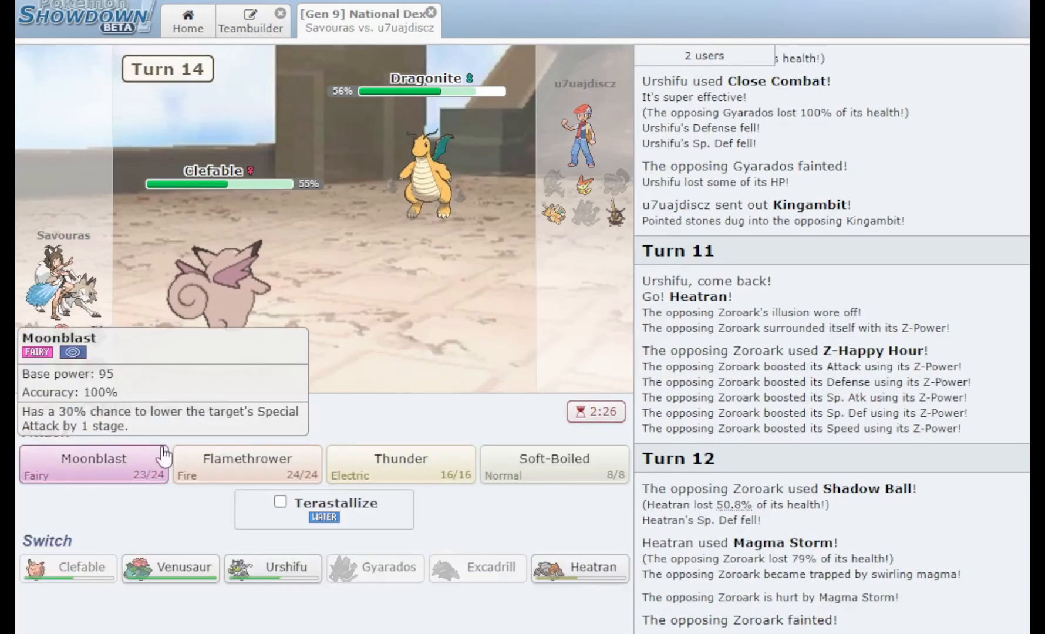
left_click(554, 465)
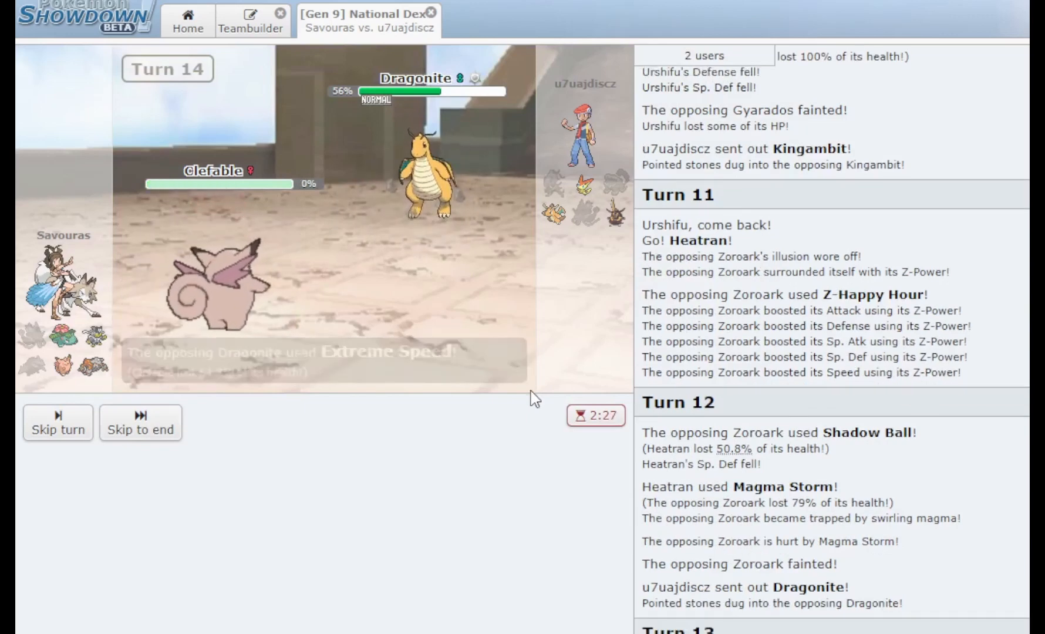
mouse_move(170, 459)
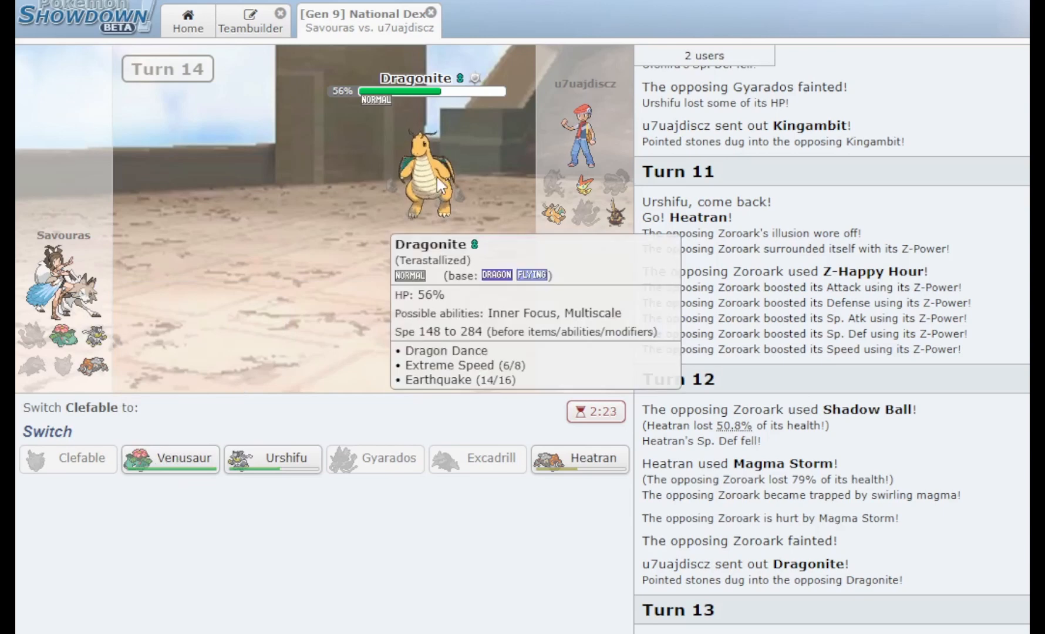
mouse_move(579, 459)
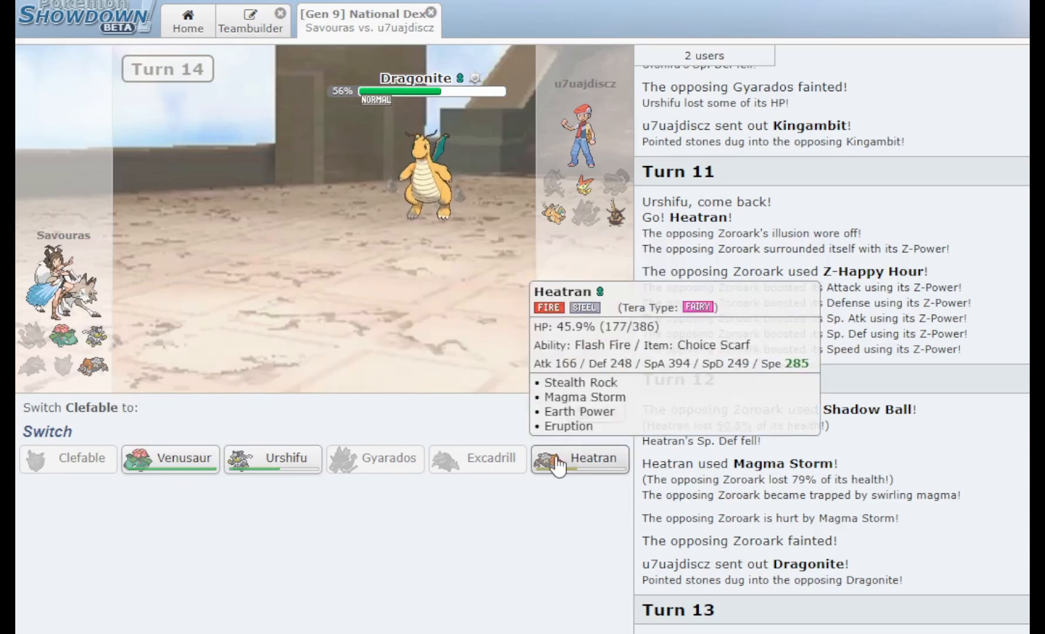
Send Heatran in after Clefable and use Magma Storm twice, knocking out Dragonite
left_click(591, 459)
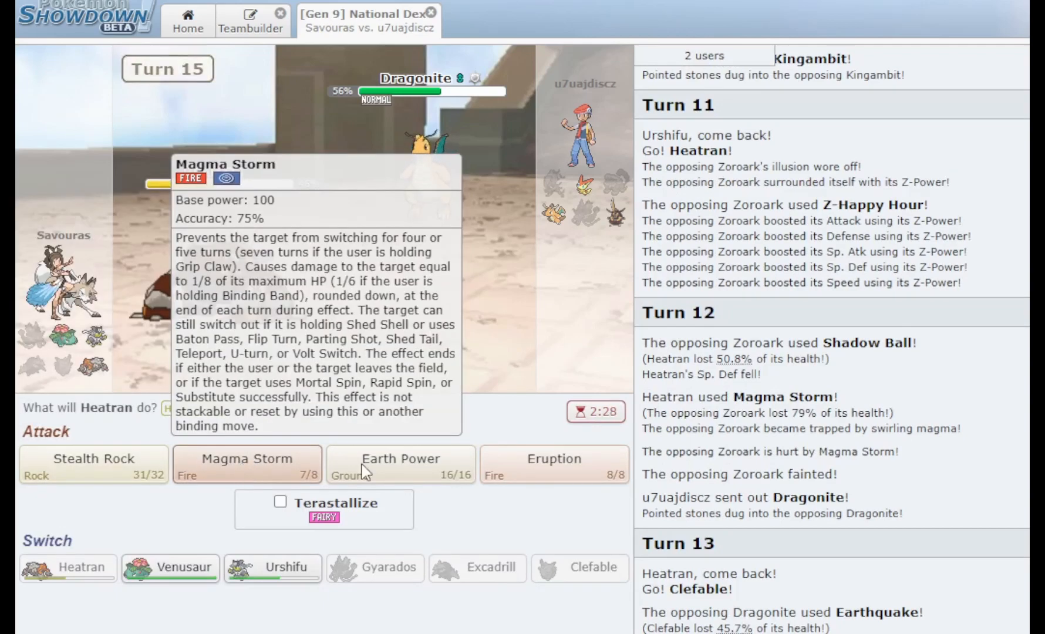
left_click(246, 464)
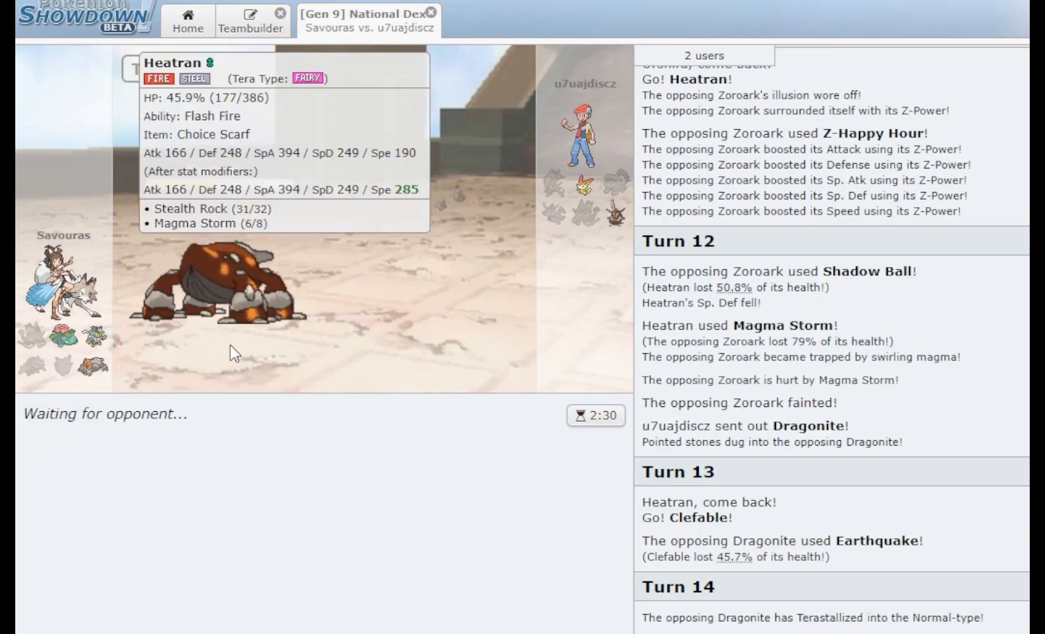
mouse_move(313, 523)
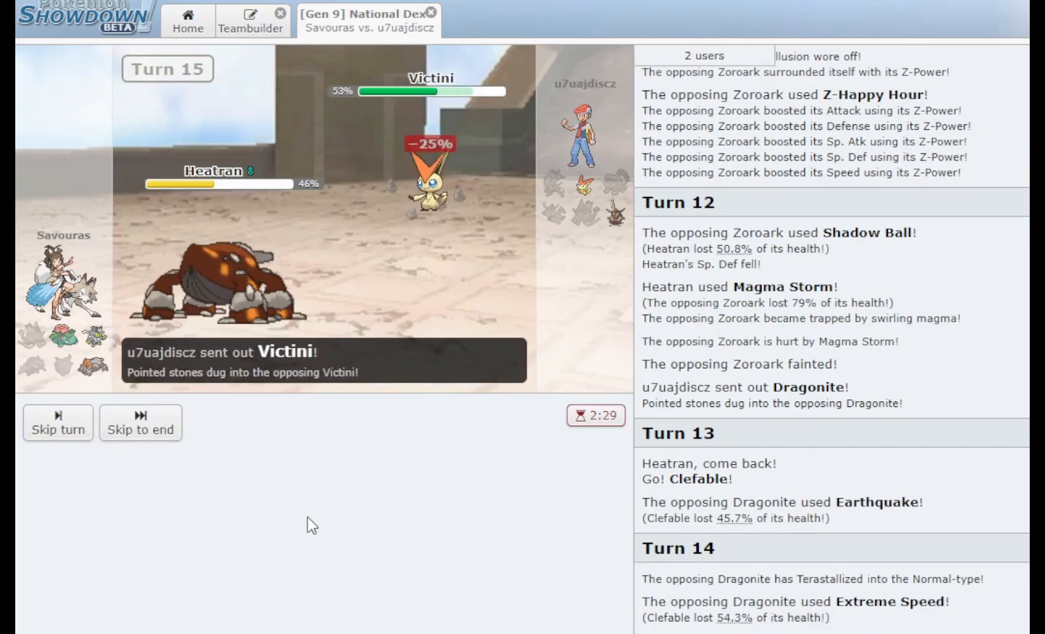
mouse_move(440, 187)
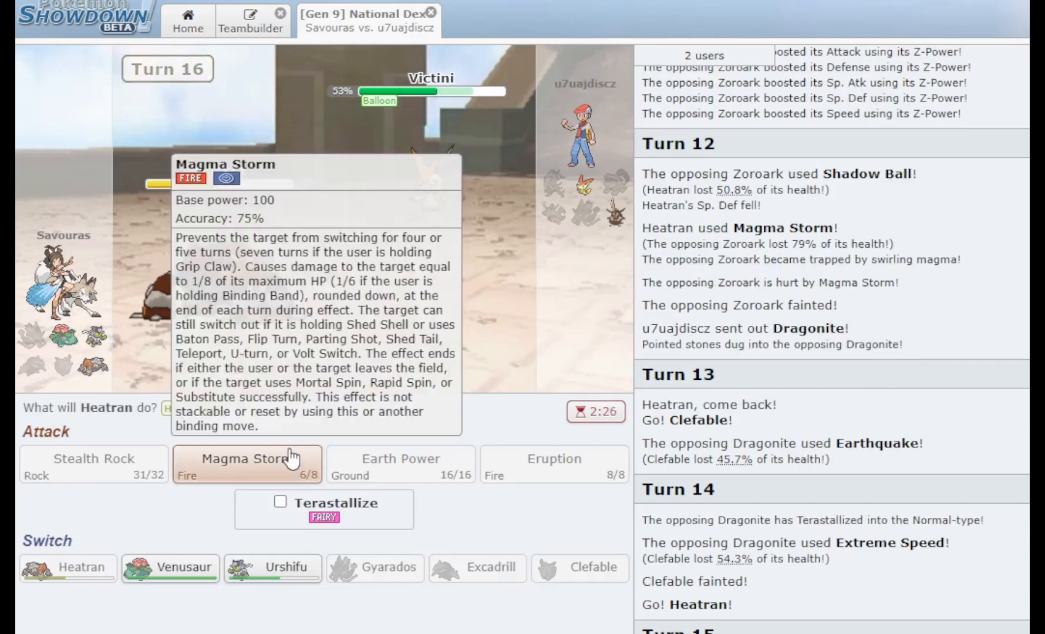
left_click(247, 464)
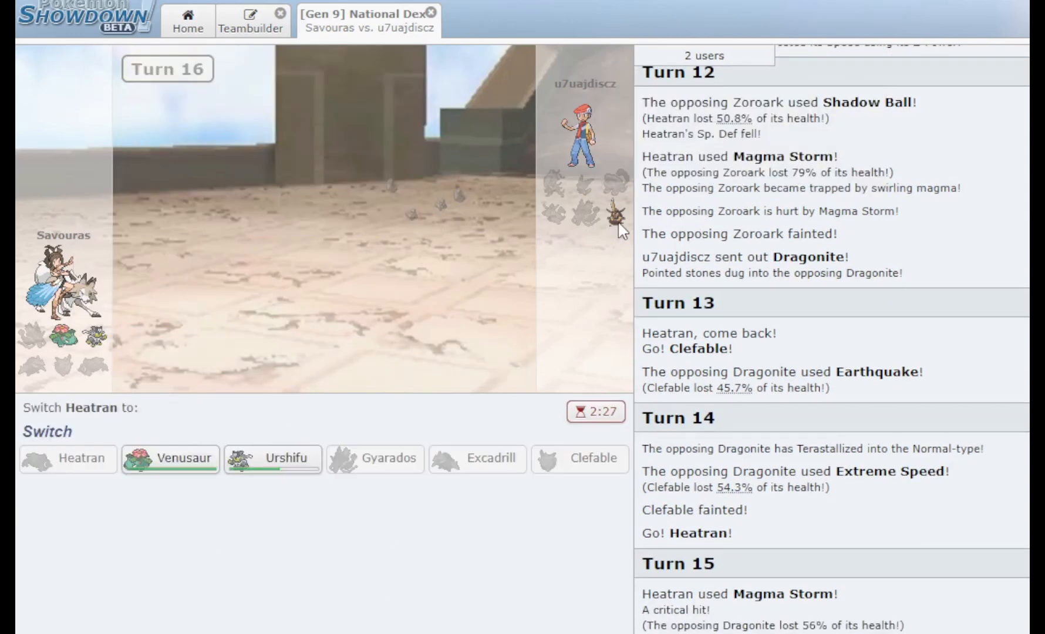
mouse_move(272, 459)
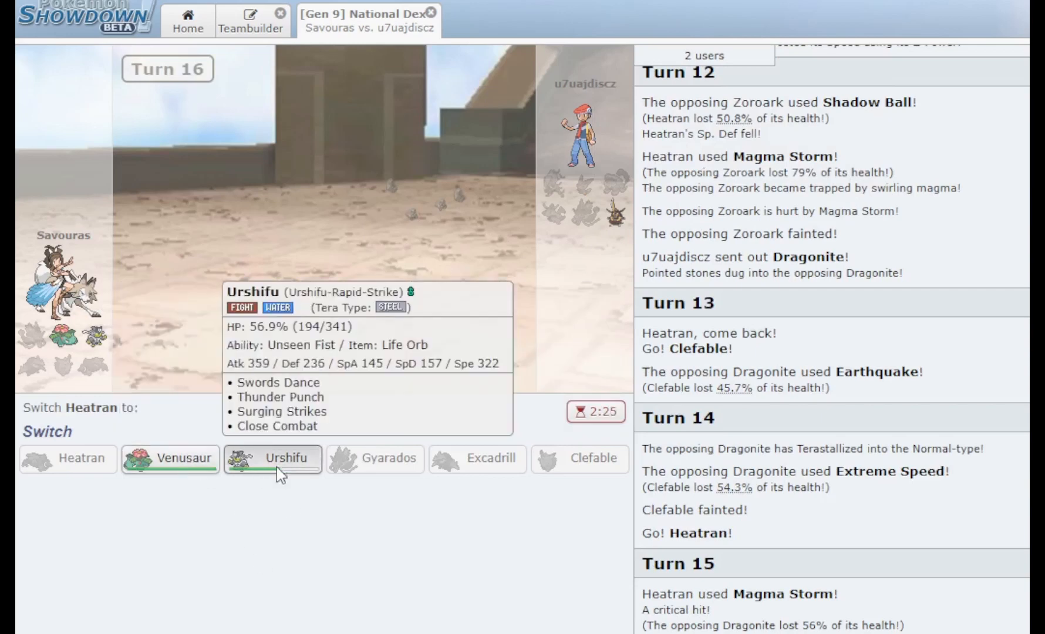